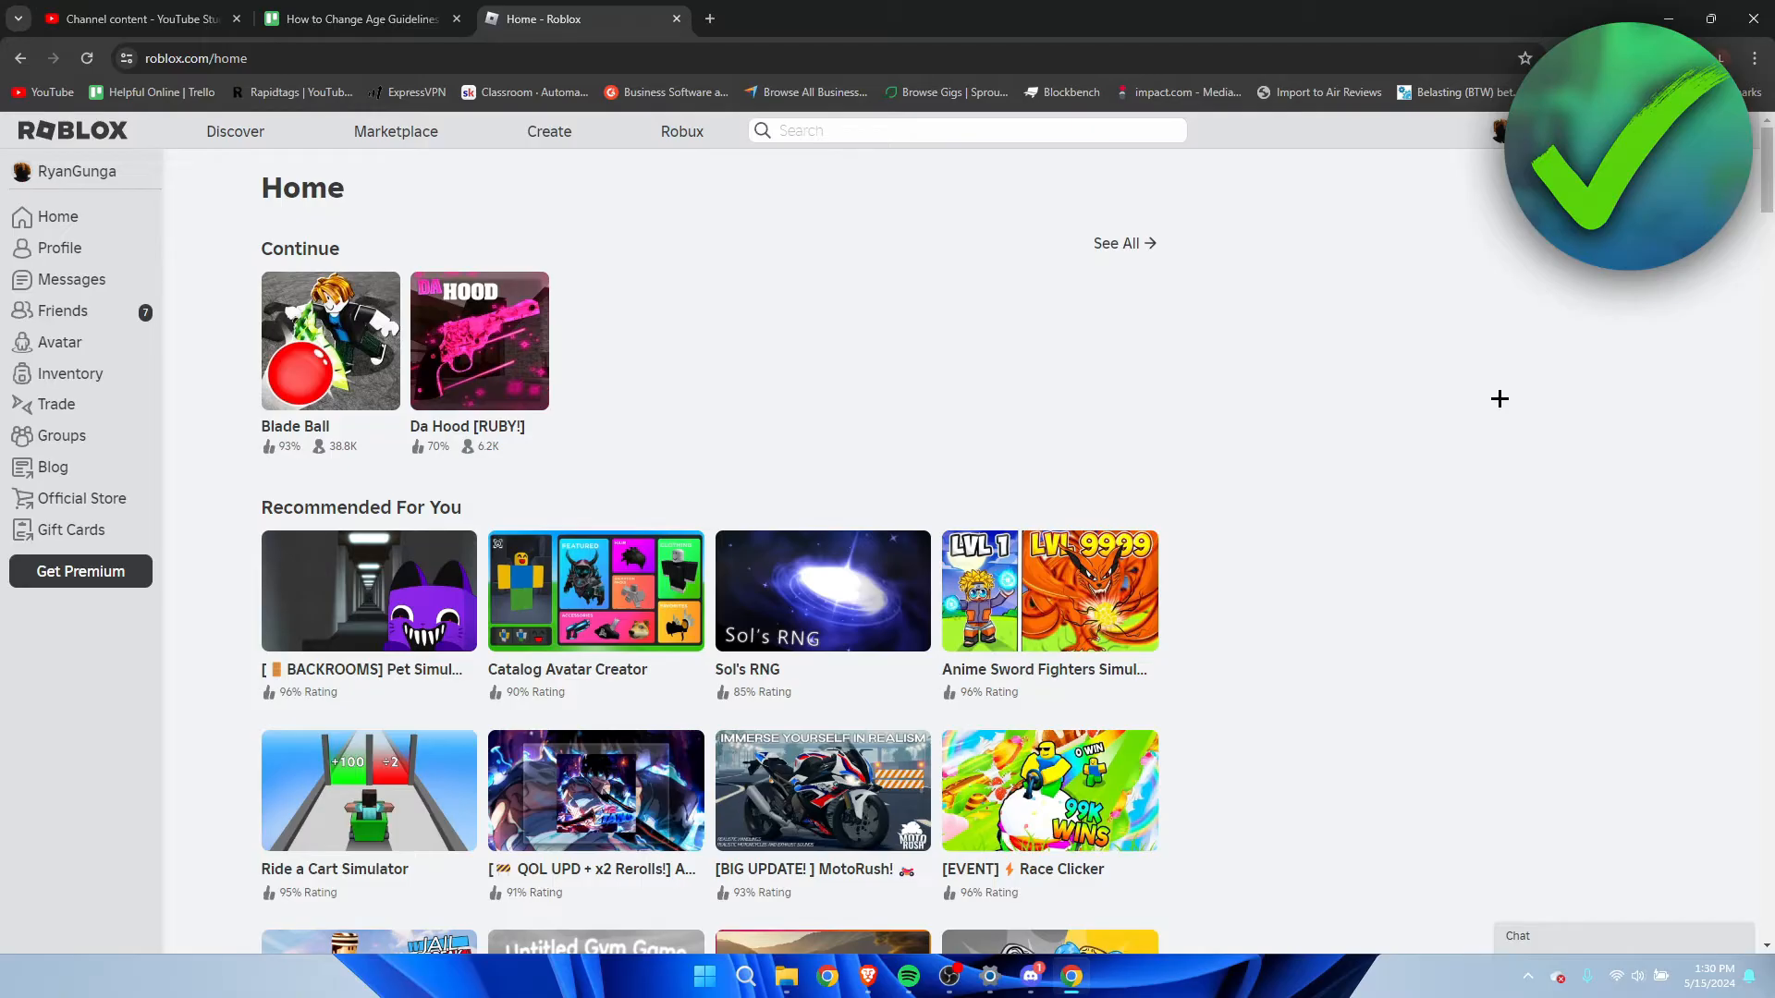
mouse_move(850, 351)
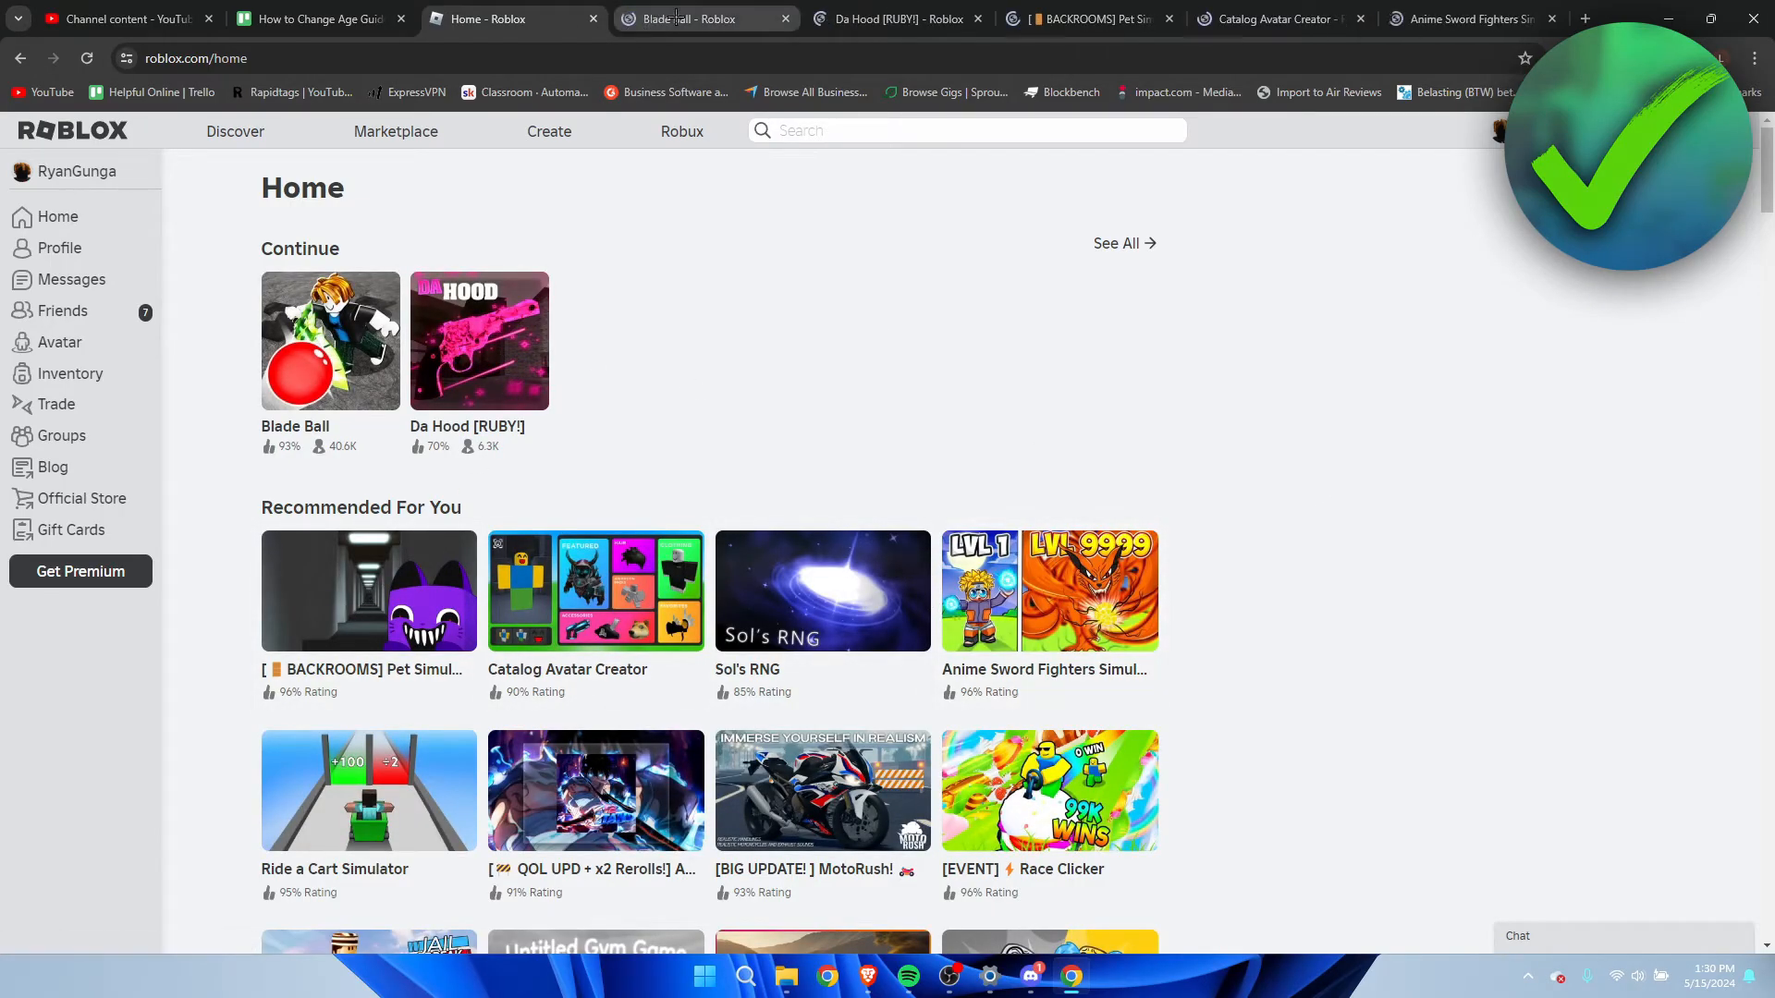
Compare age ratings on the Blade Ball, Da Hood, Pet Simulator 99 and Anime Sword Fighters pages.
click(329, 340)
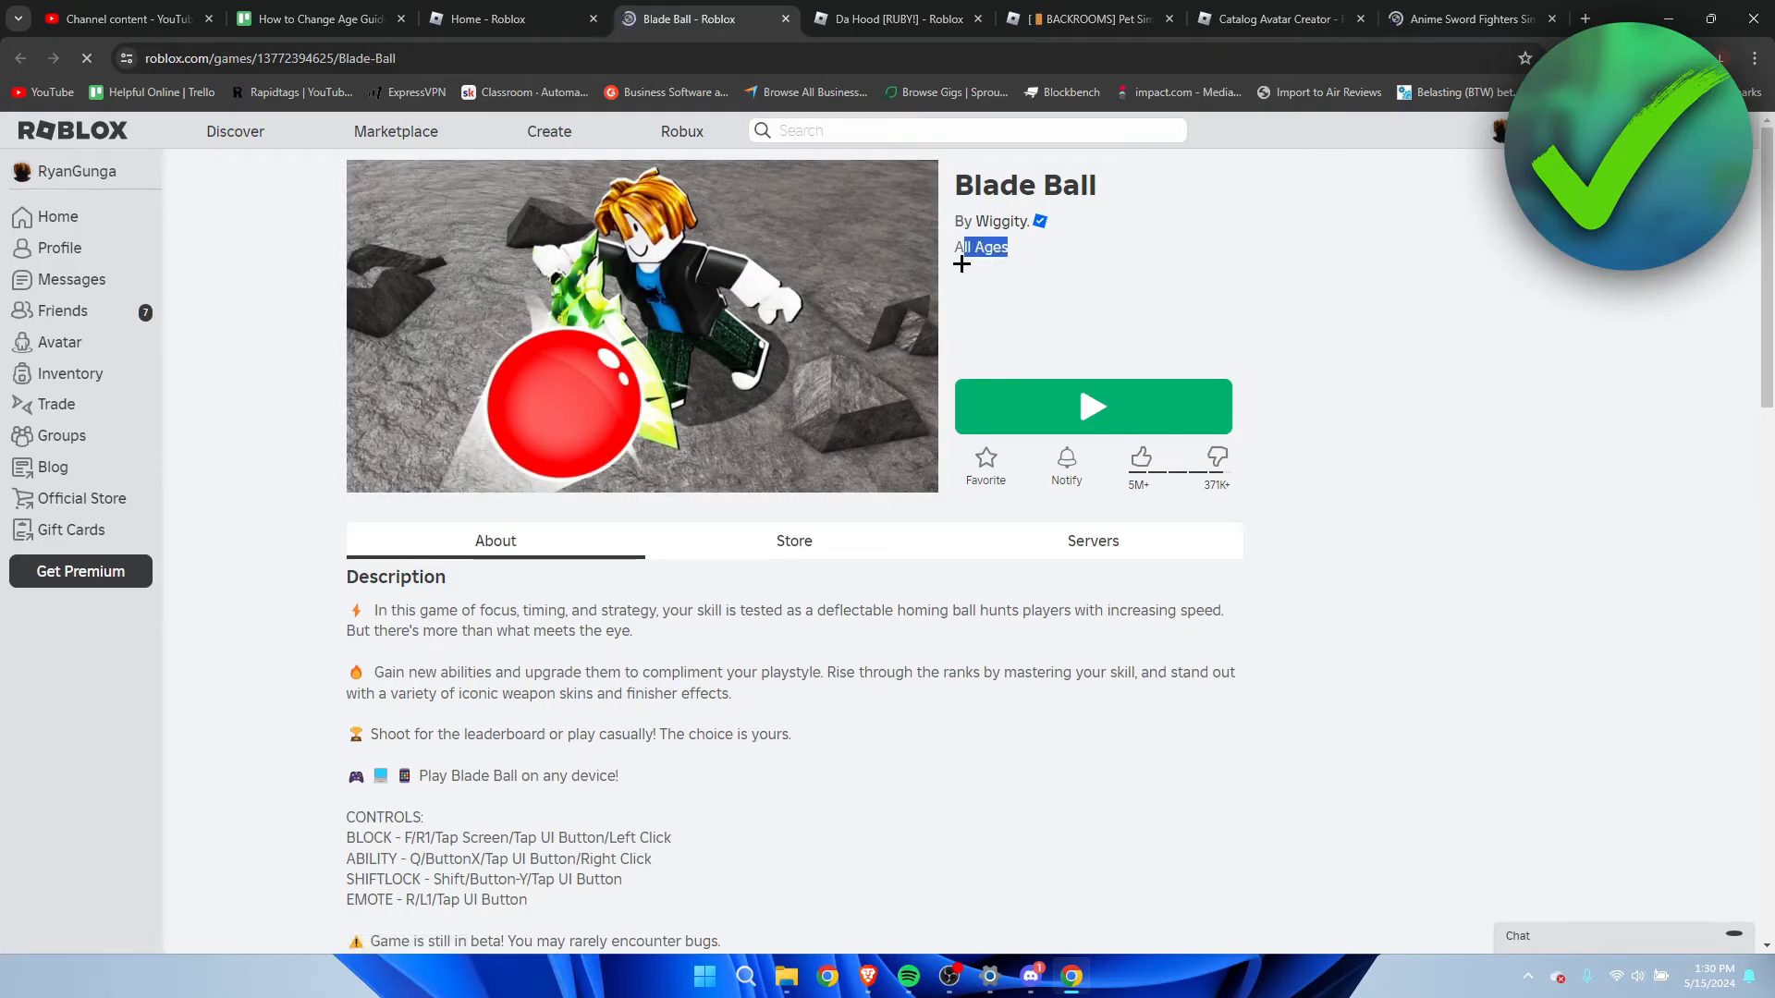
click(895, 18)
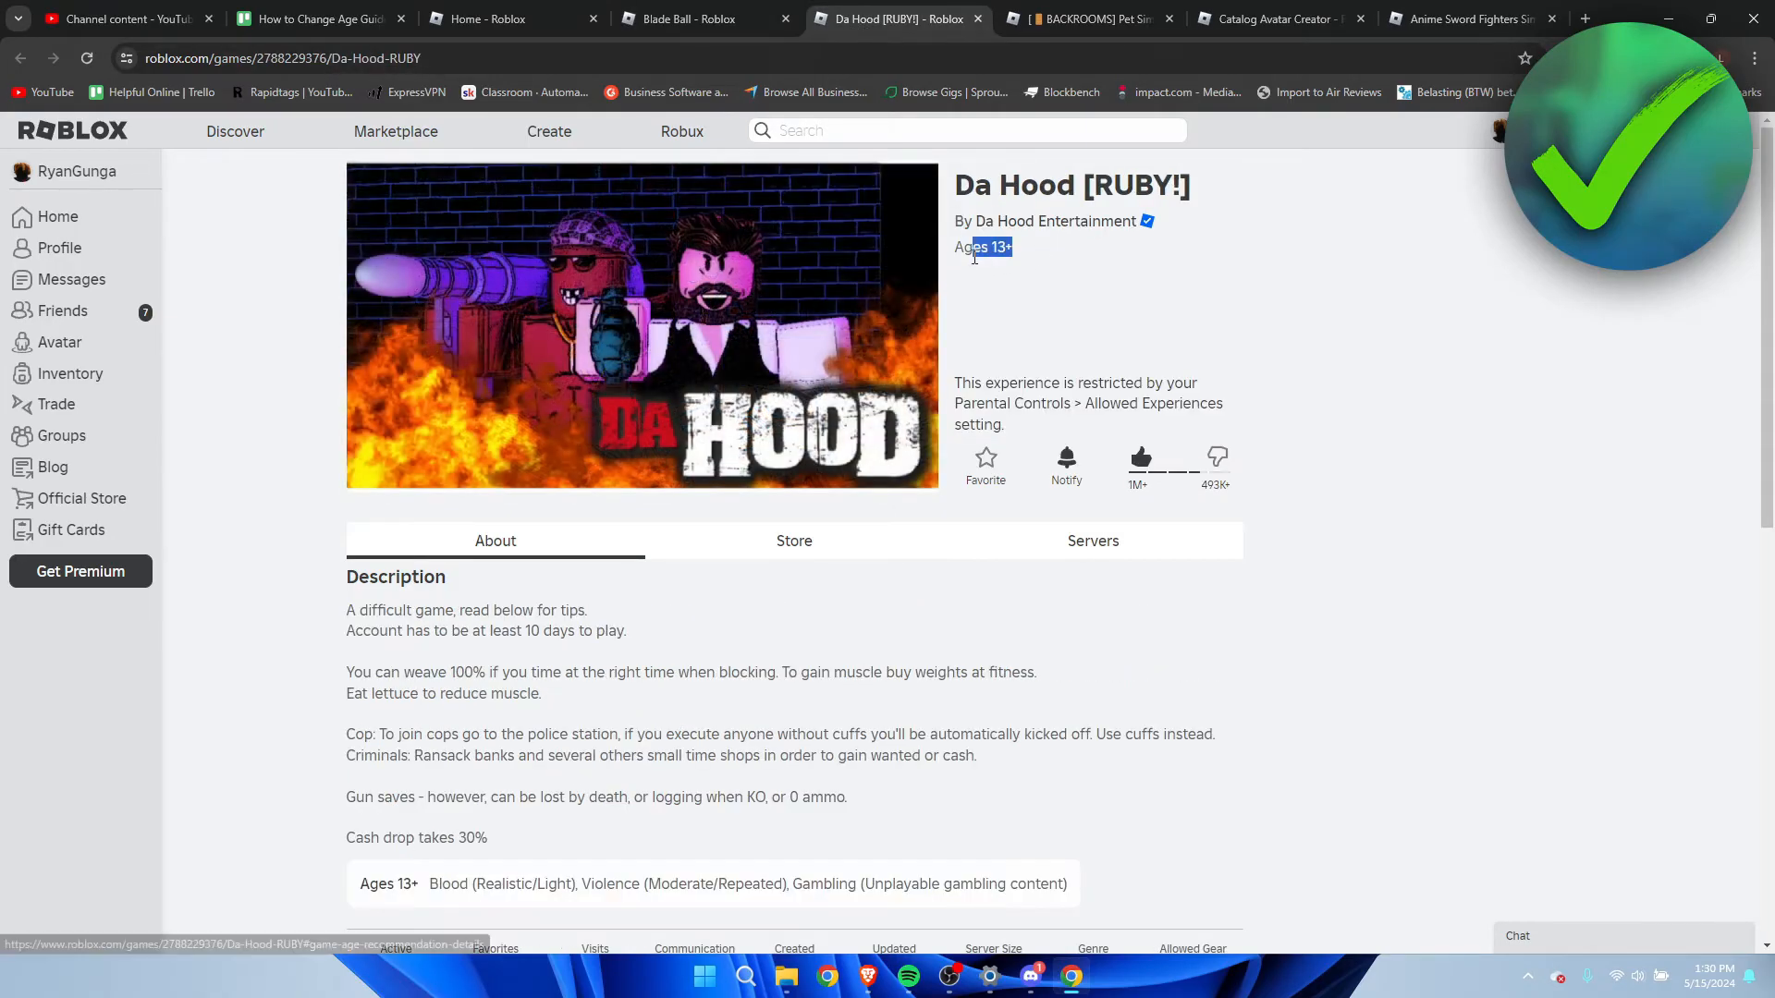
click(1087, 18)
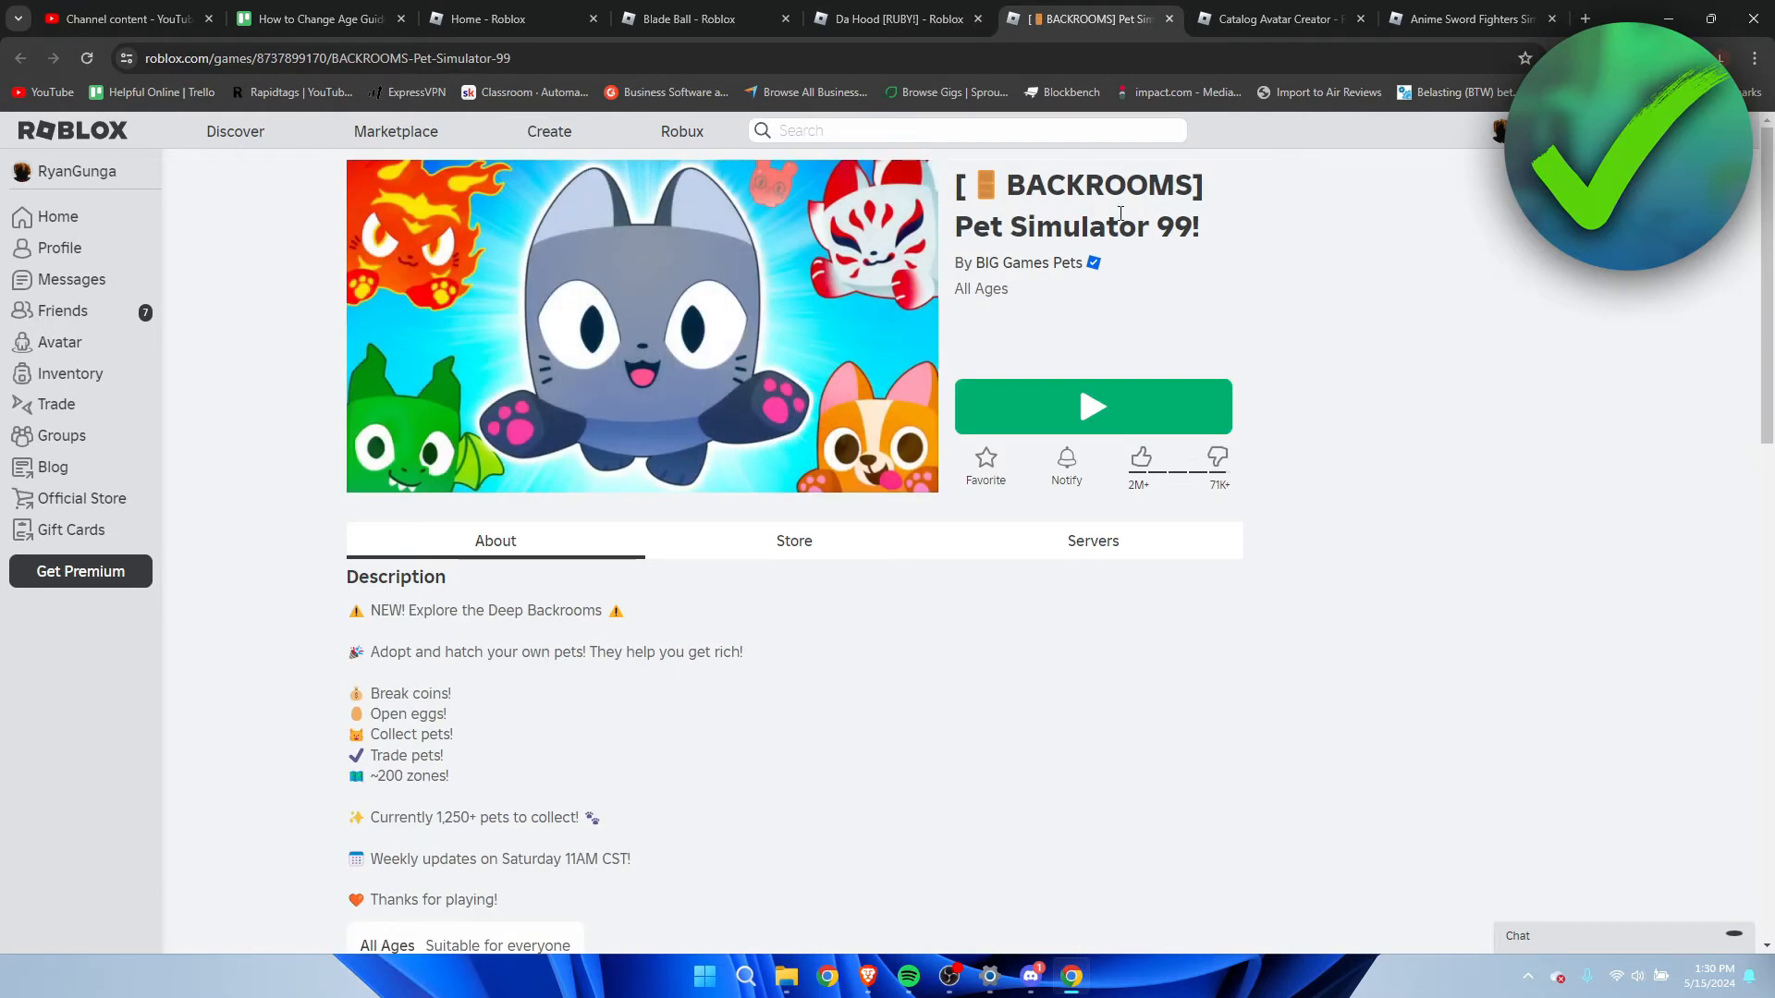
click(1471, 18)
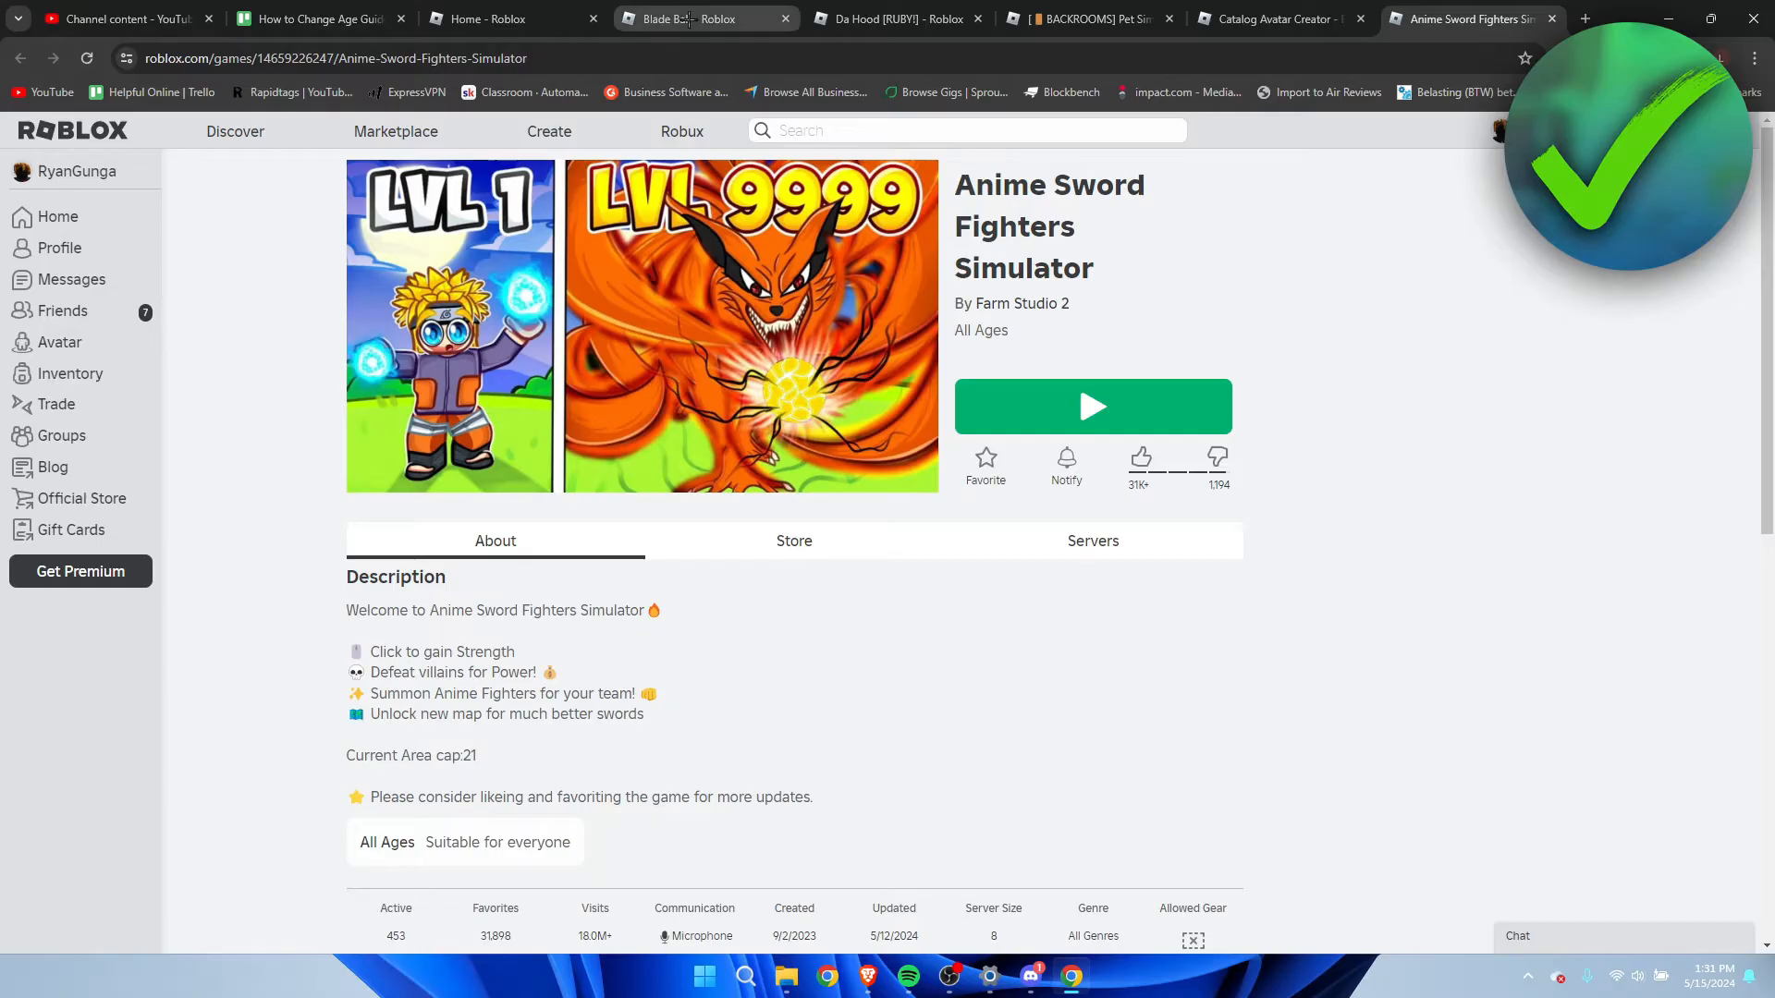
click(679, 19)
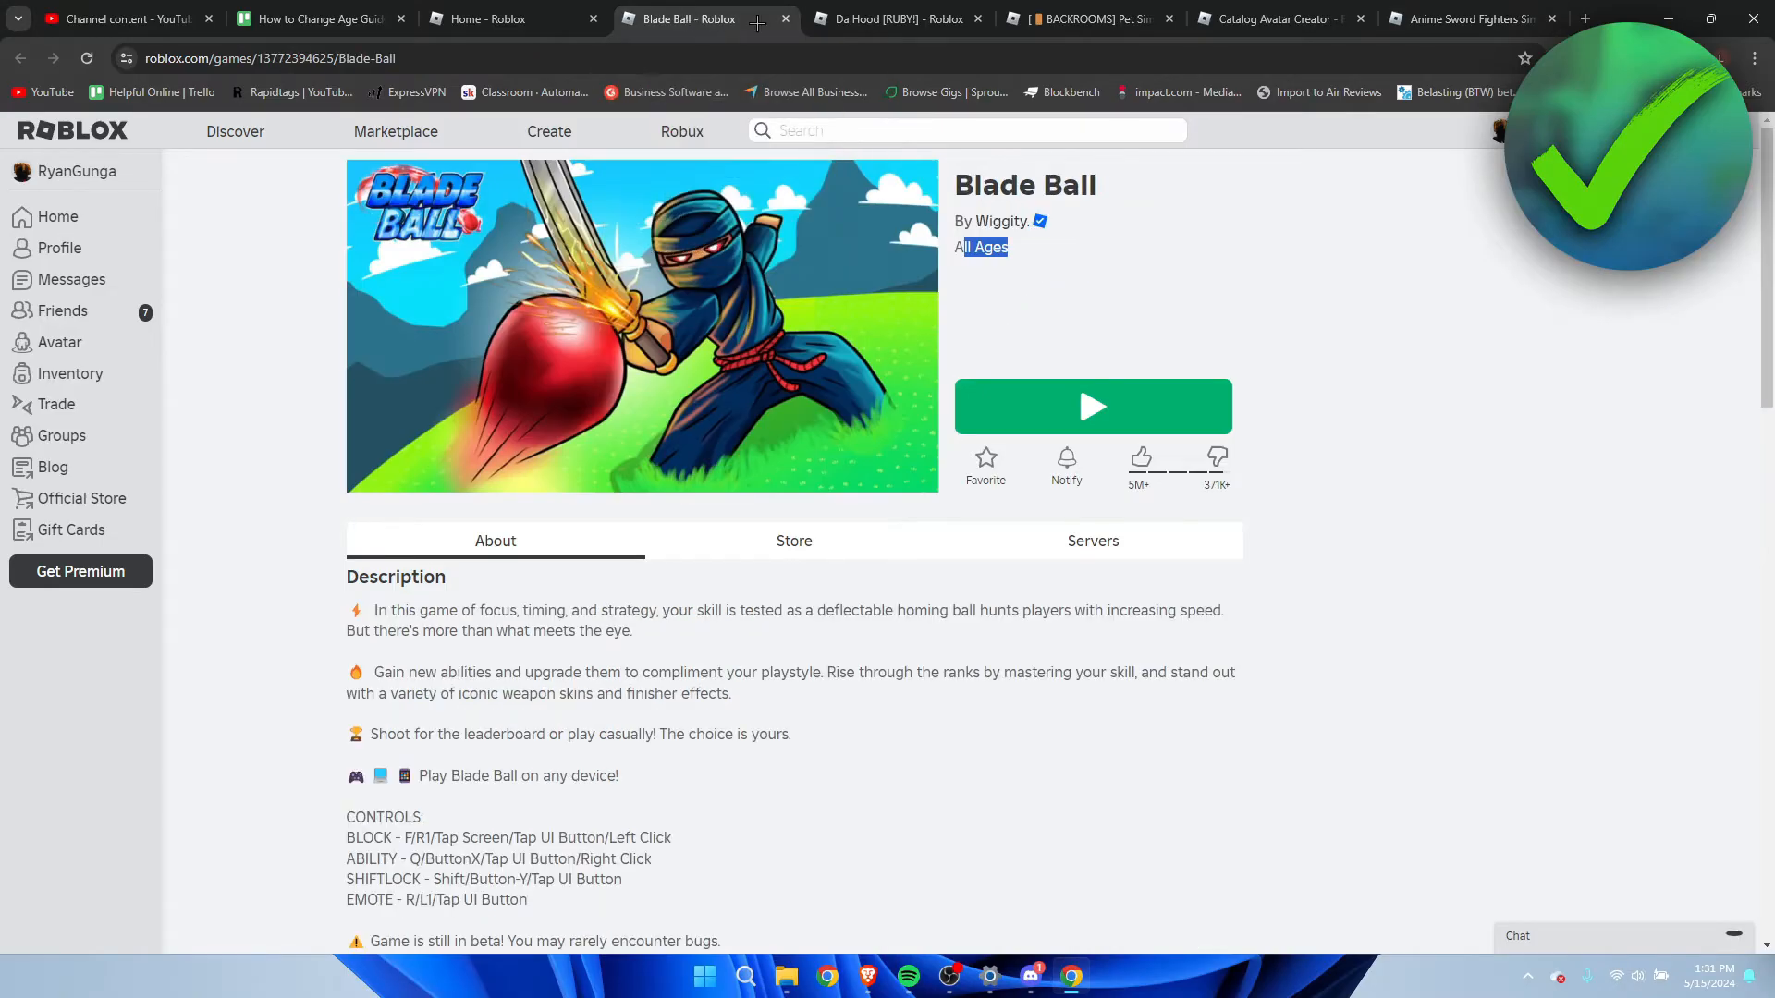
click(1275, 19)
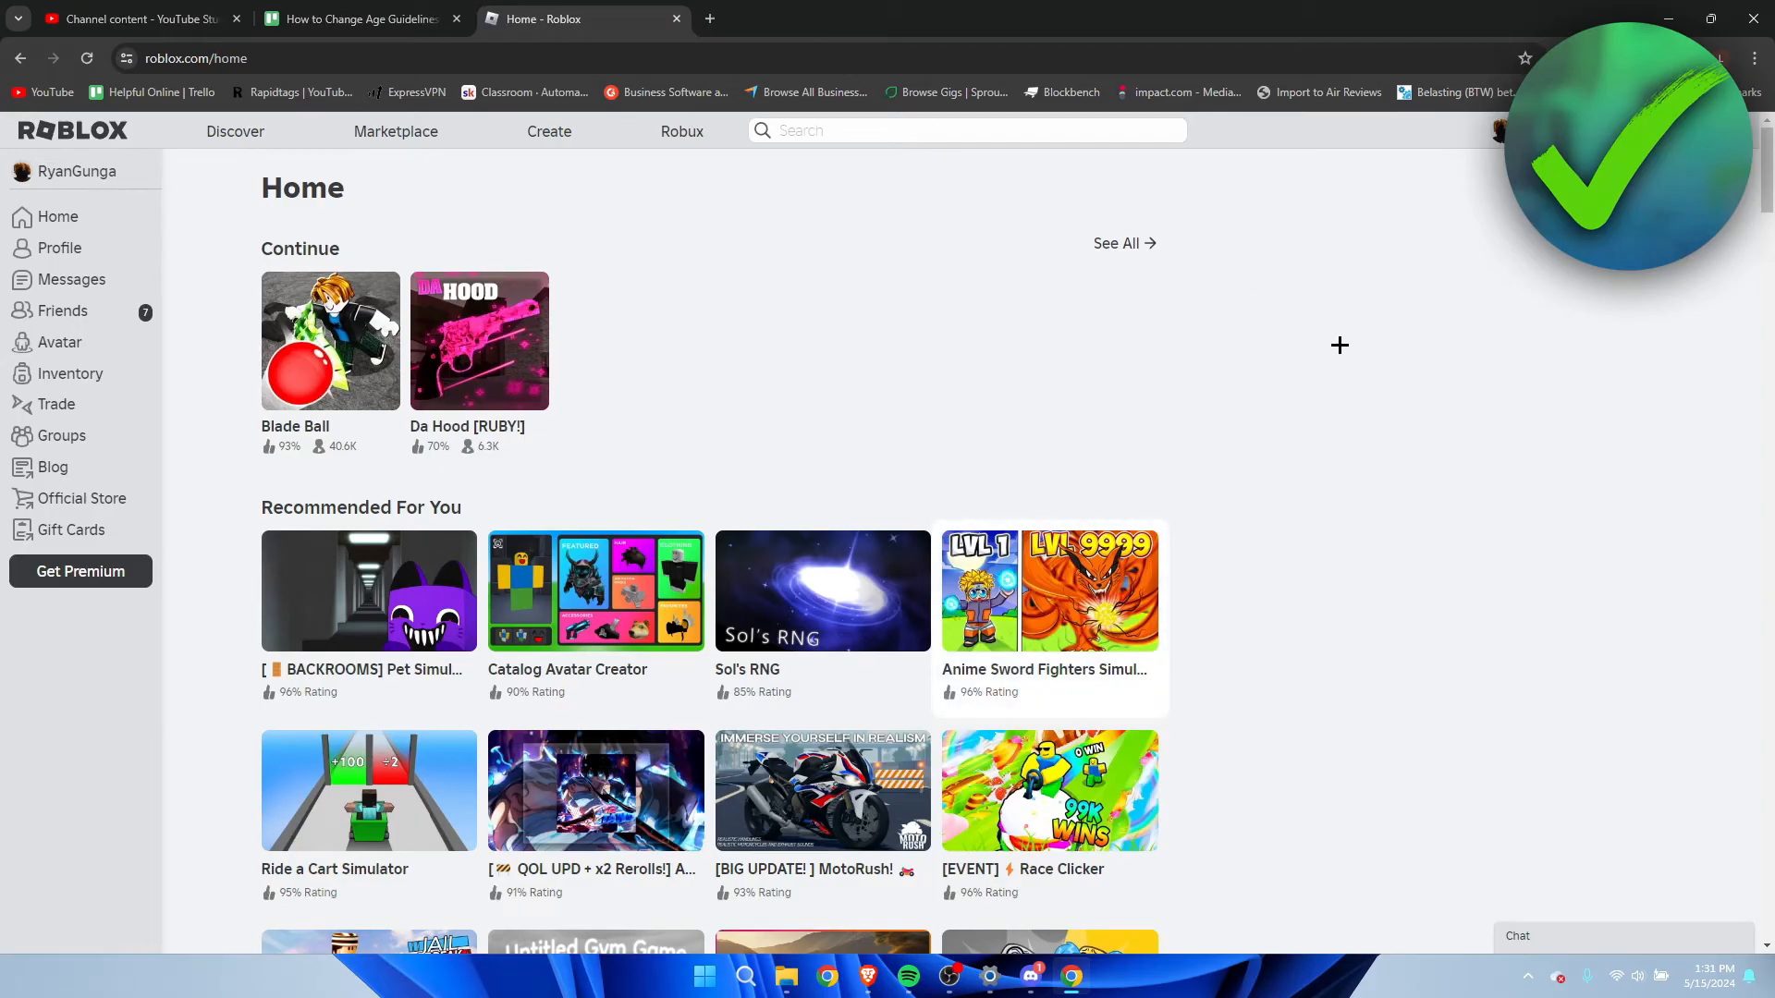
From Creations, enter the Toji experience and reach the Audience section in its settings list.
click(549, 131)
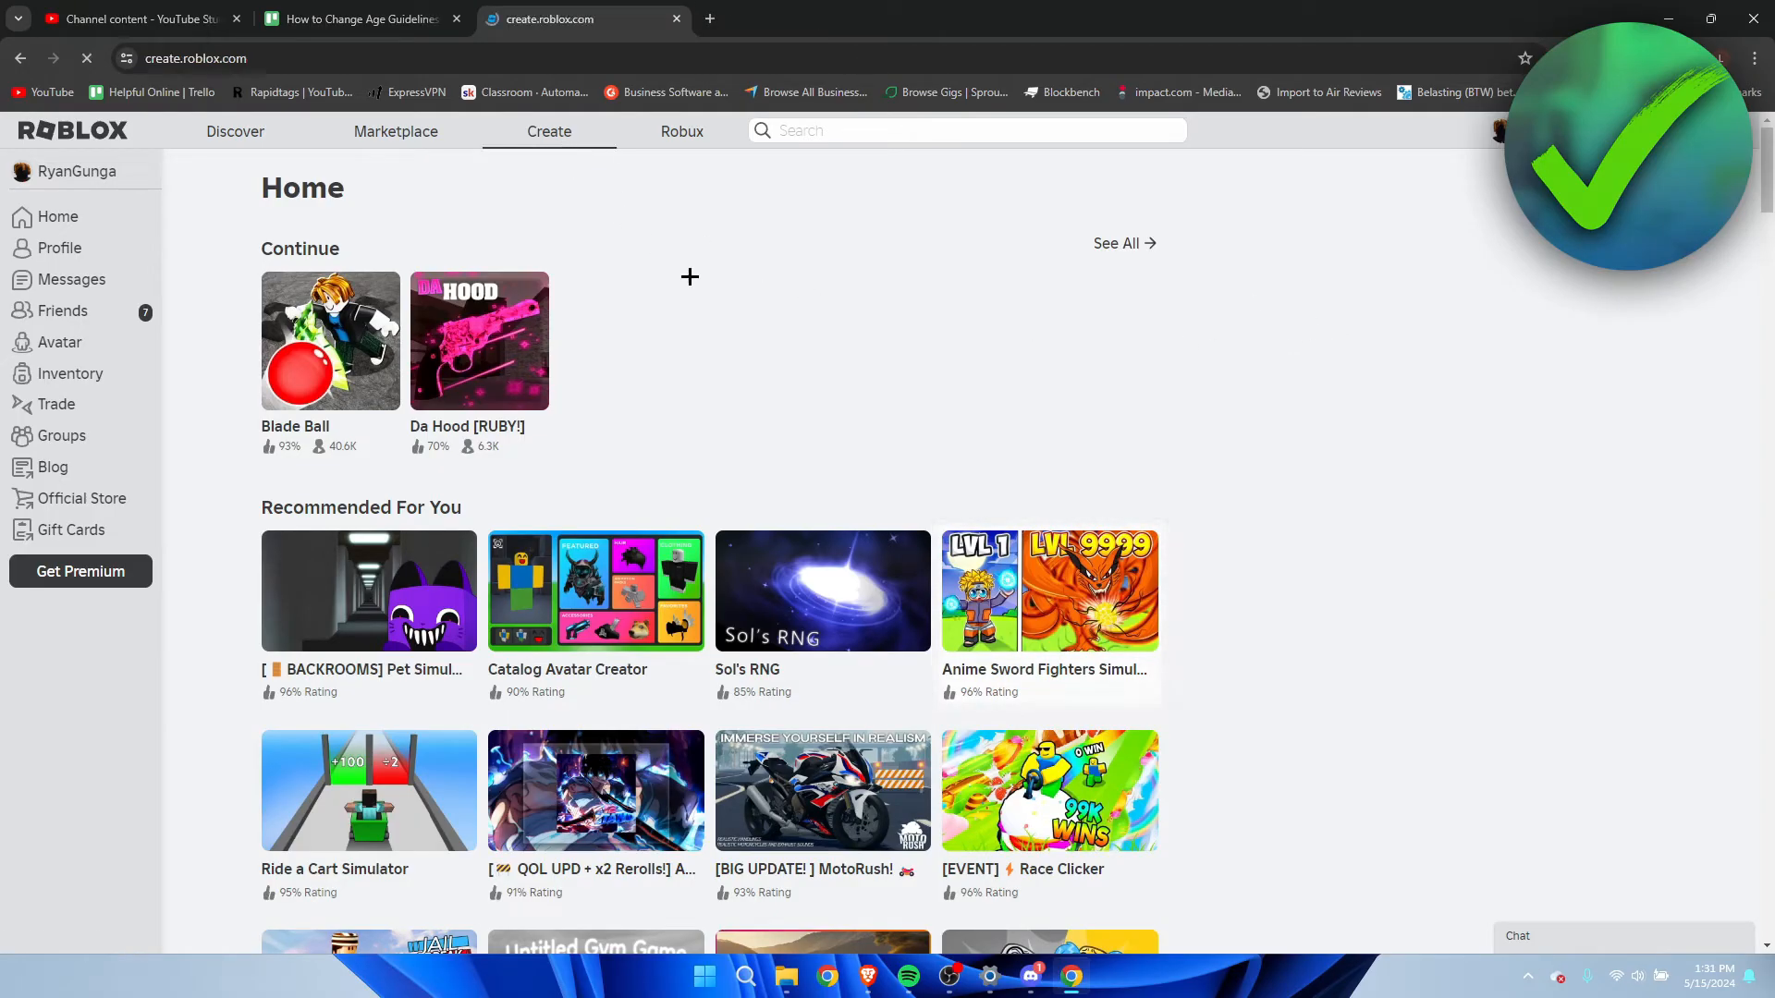
click(549, 131)
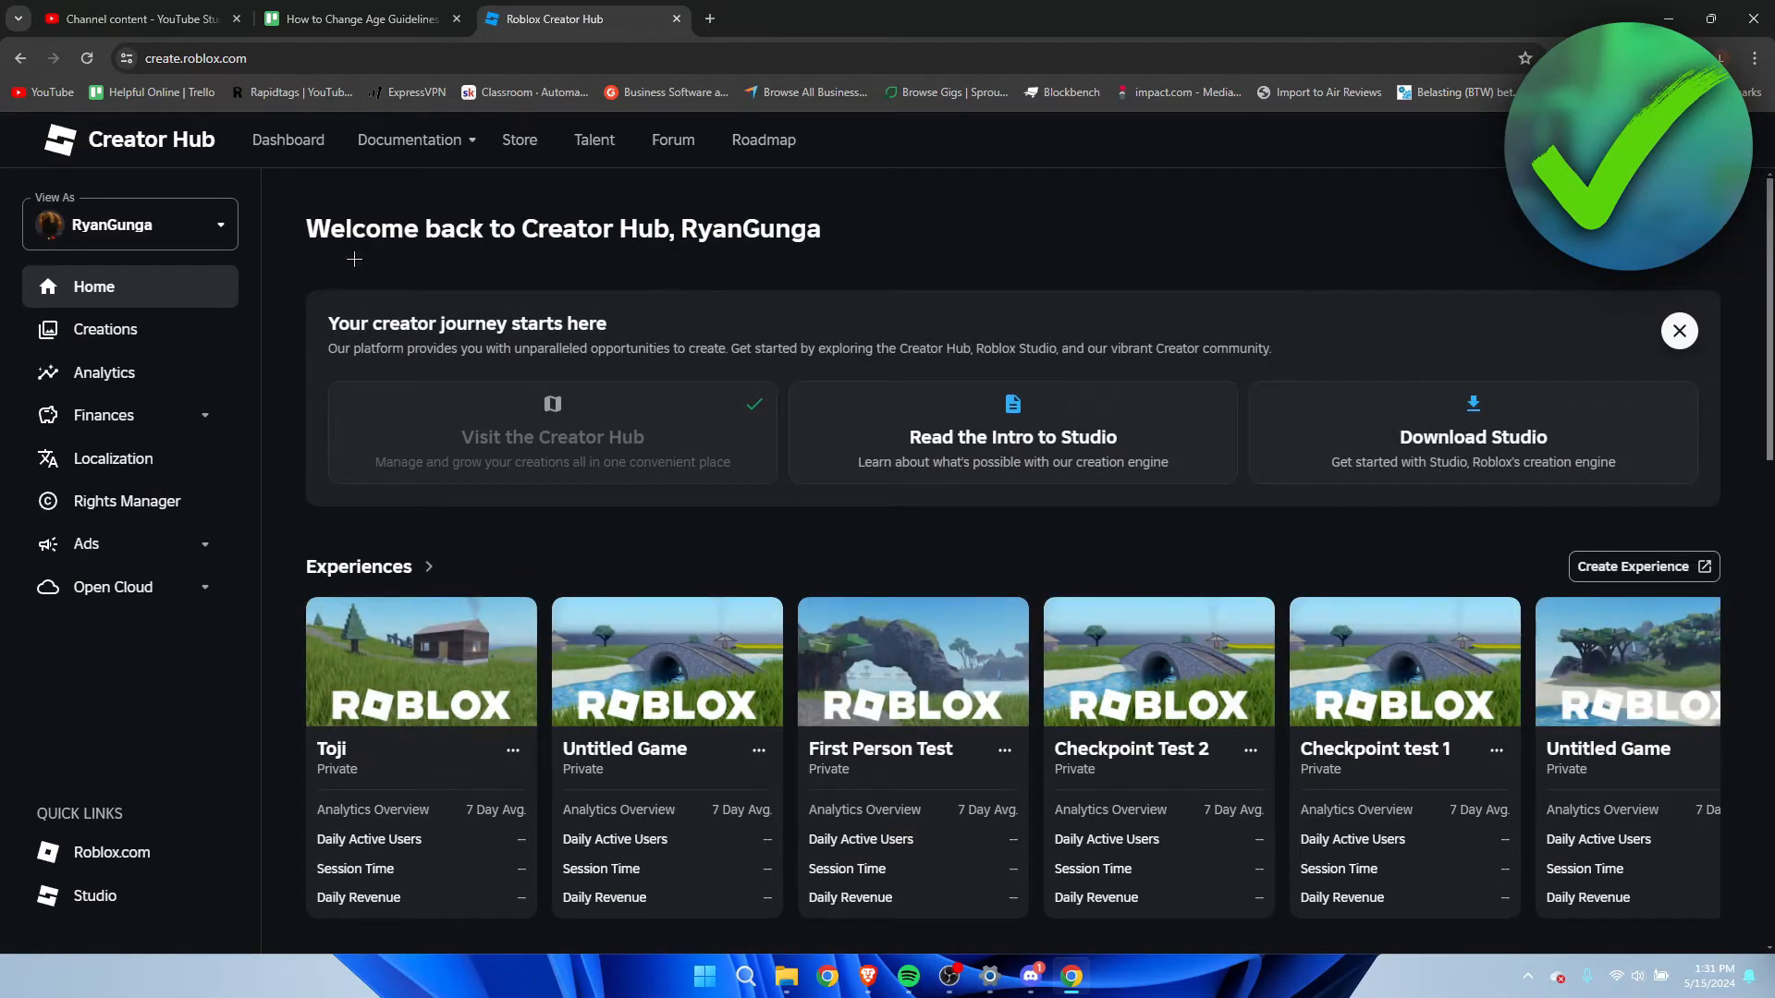
click(106, 329)
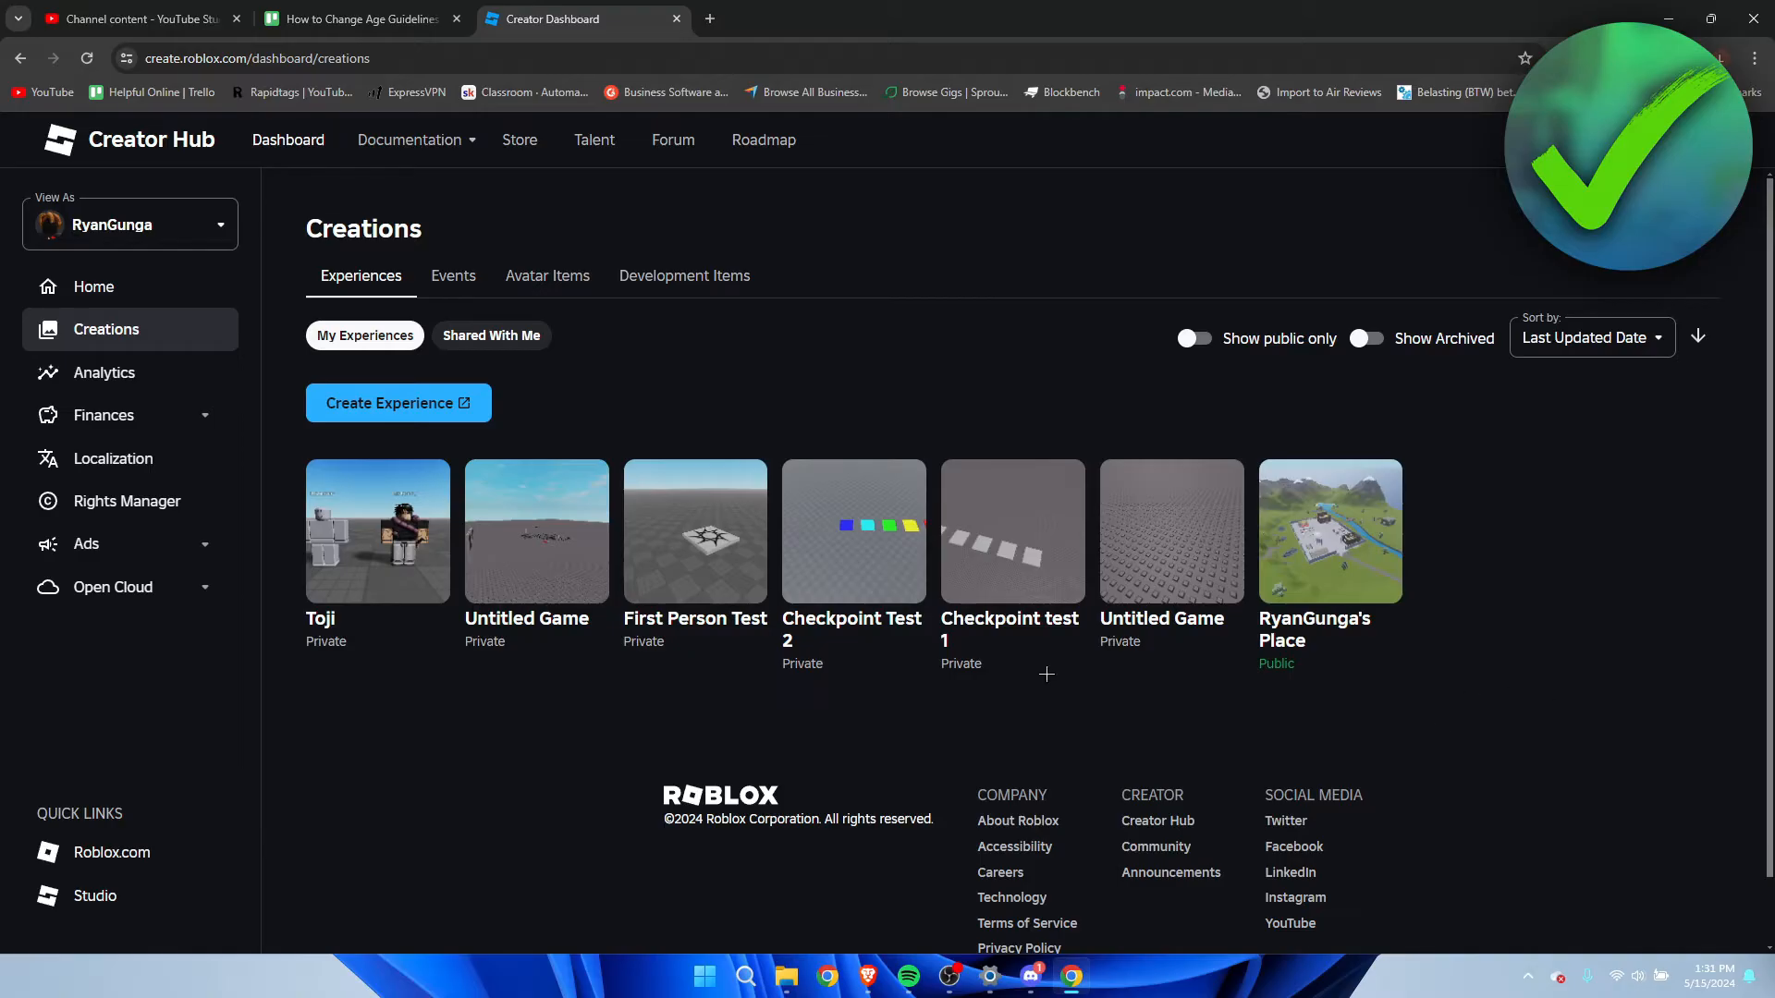
click(377, 531)
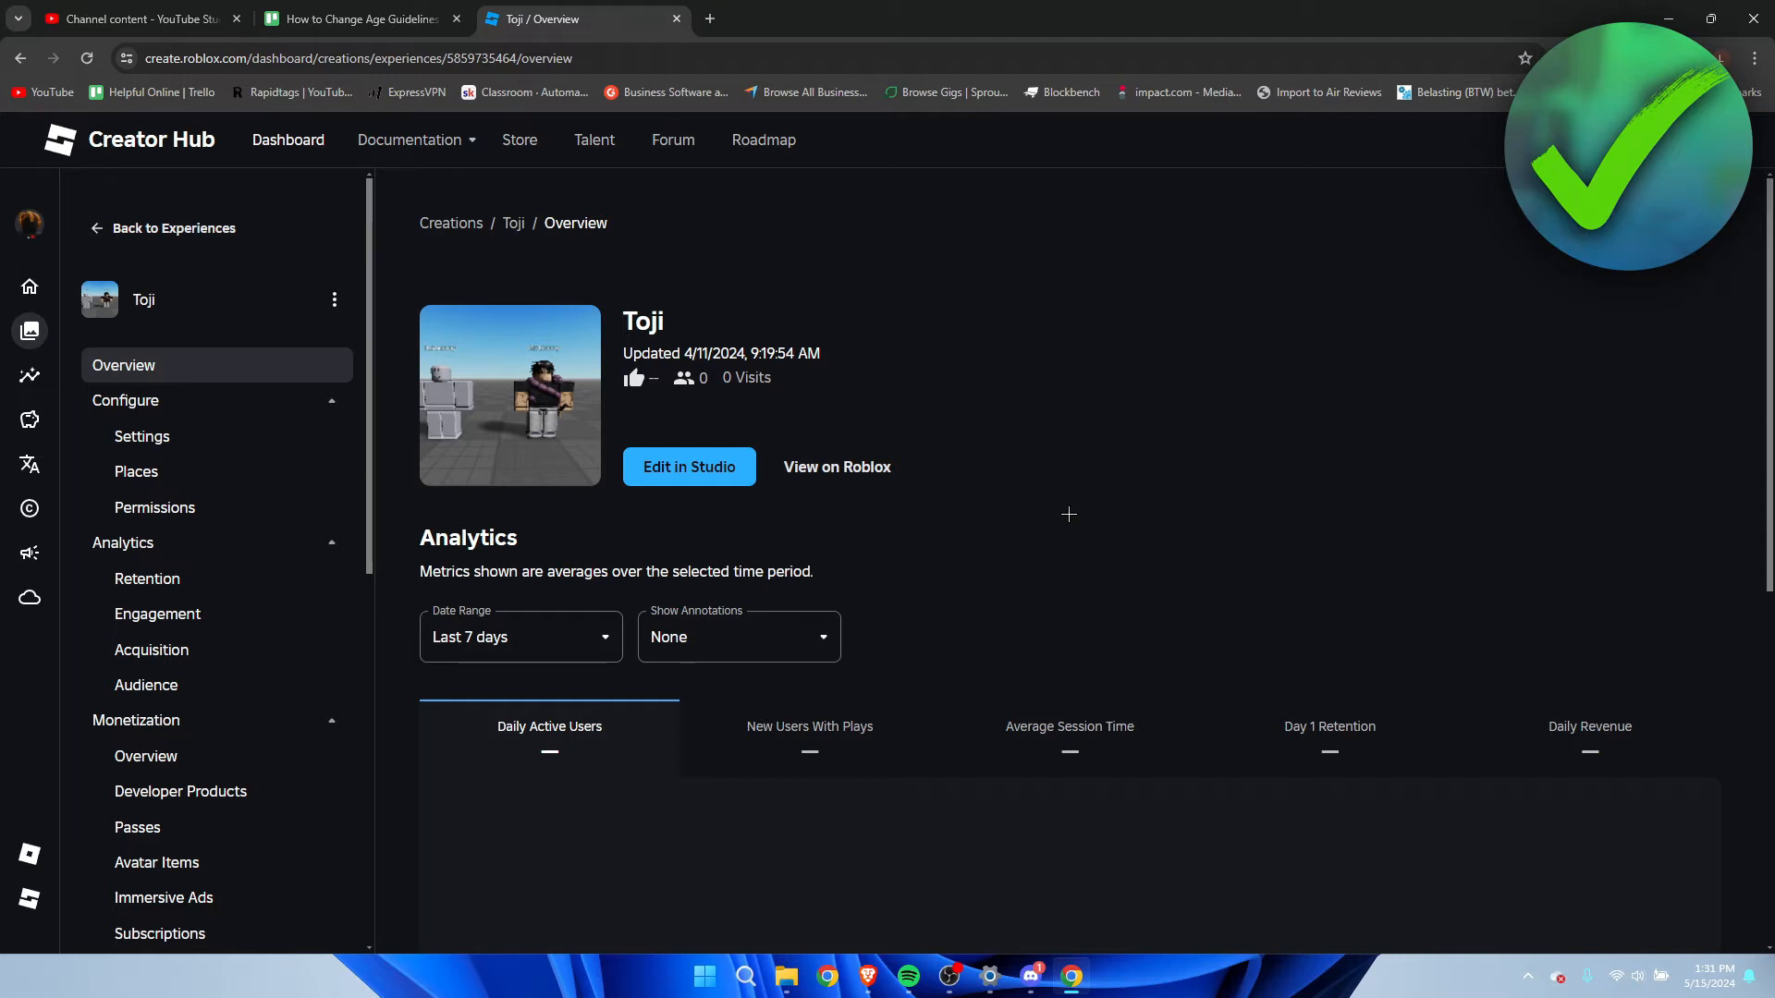
mouse_move(296, 554)
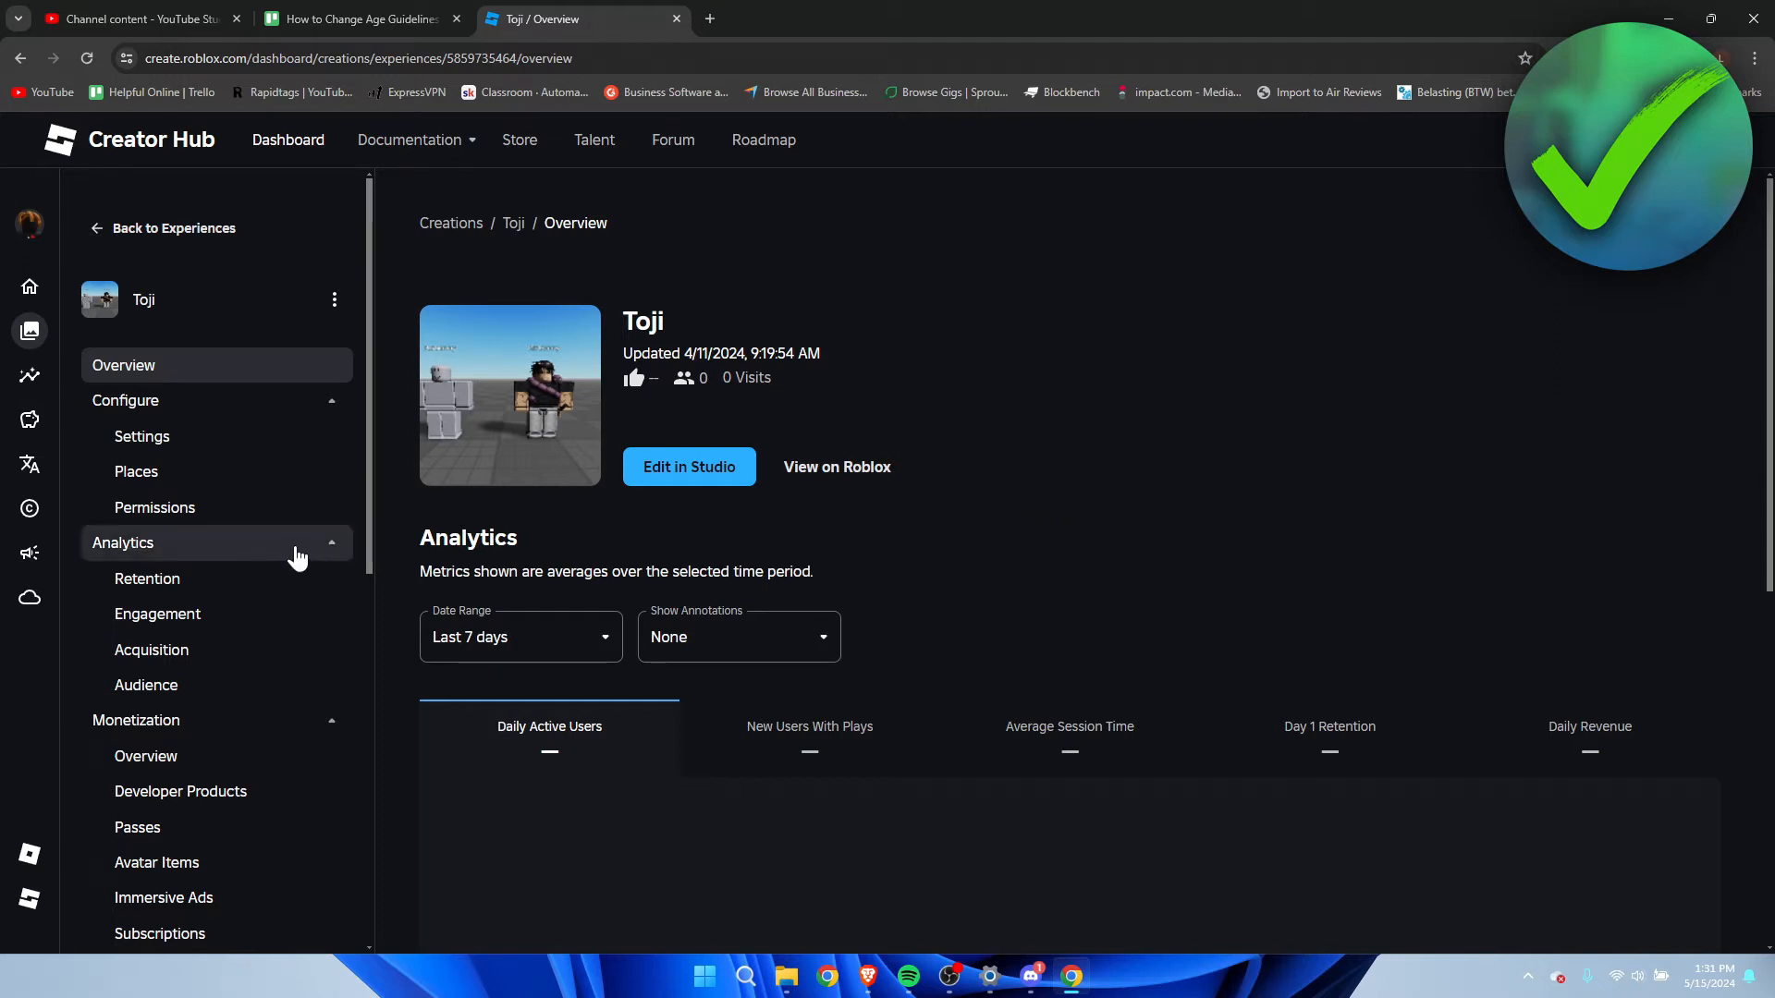
scroll(down, 3)
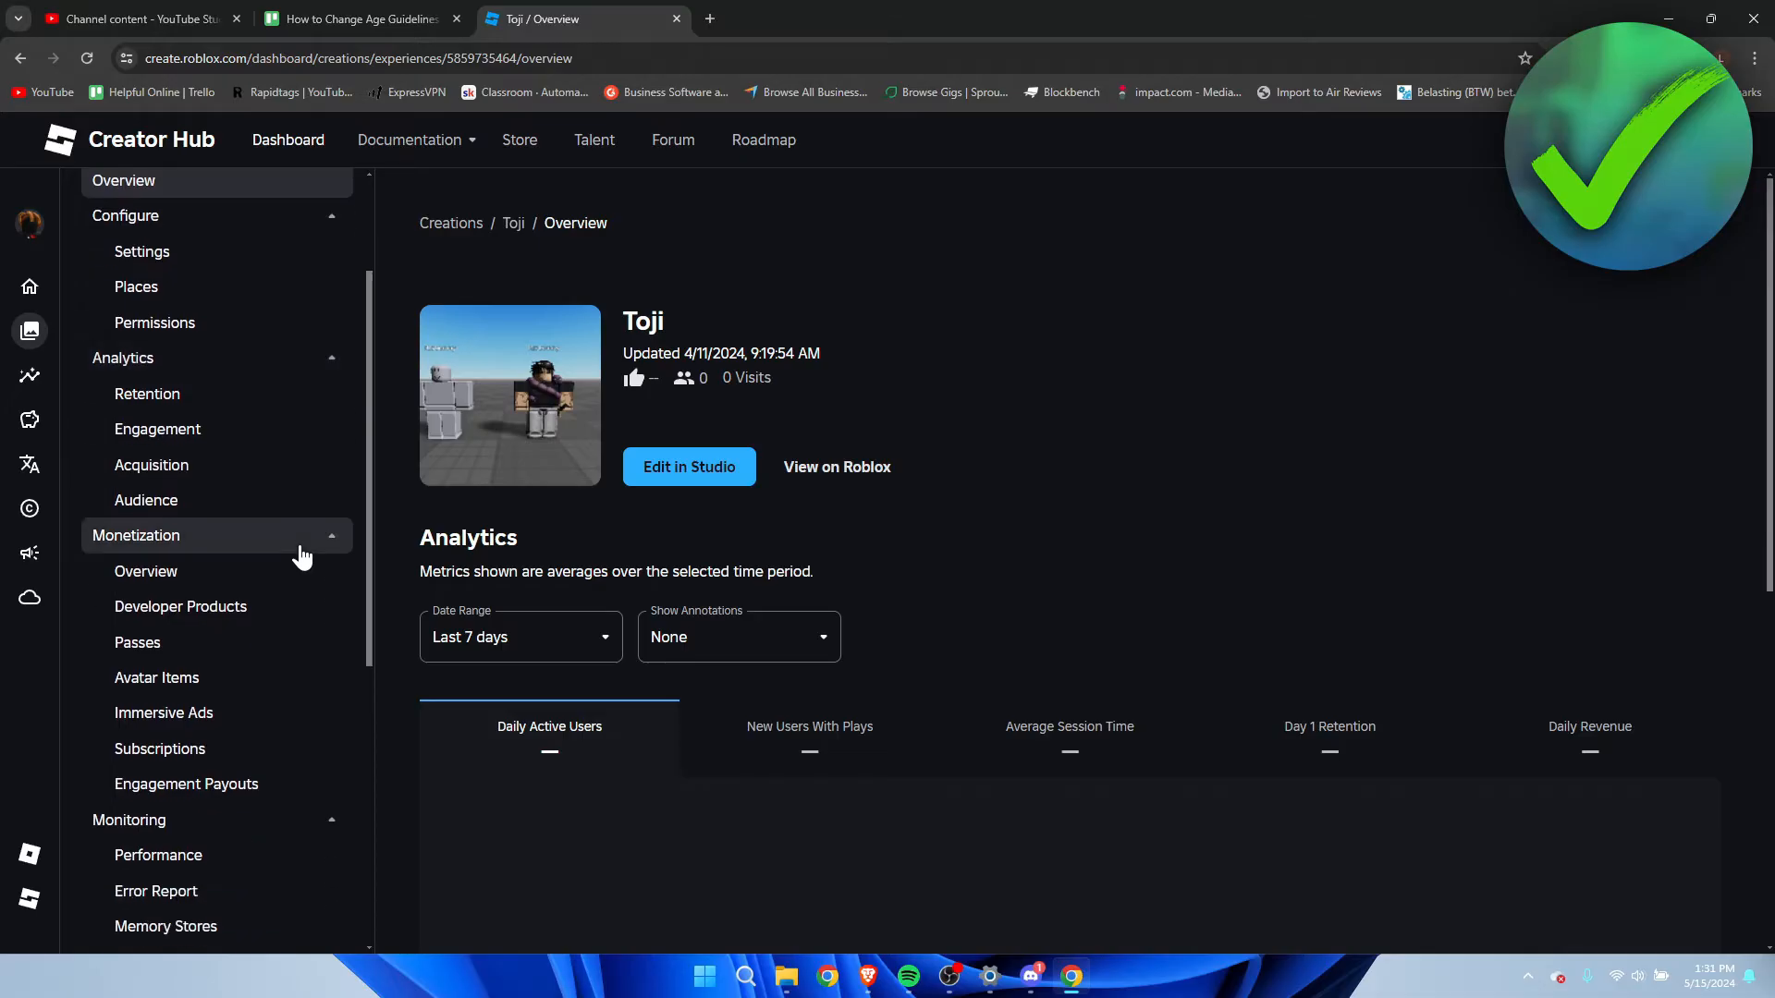
scroll(down, 3)
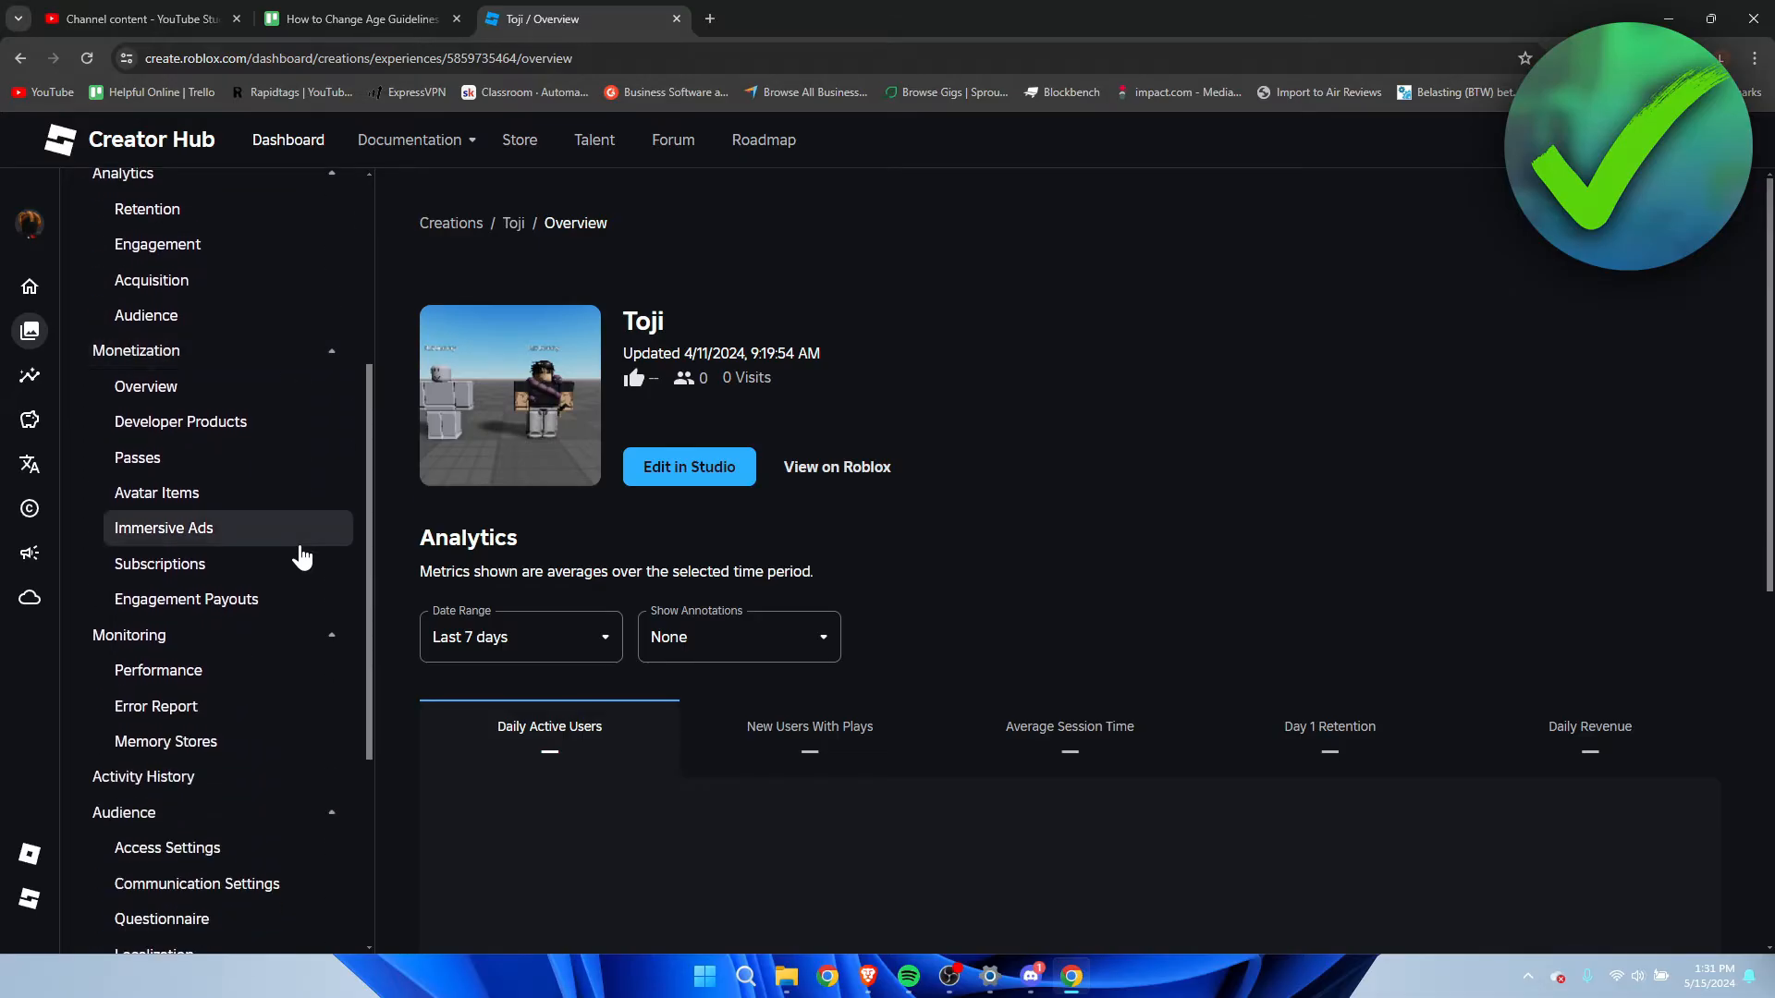
scroll(down, 3)
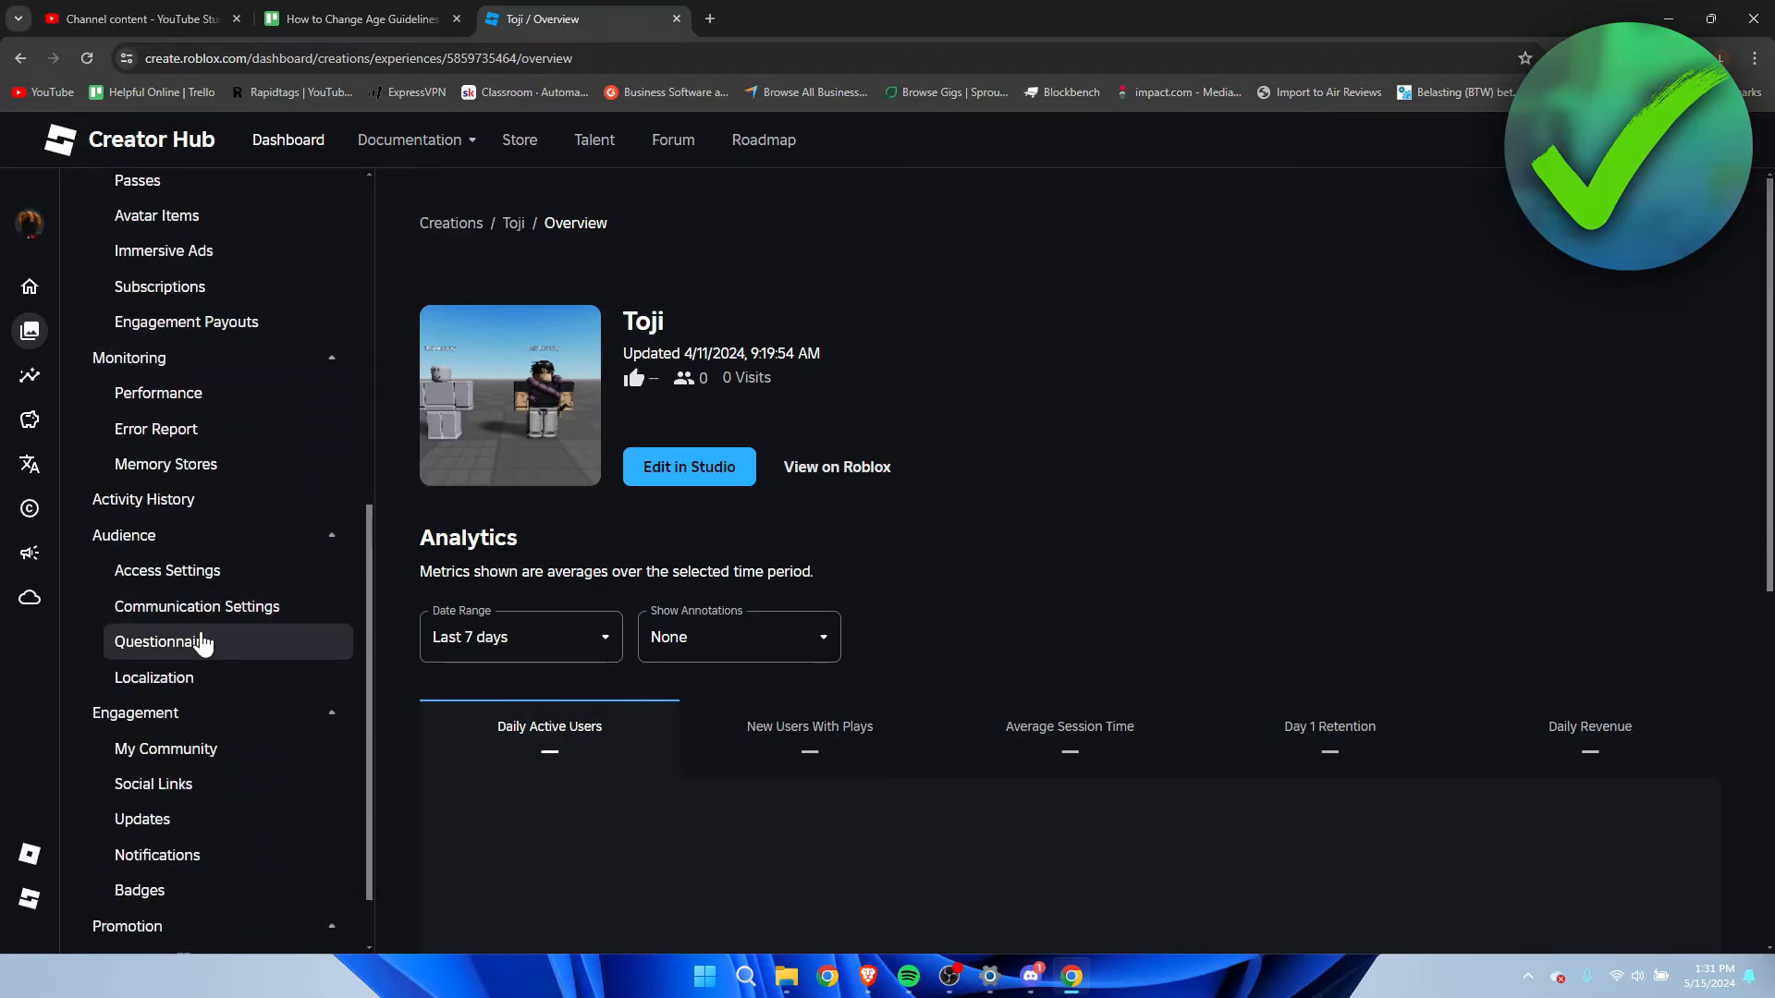
Bring up the Questionnaire page for RyanGunga's Place, marked Not Started with an Ages 13+ recommendation.
click(162, 641)
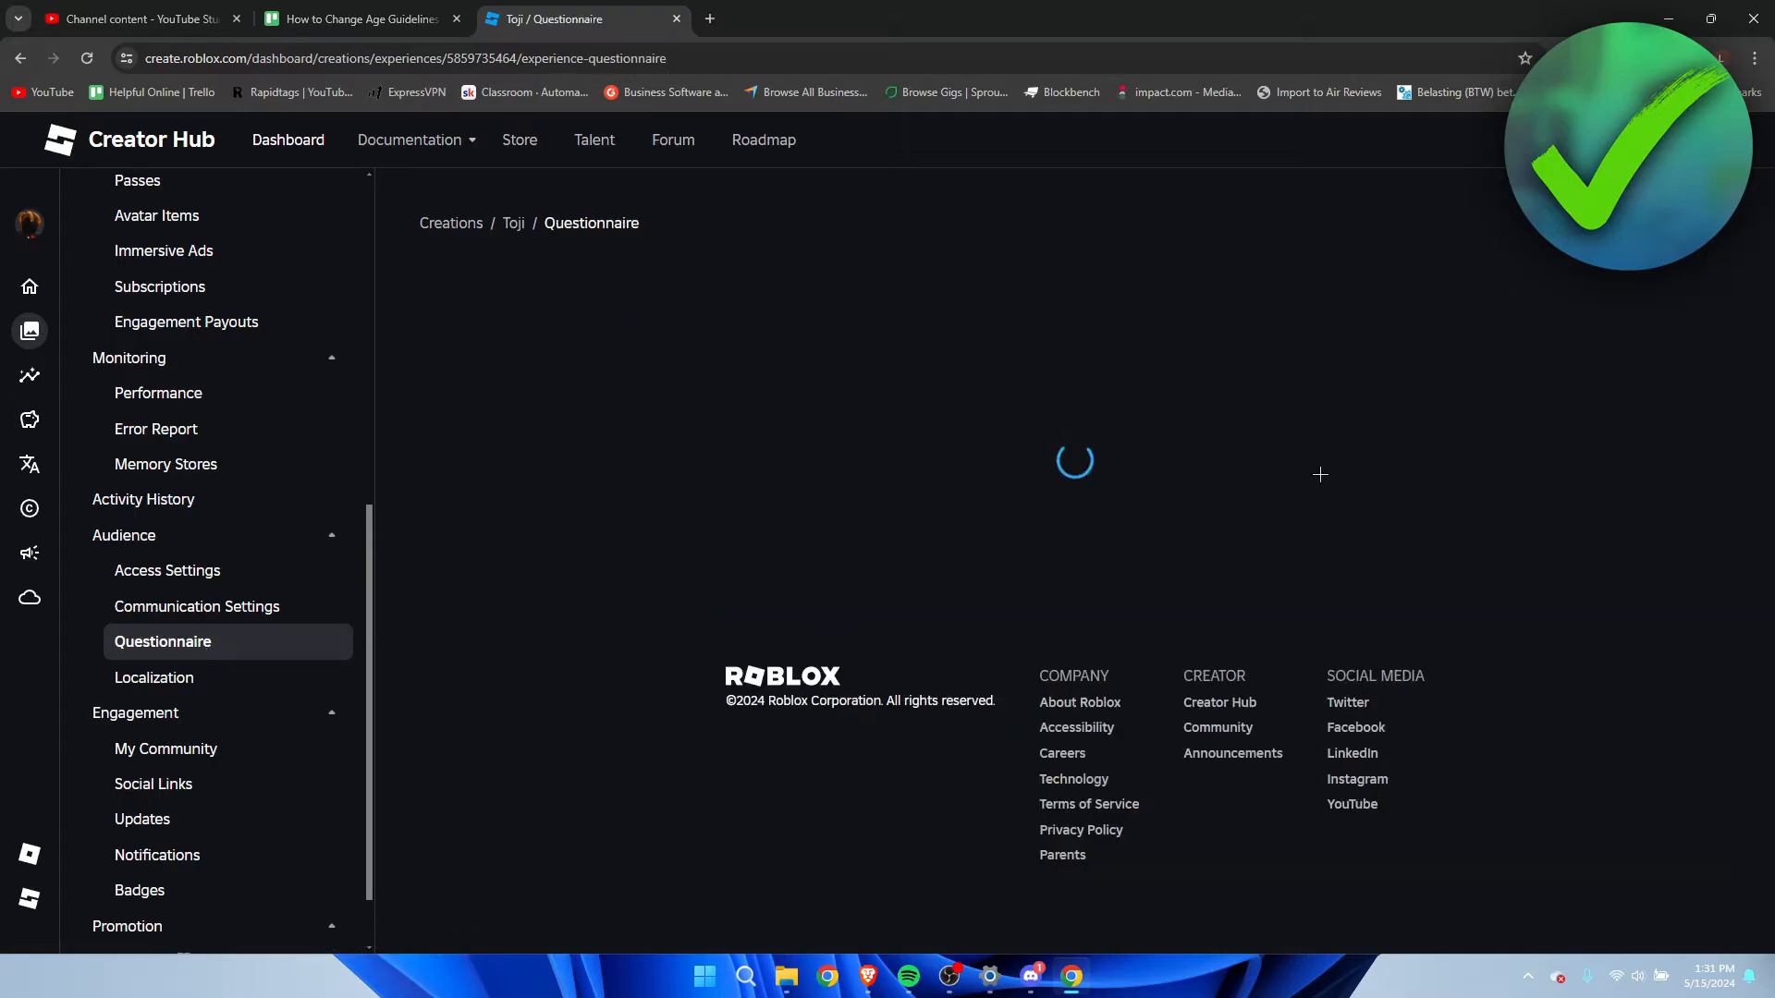
mouse_move(1405, 521)
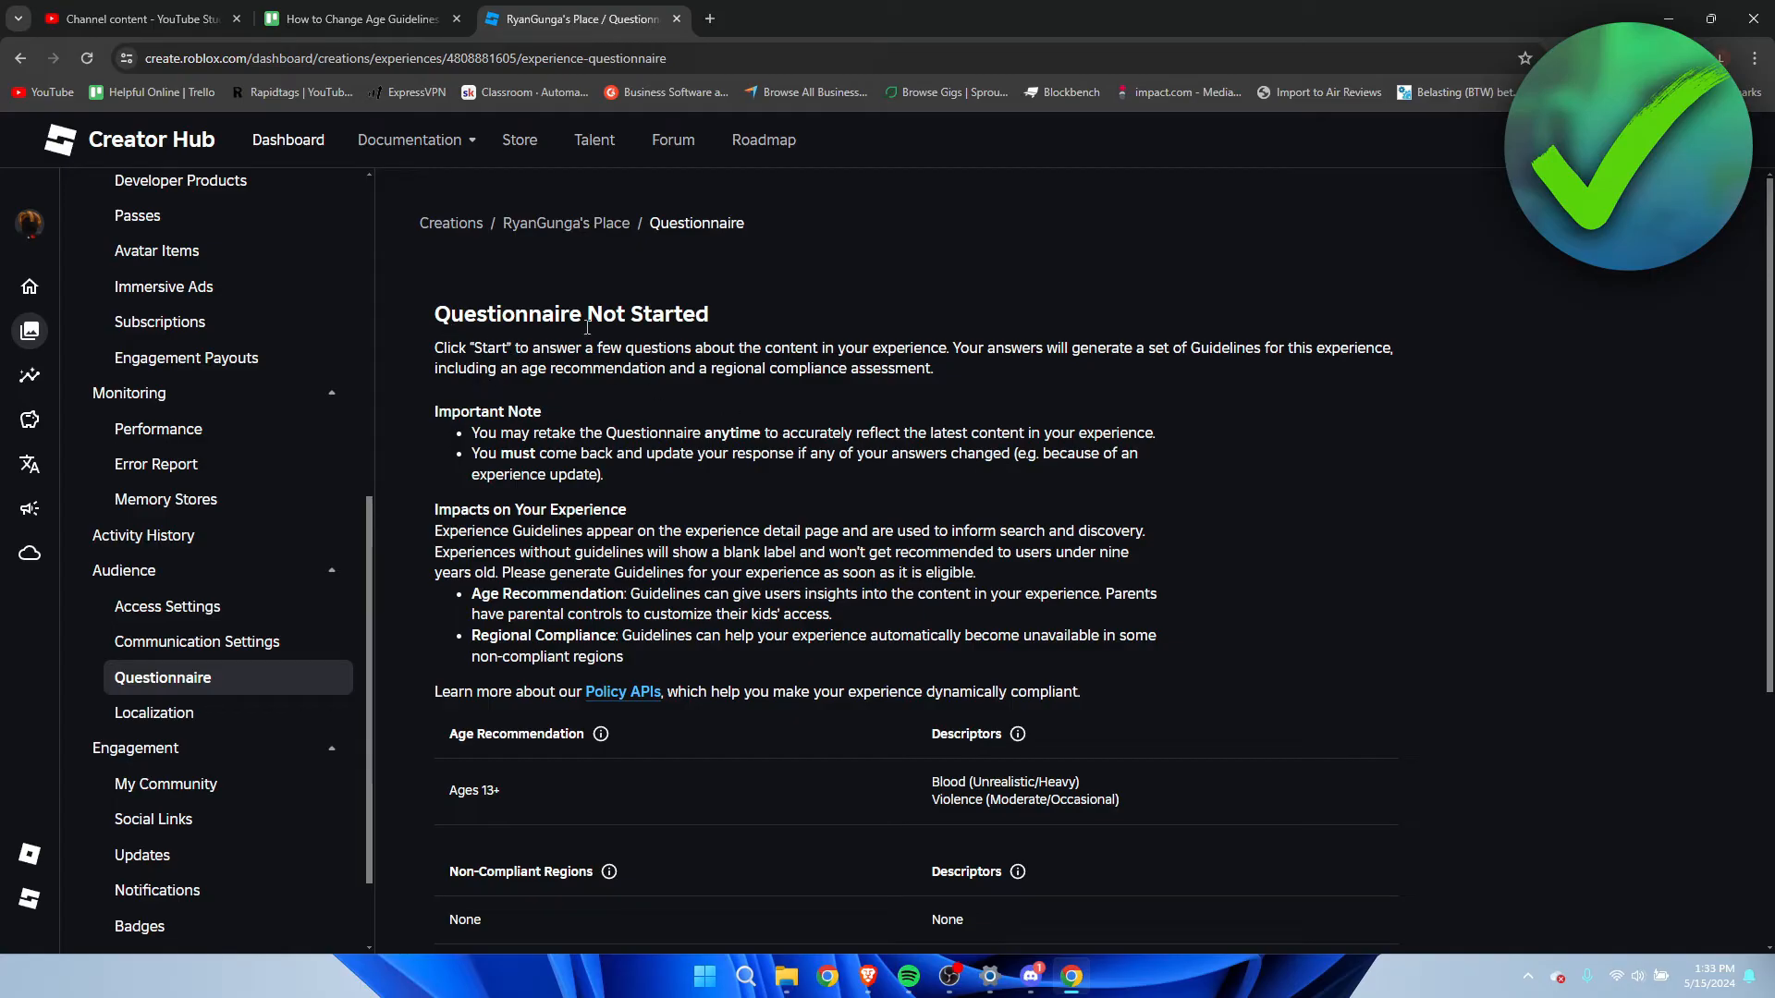
double_click(487, 410)
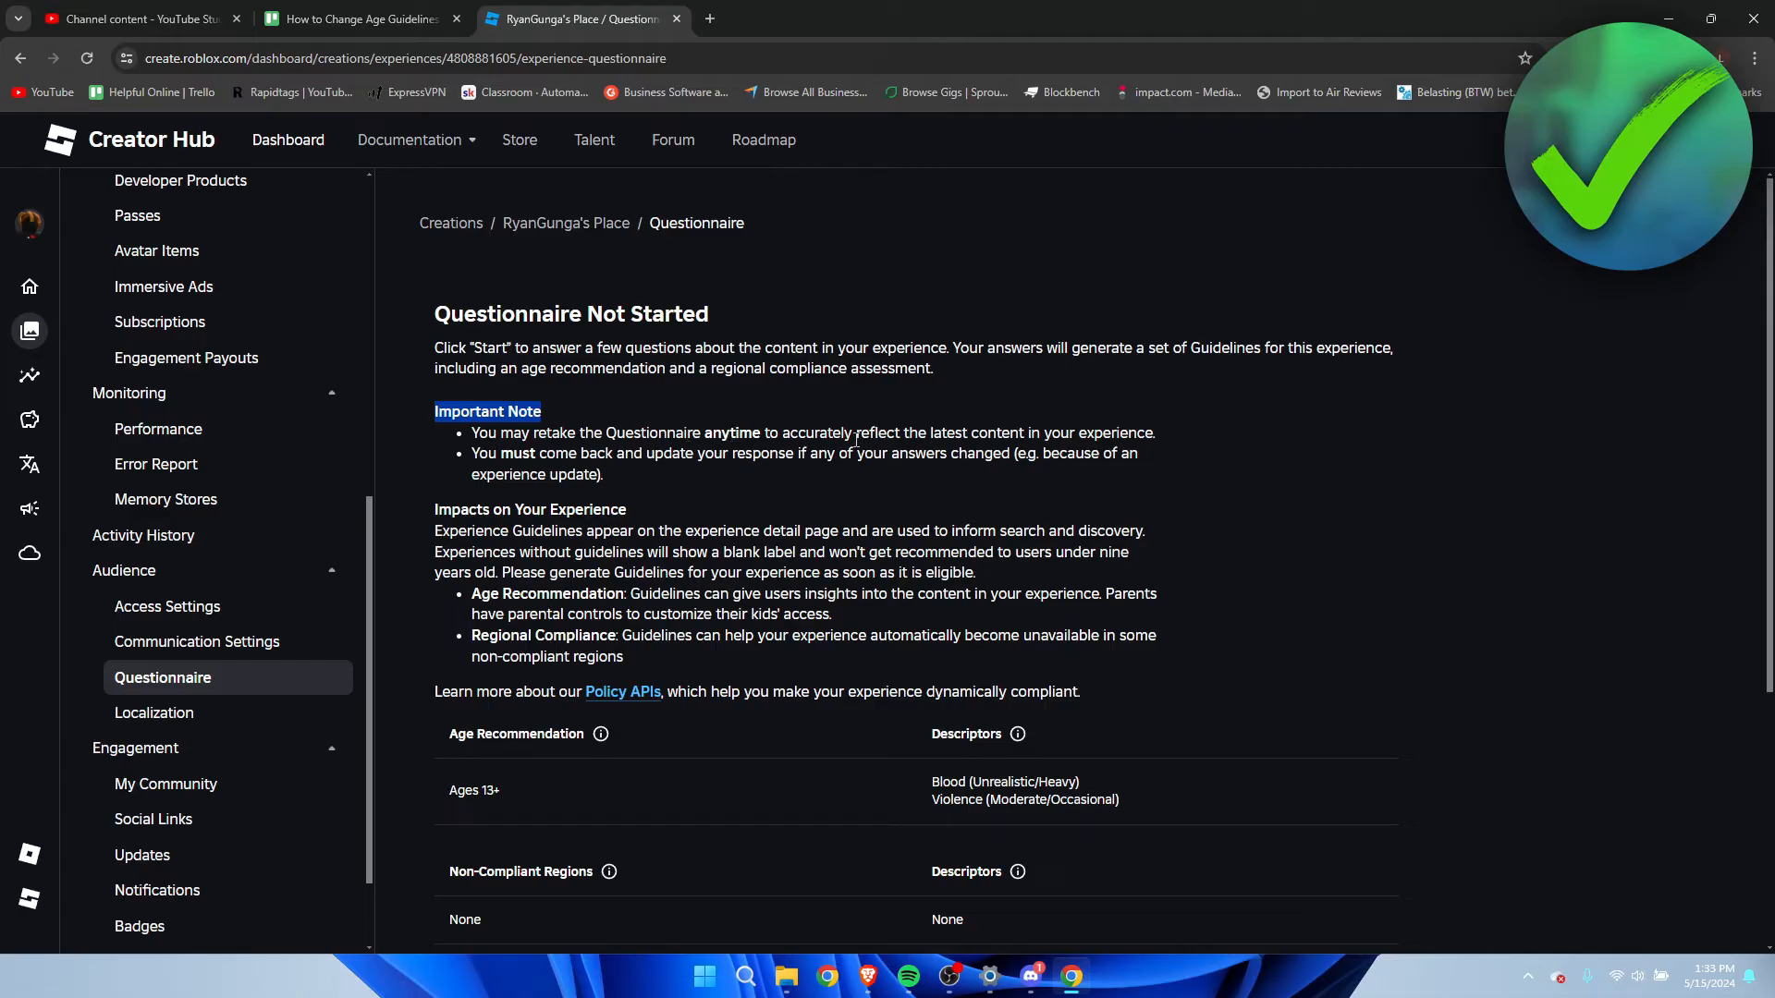
mouse_move(1198, 433)
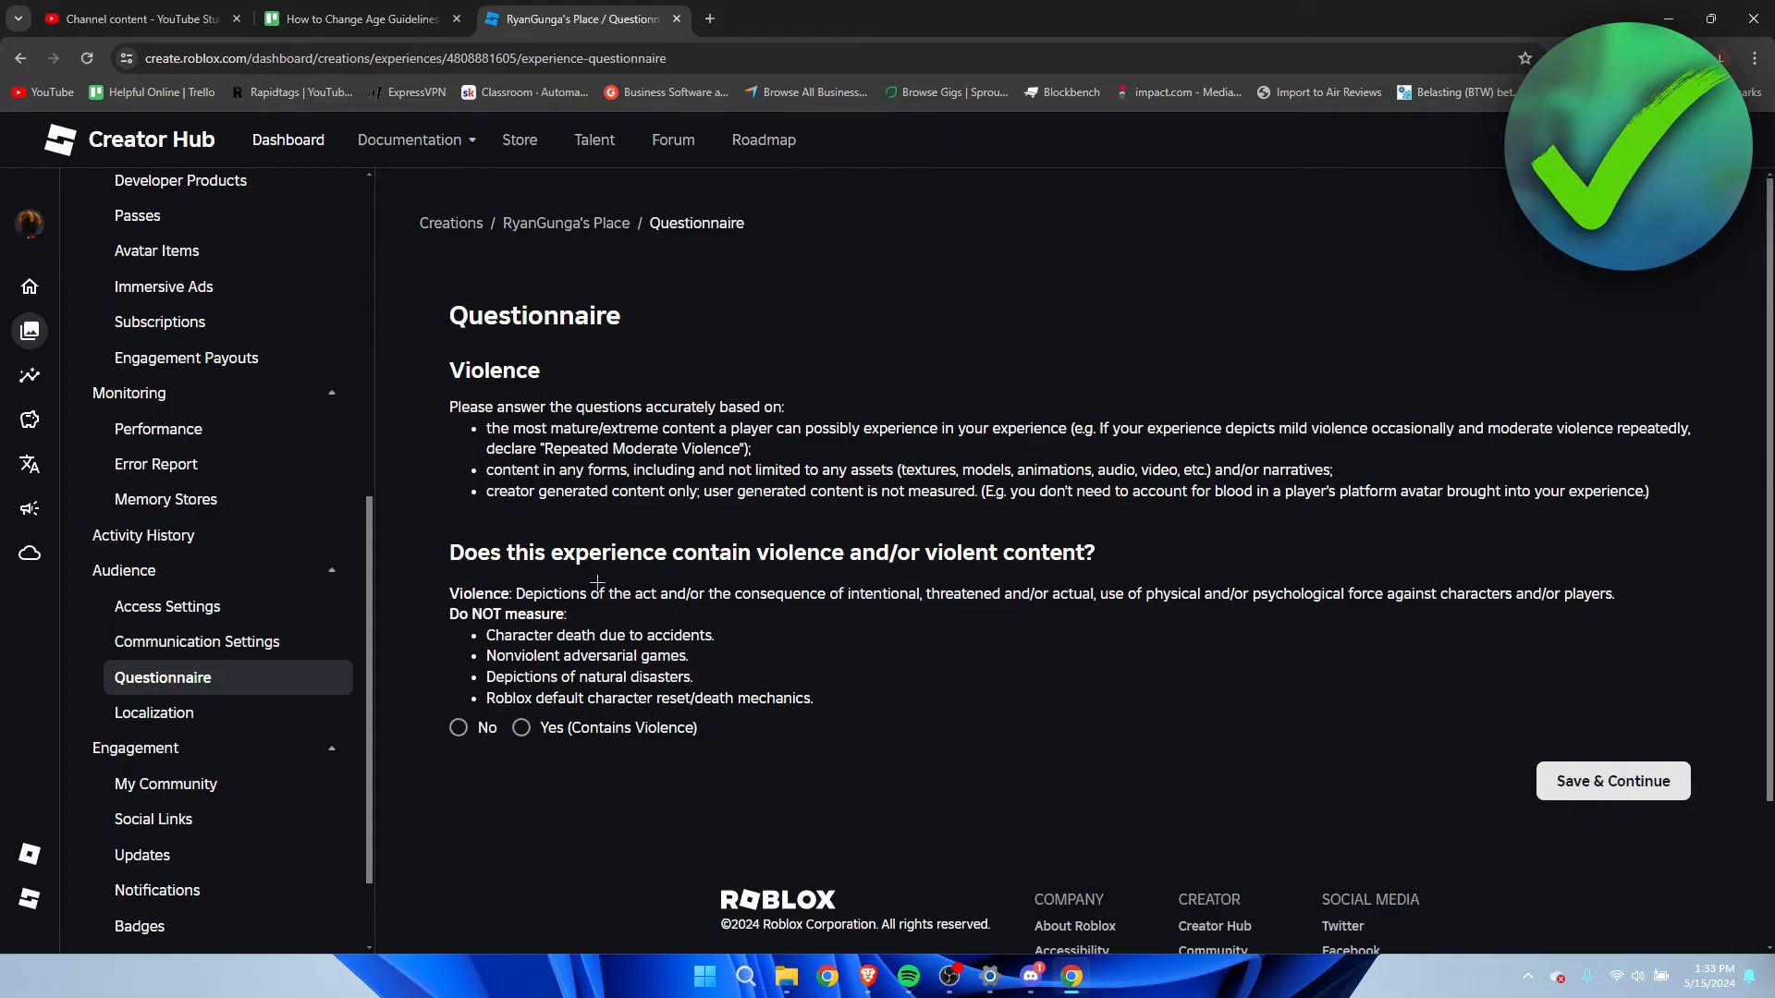
mouse_move(963, 573)
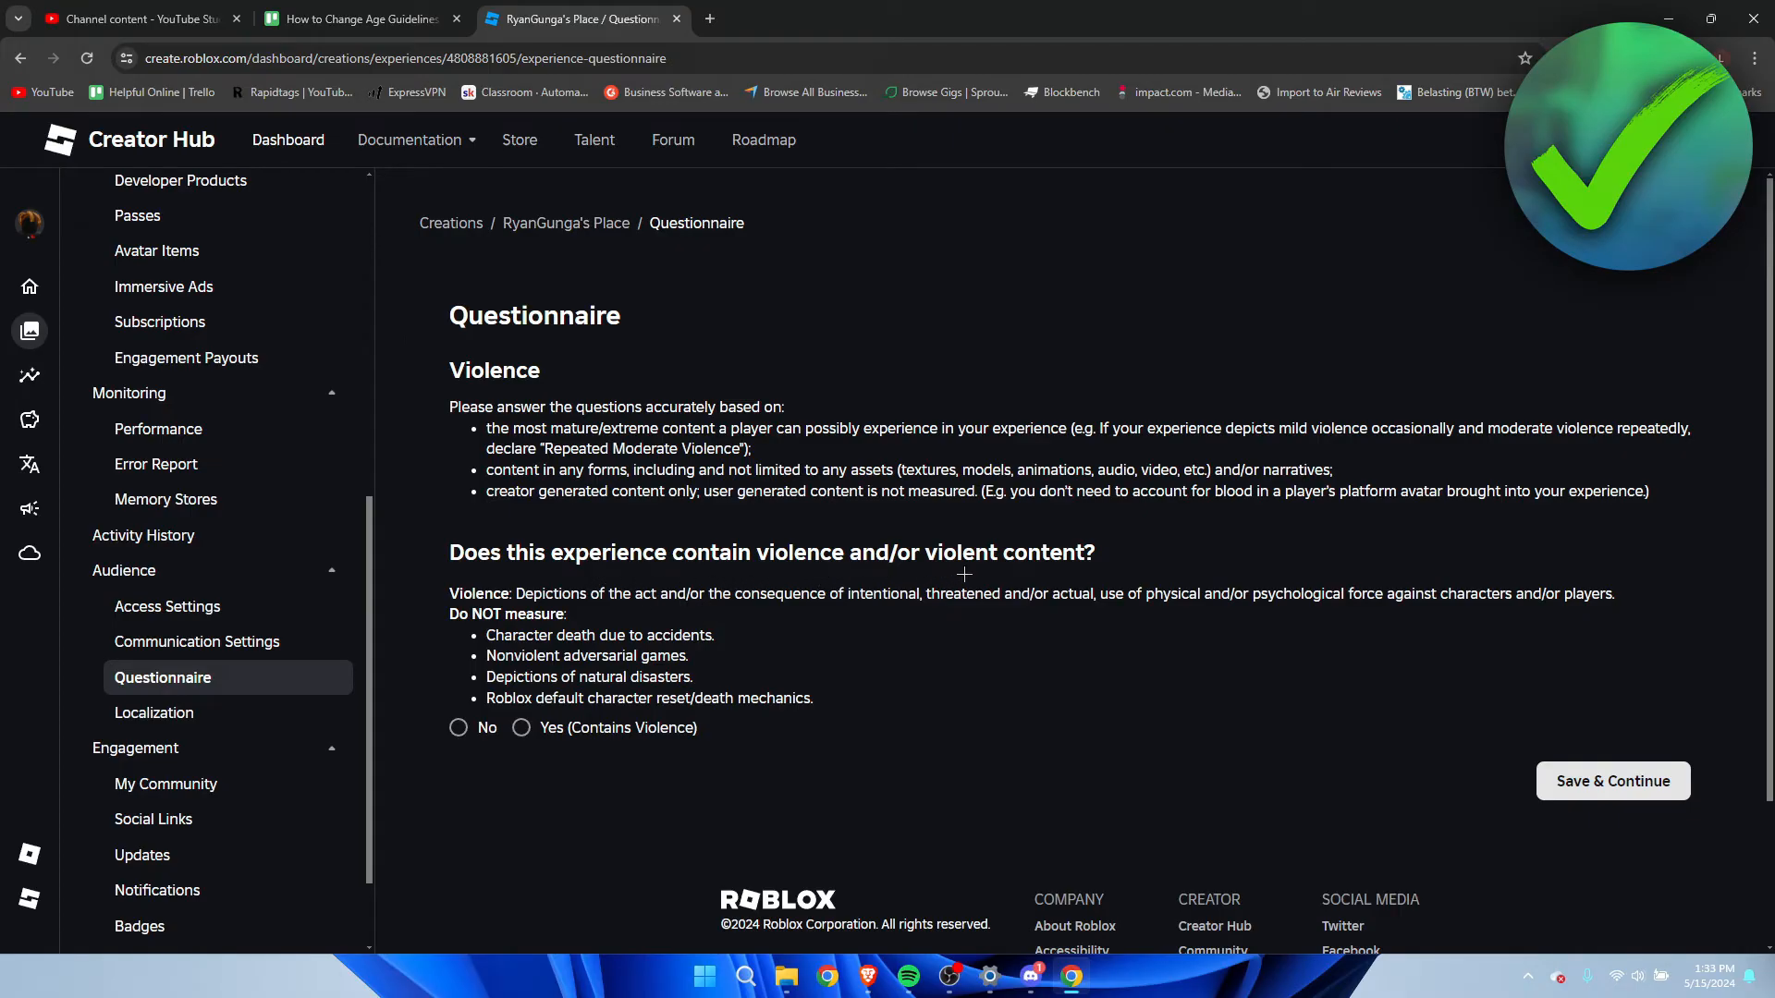
mouse_move(577, 620)
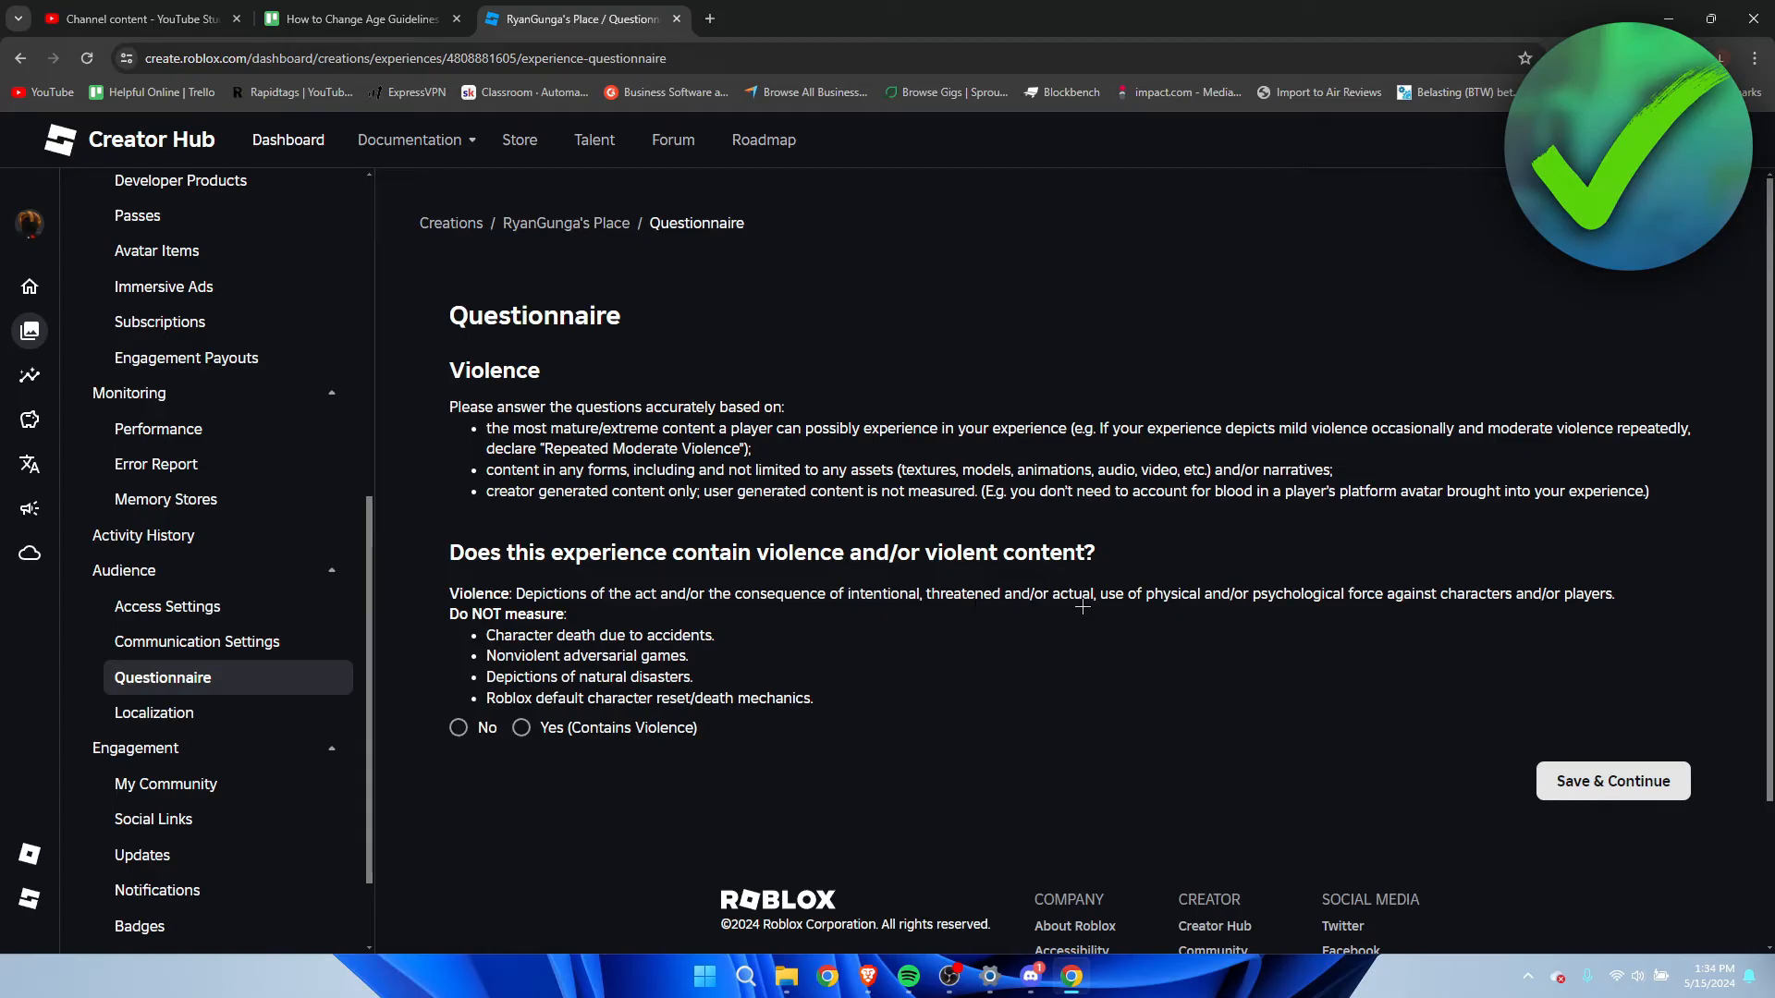
mouse_move(1359, 602)
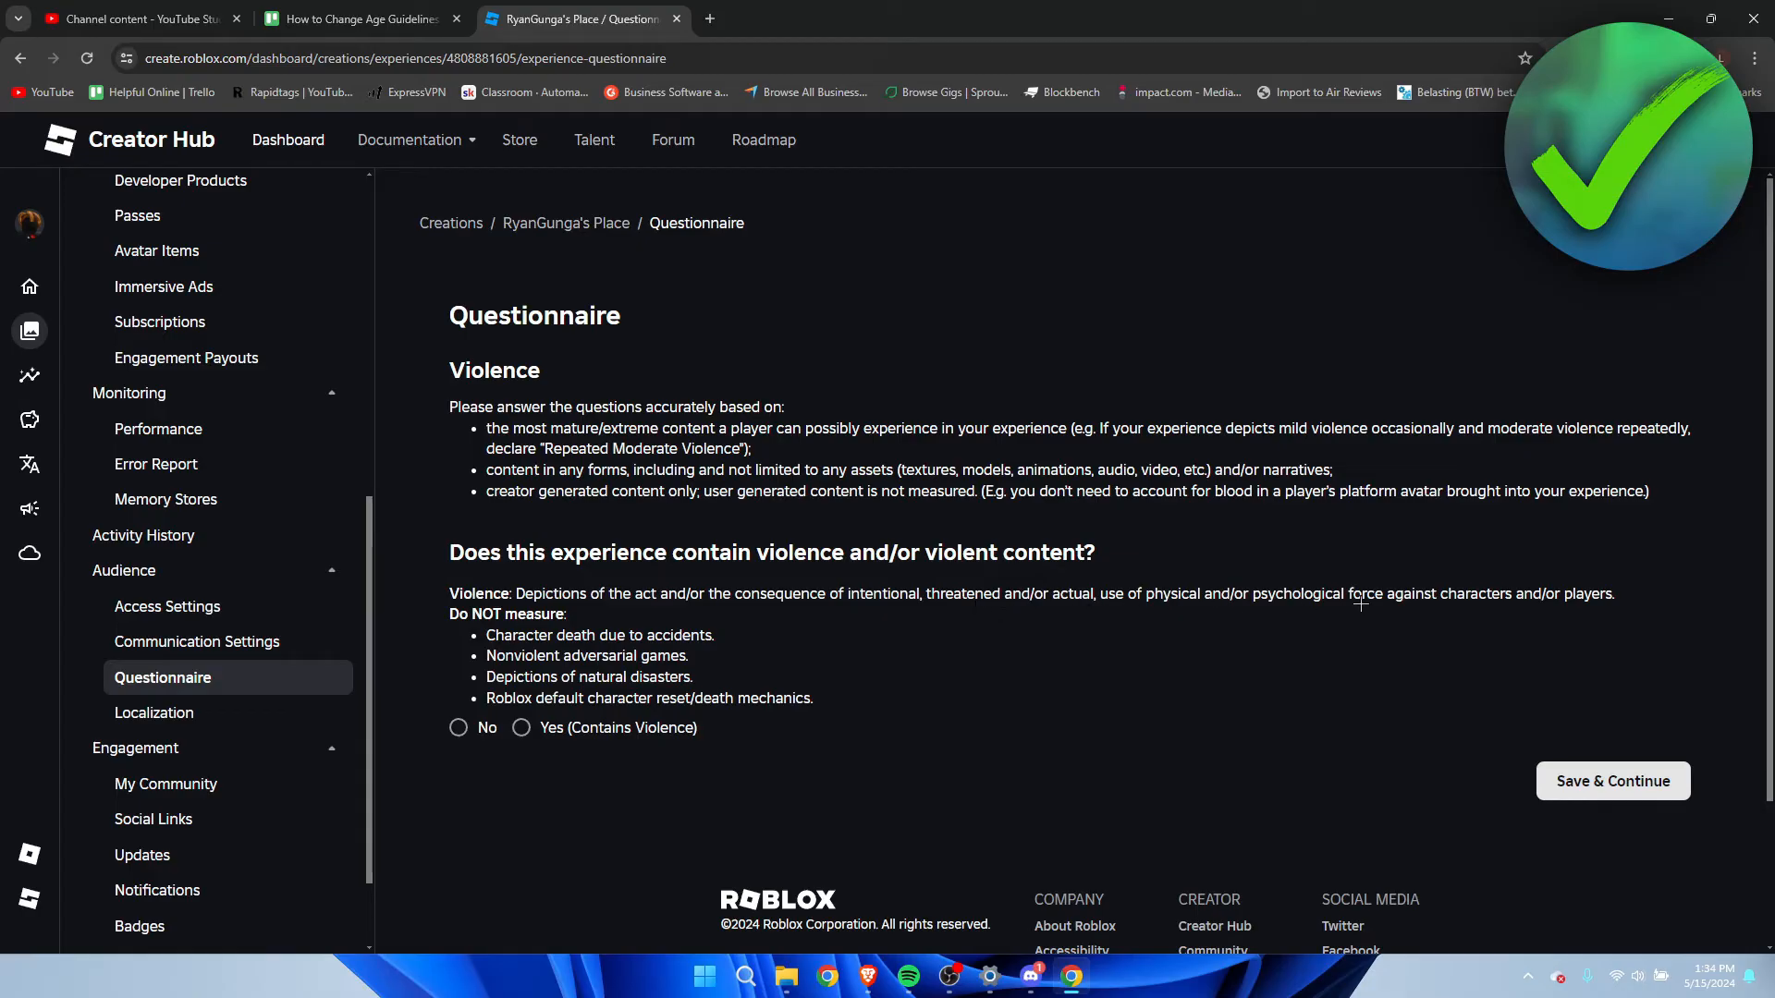
mouse_move(1455, 619)
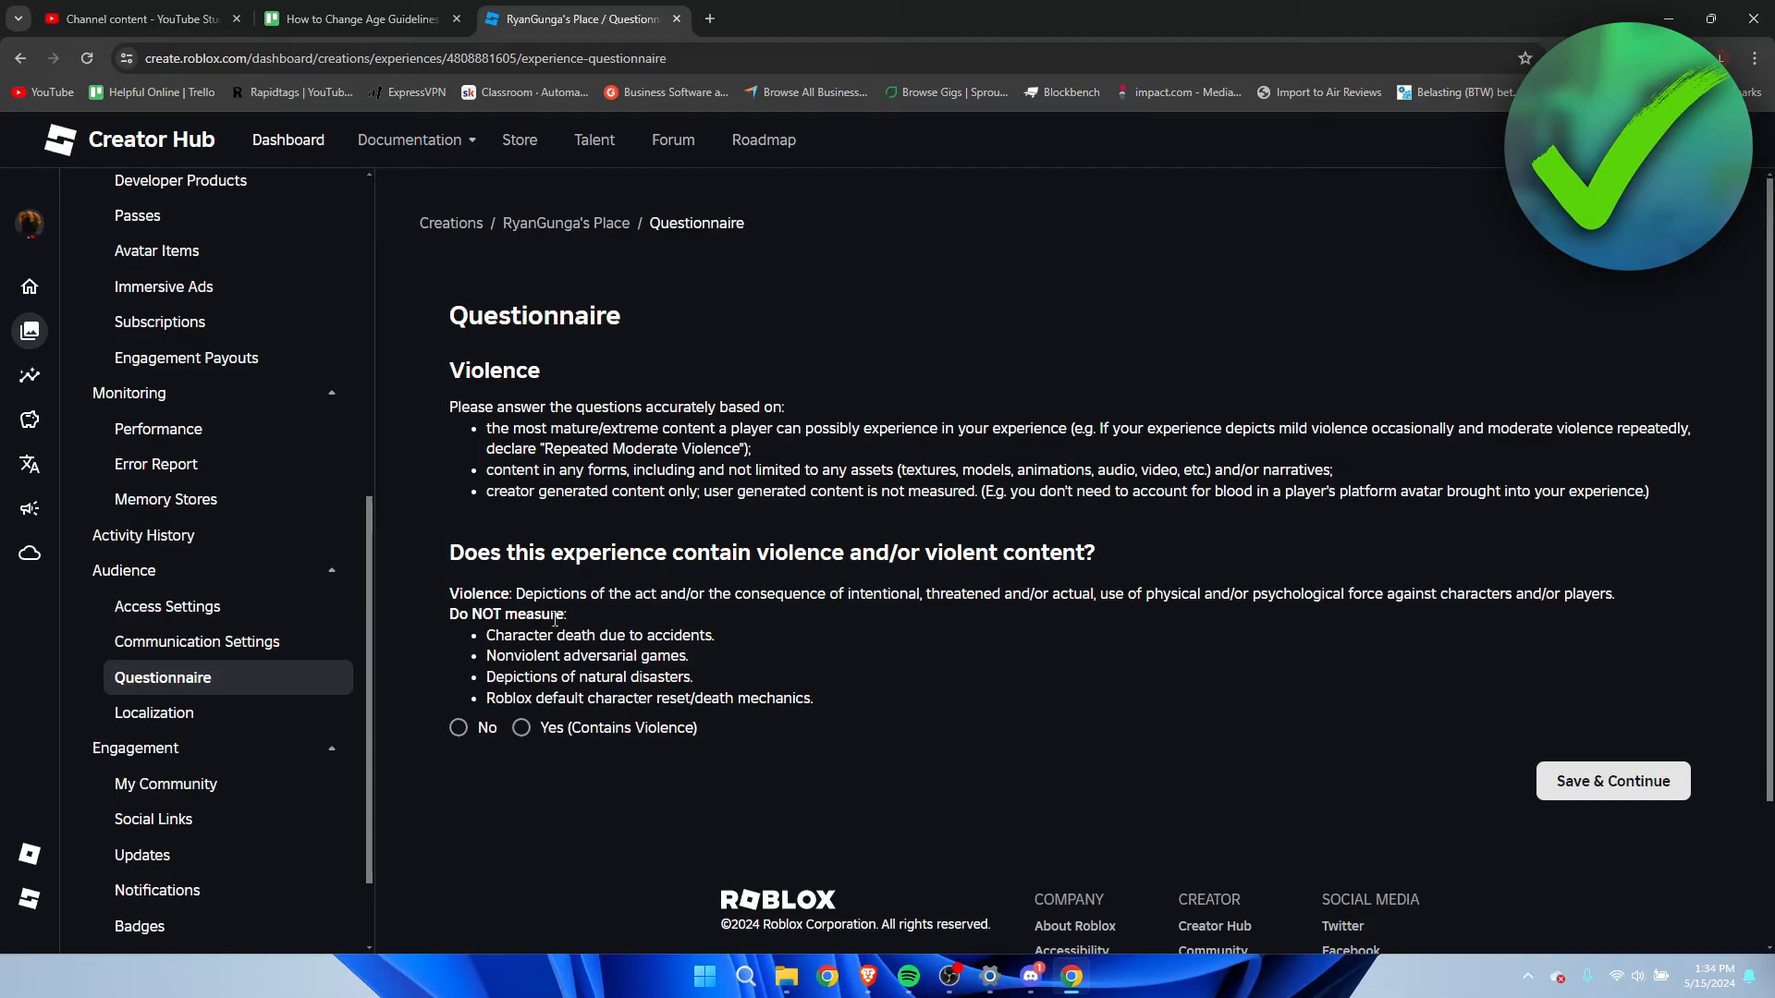
mouse_move(588, 632)
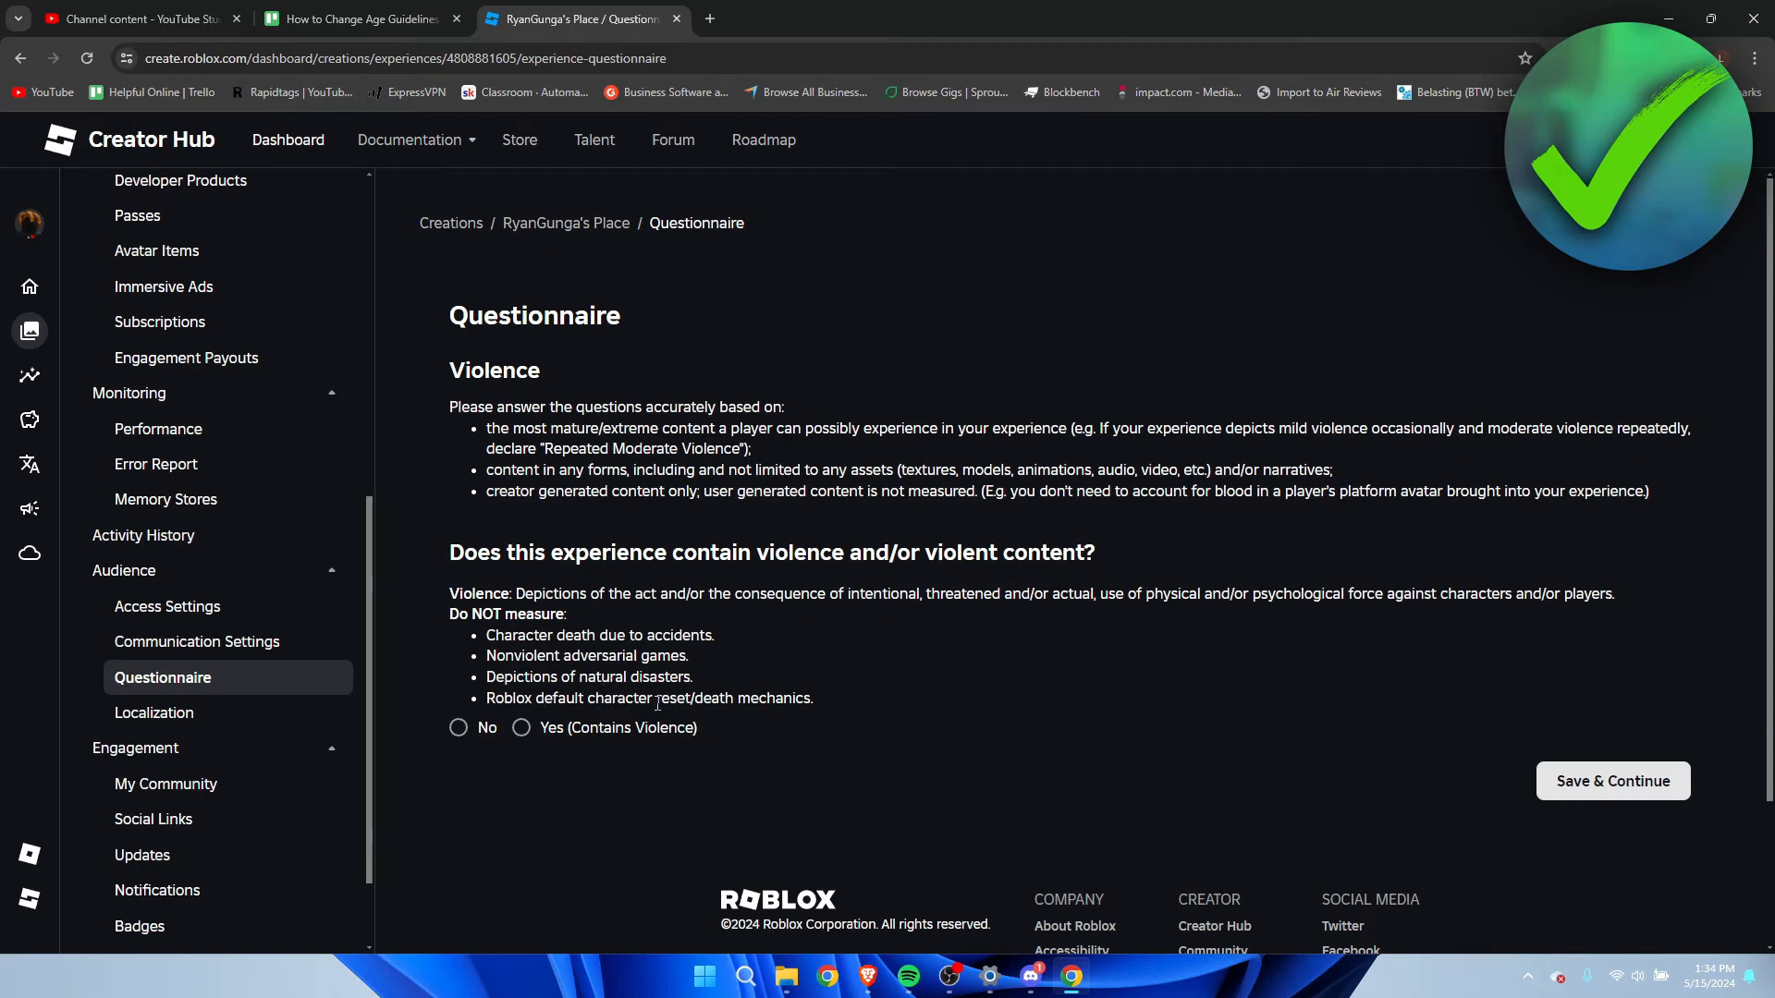
mouse_move(865, 708)
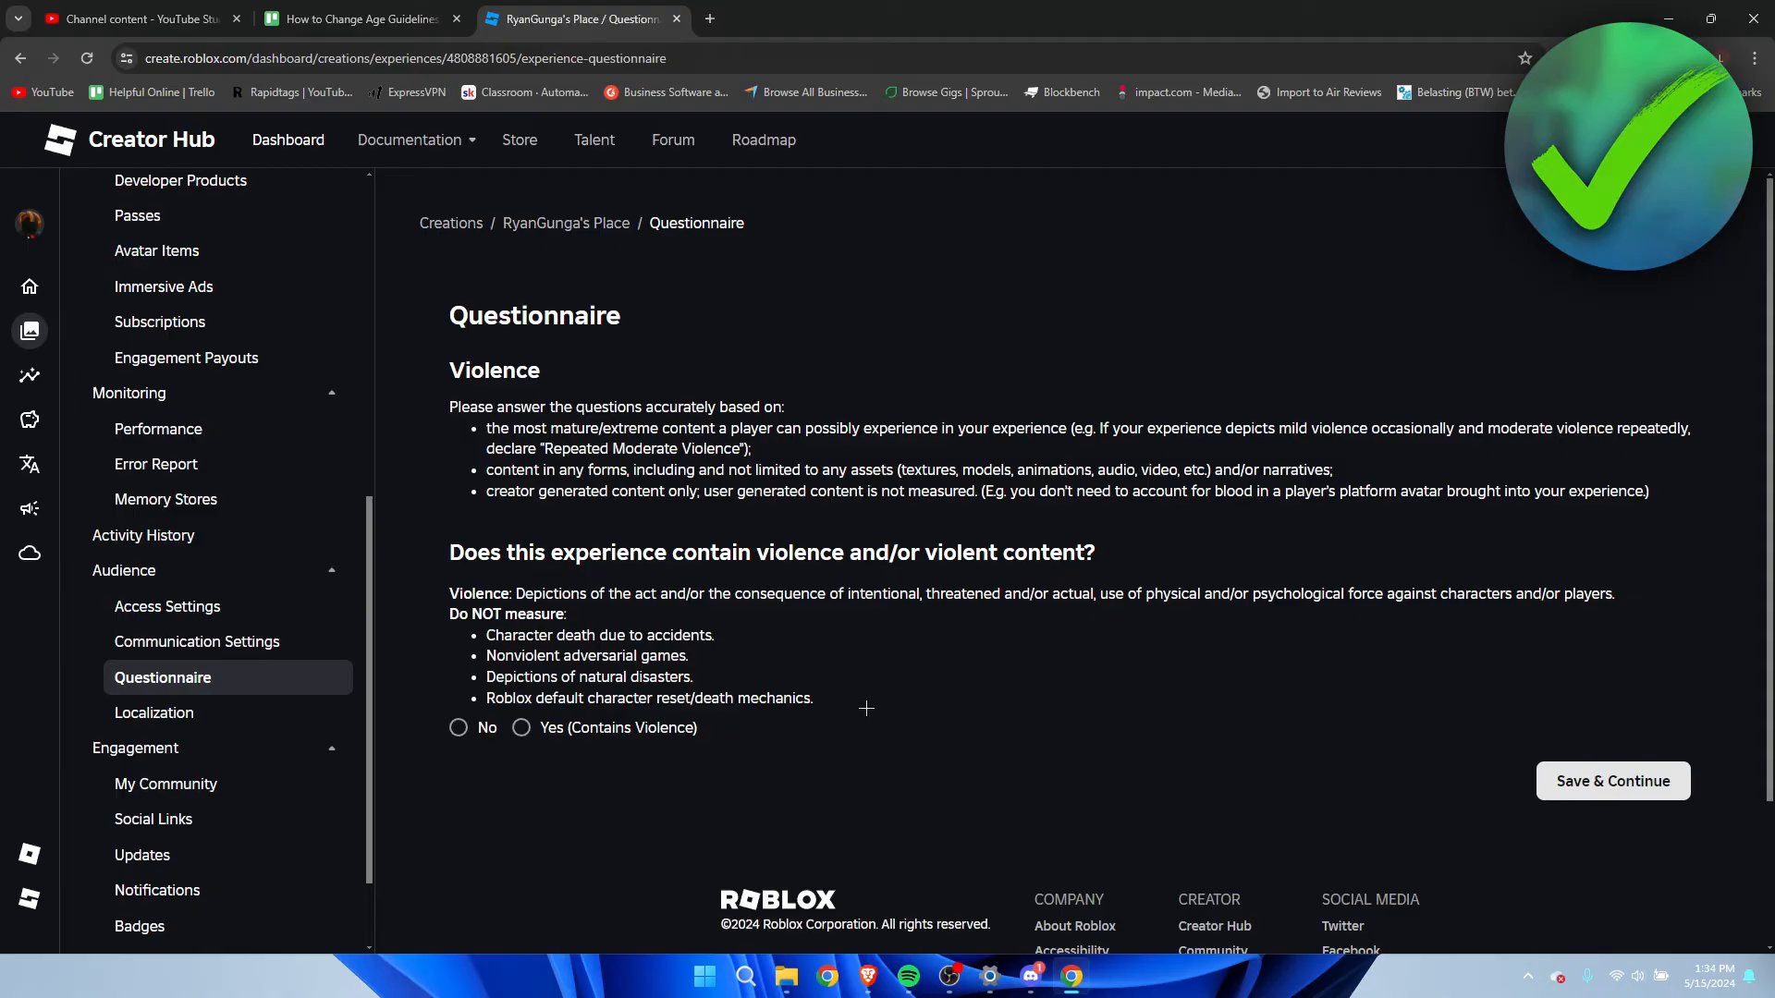
Answer Yes to violence, rating its intensity Mild and its occurrence Repeated.
click(458, 726)
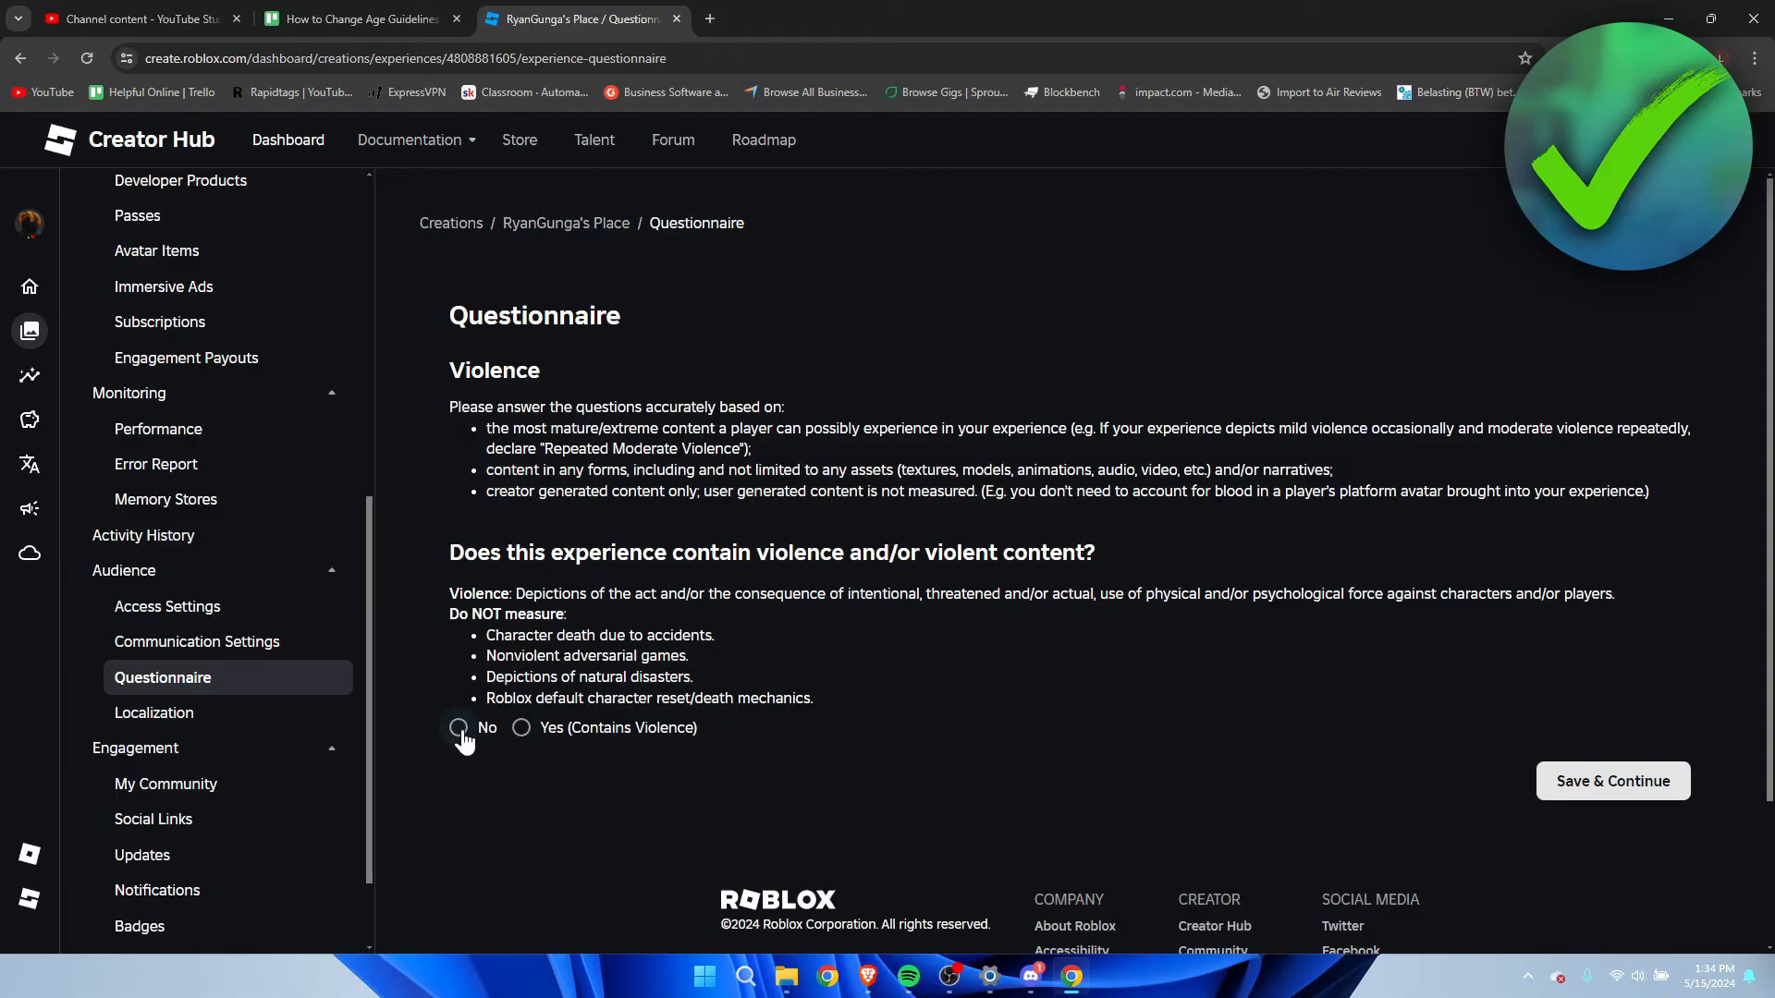
click(456, 728)
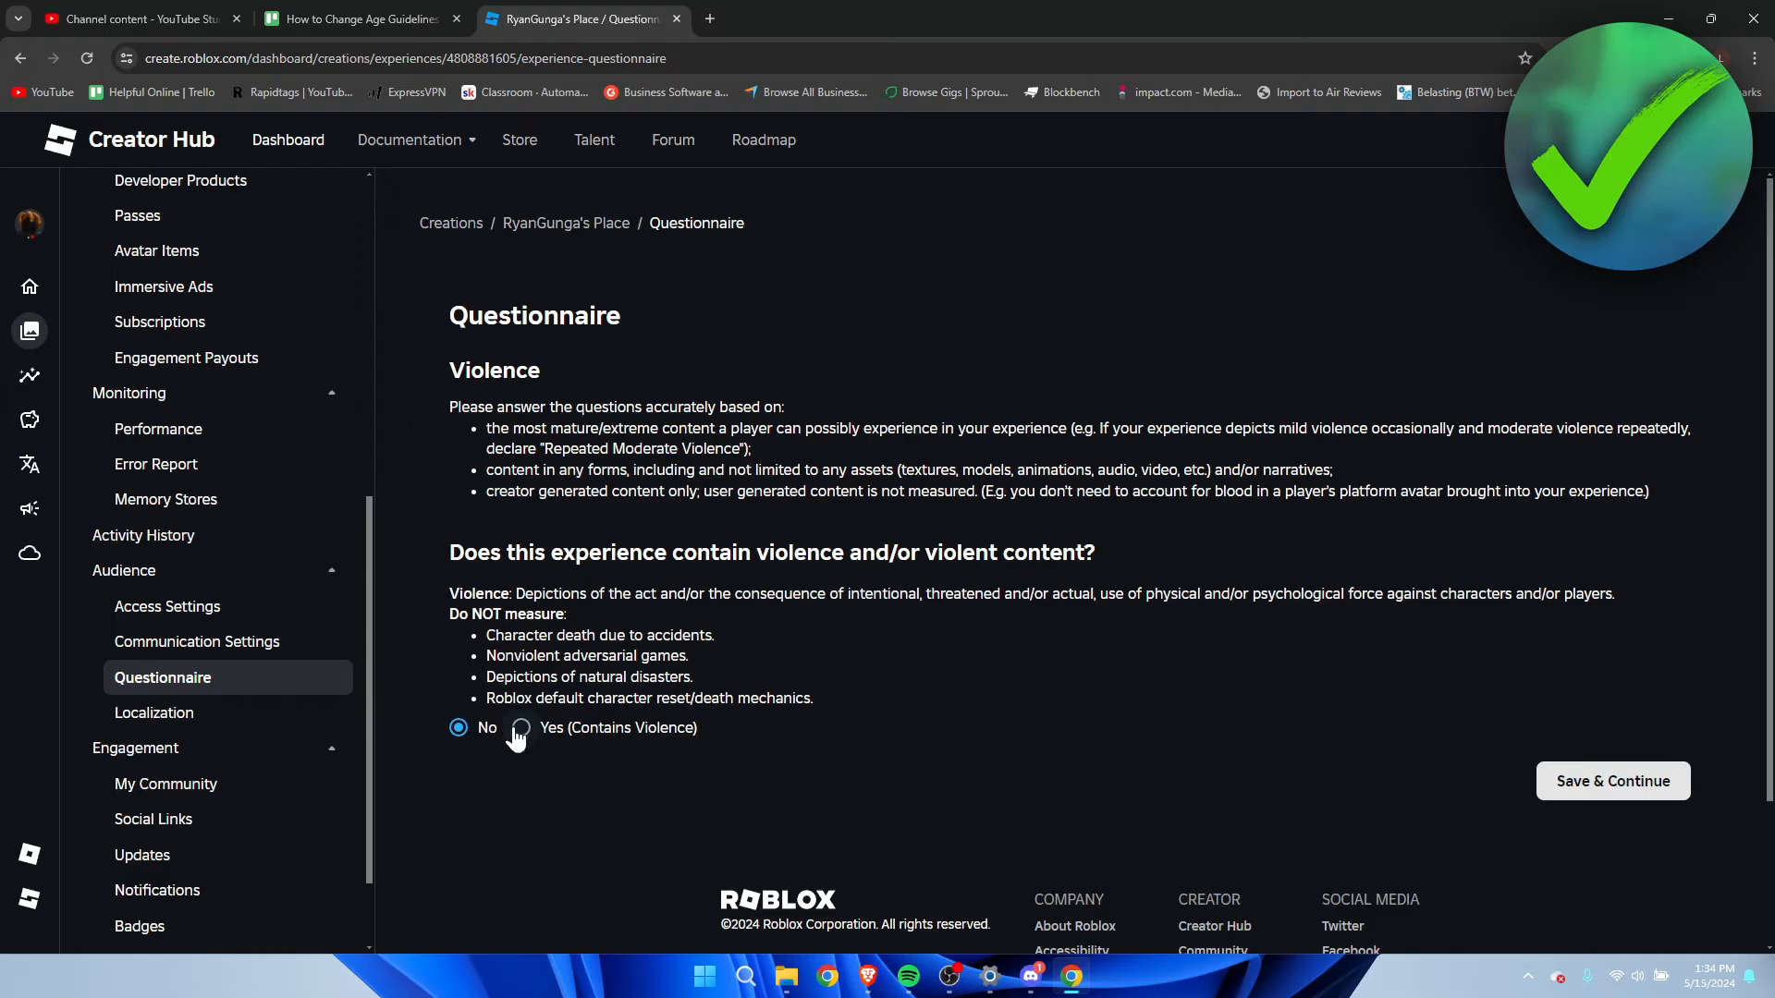
click(522, 727)
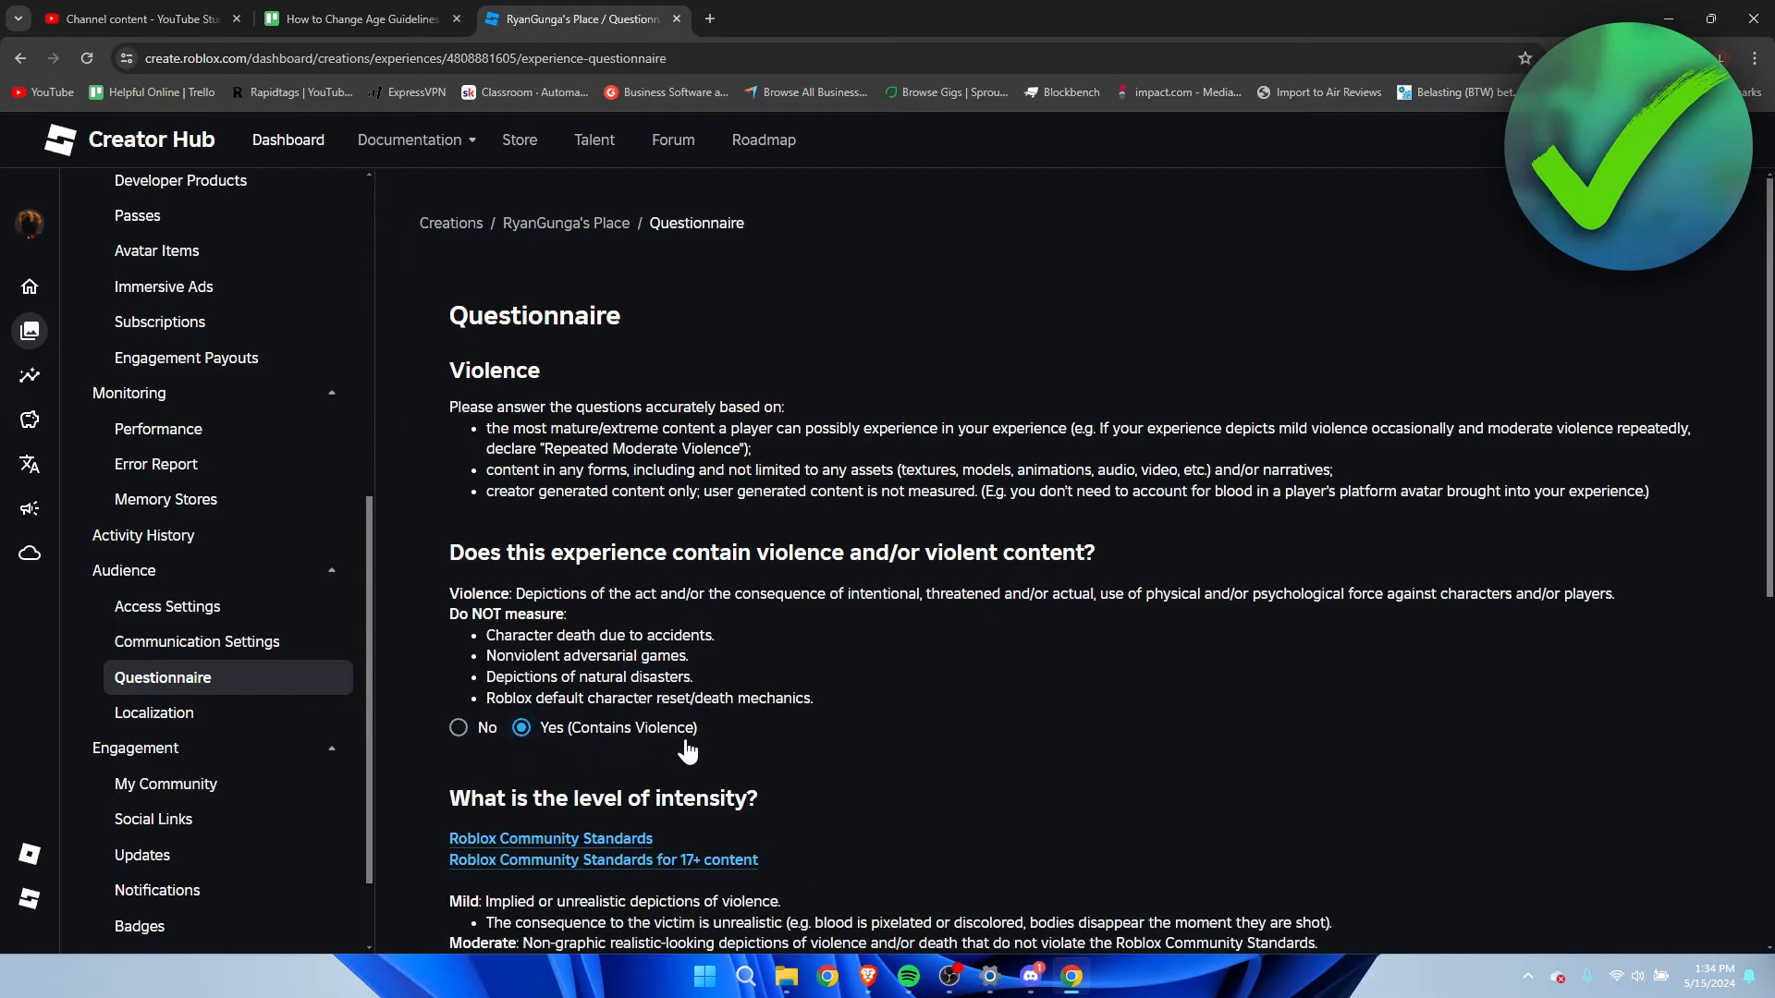
scroll(down, 3)
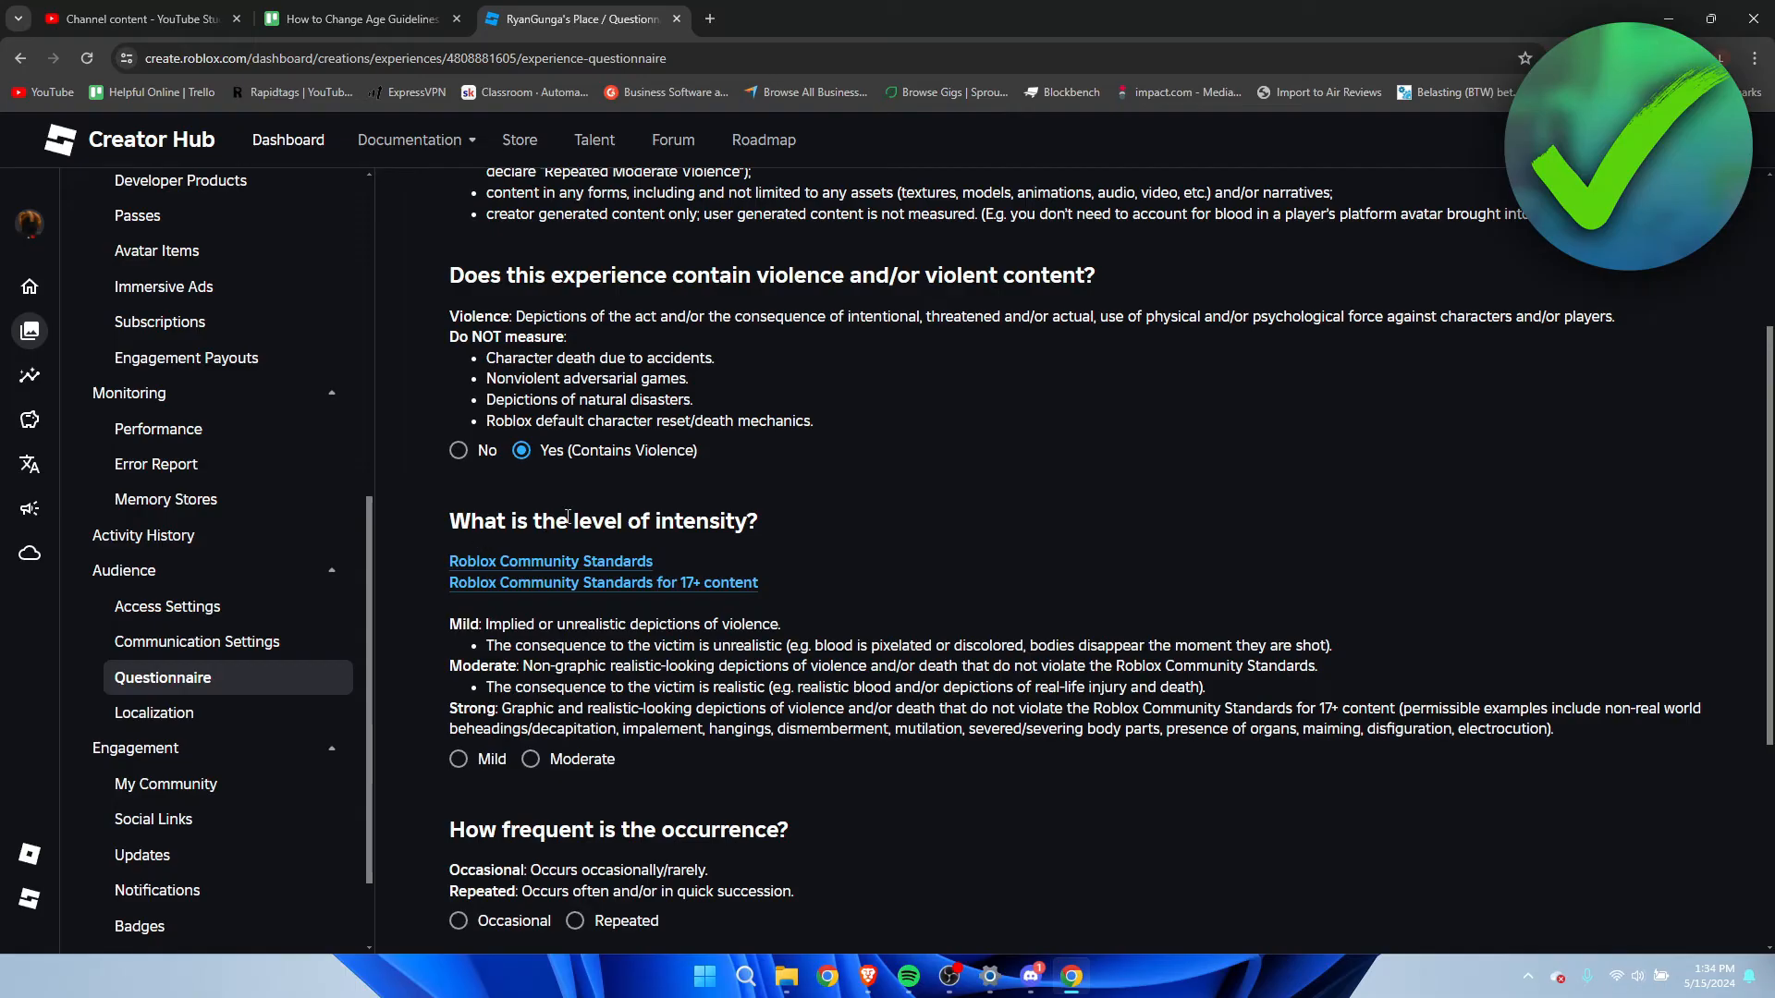
mouse_move(933, 562)
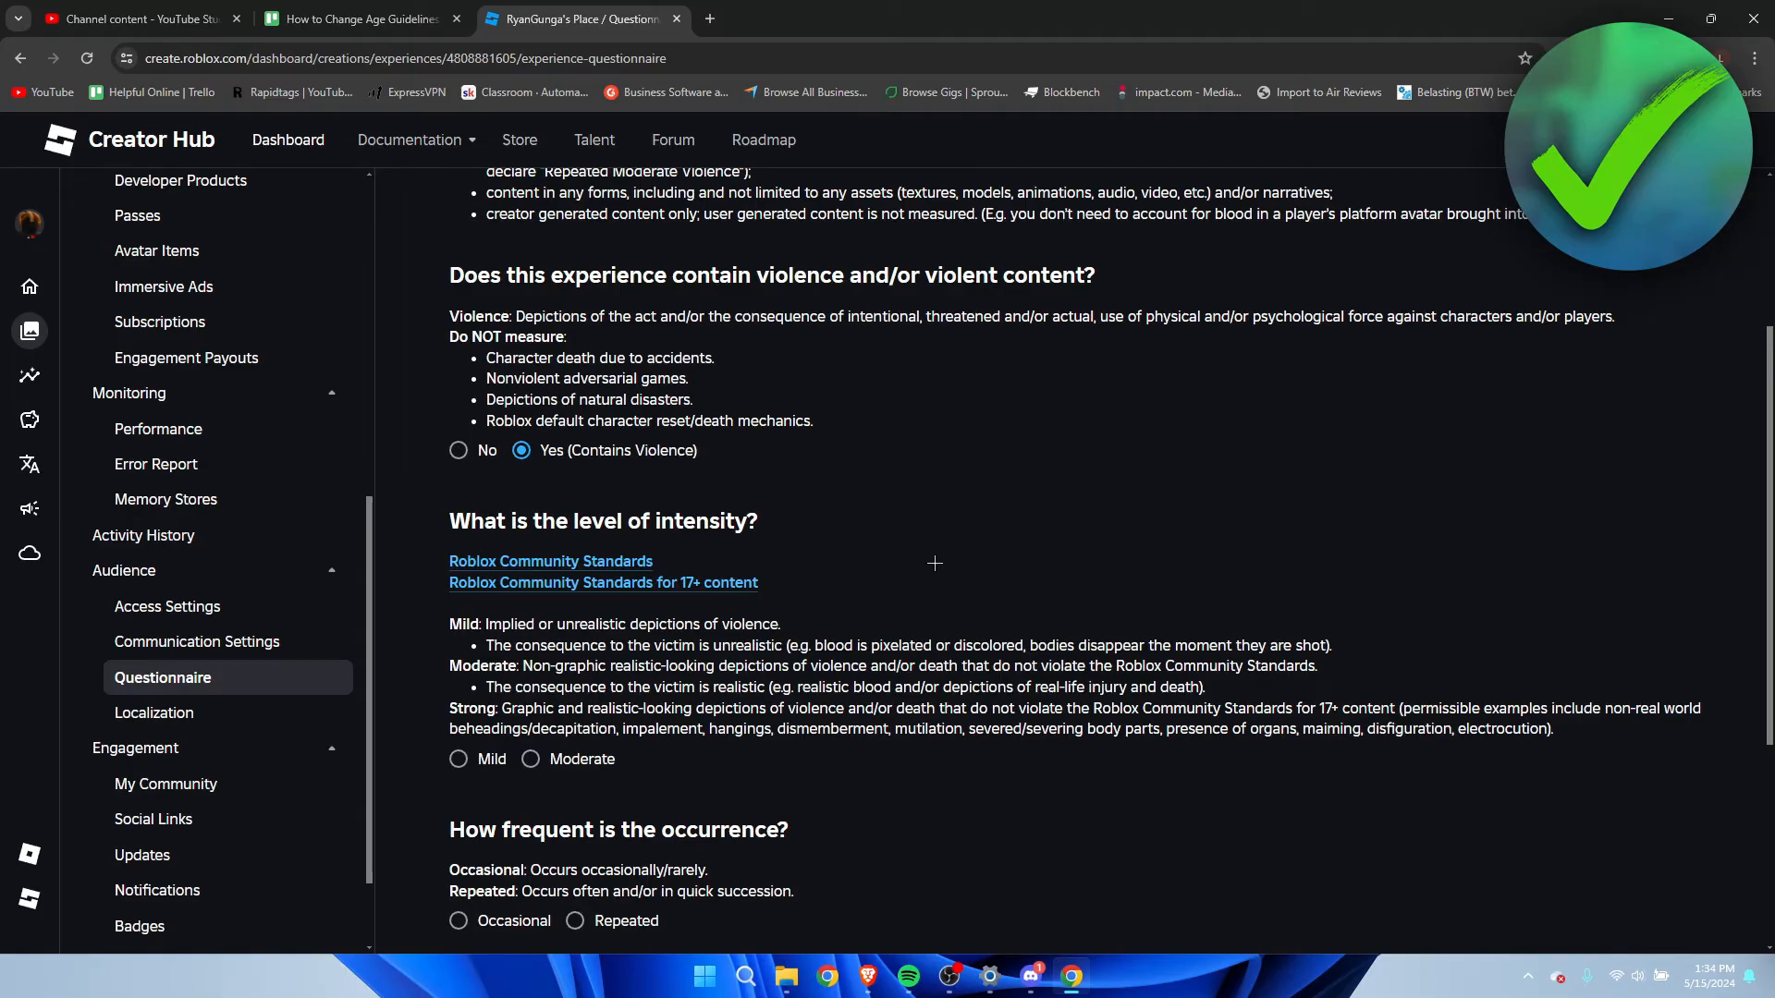
mouse_move(914, 579)
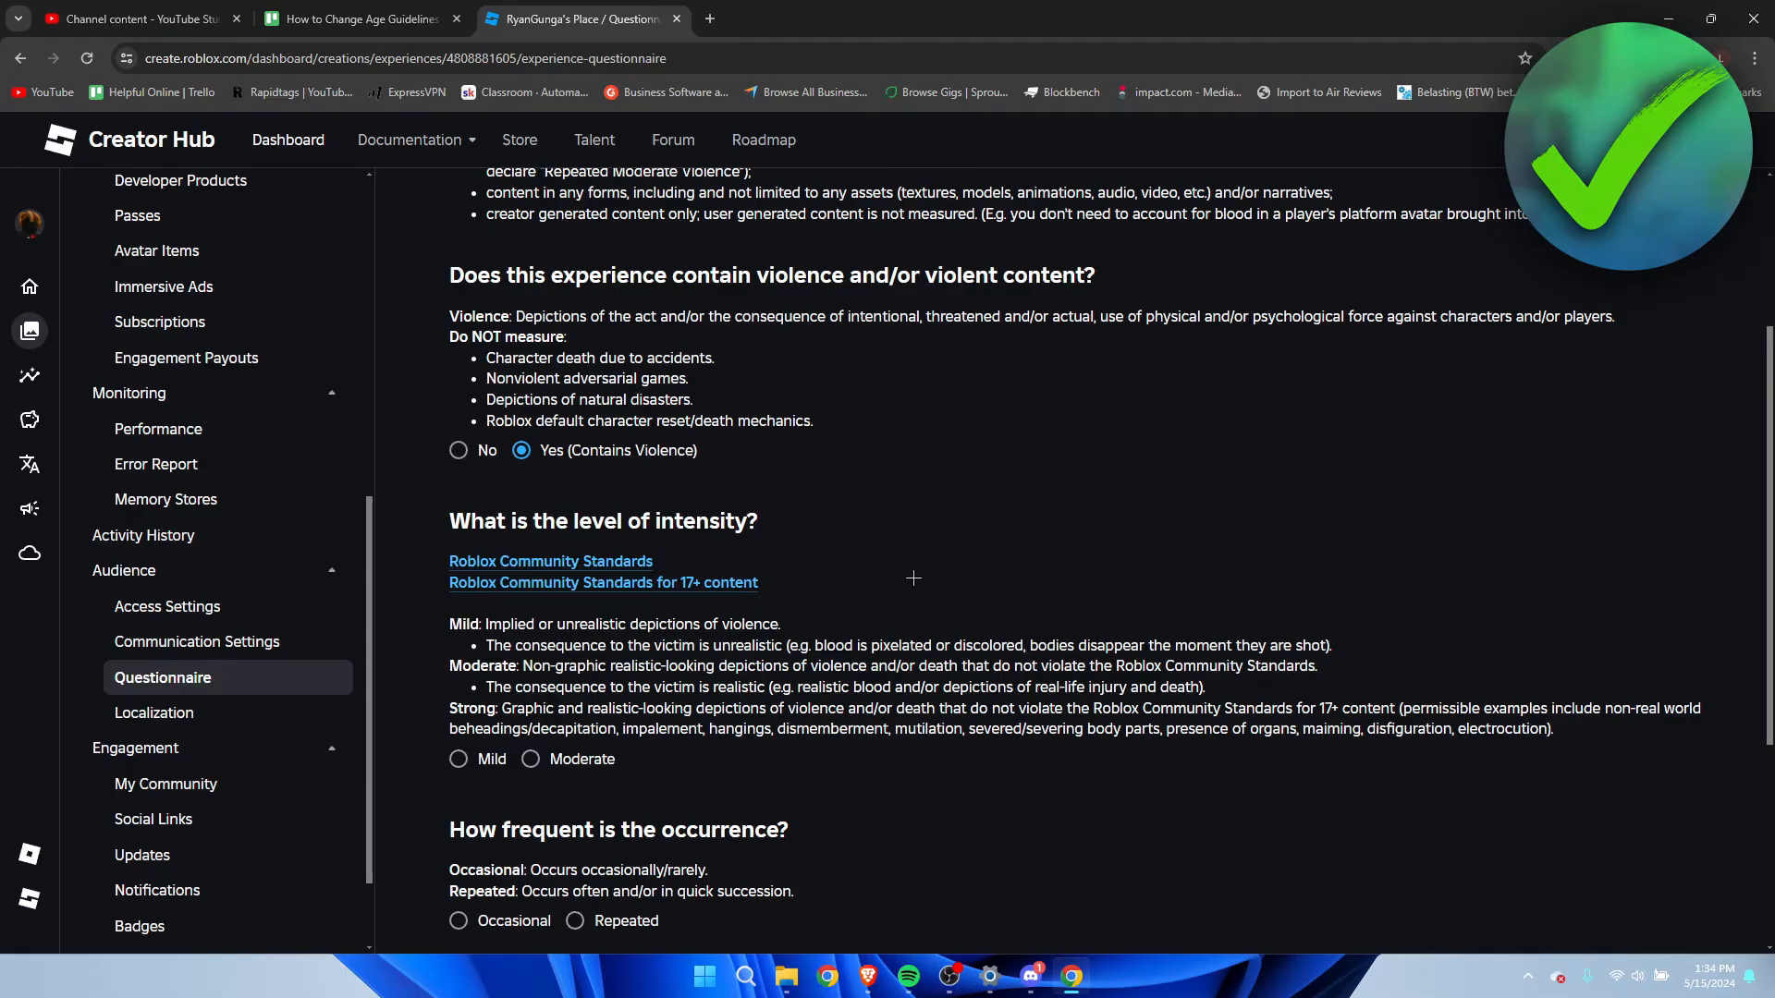
mouse_move(603, 583)
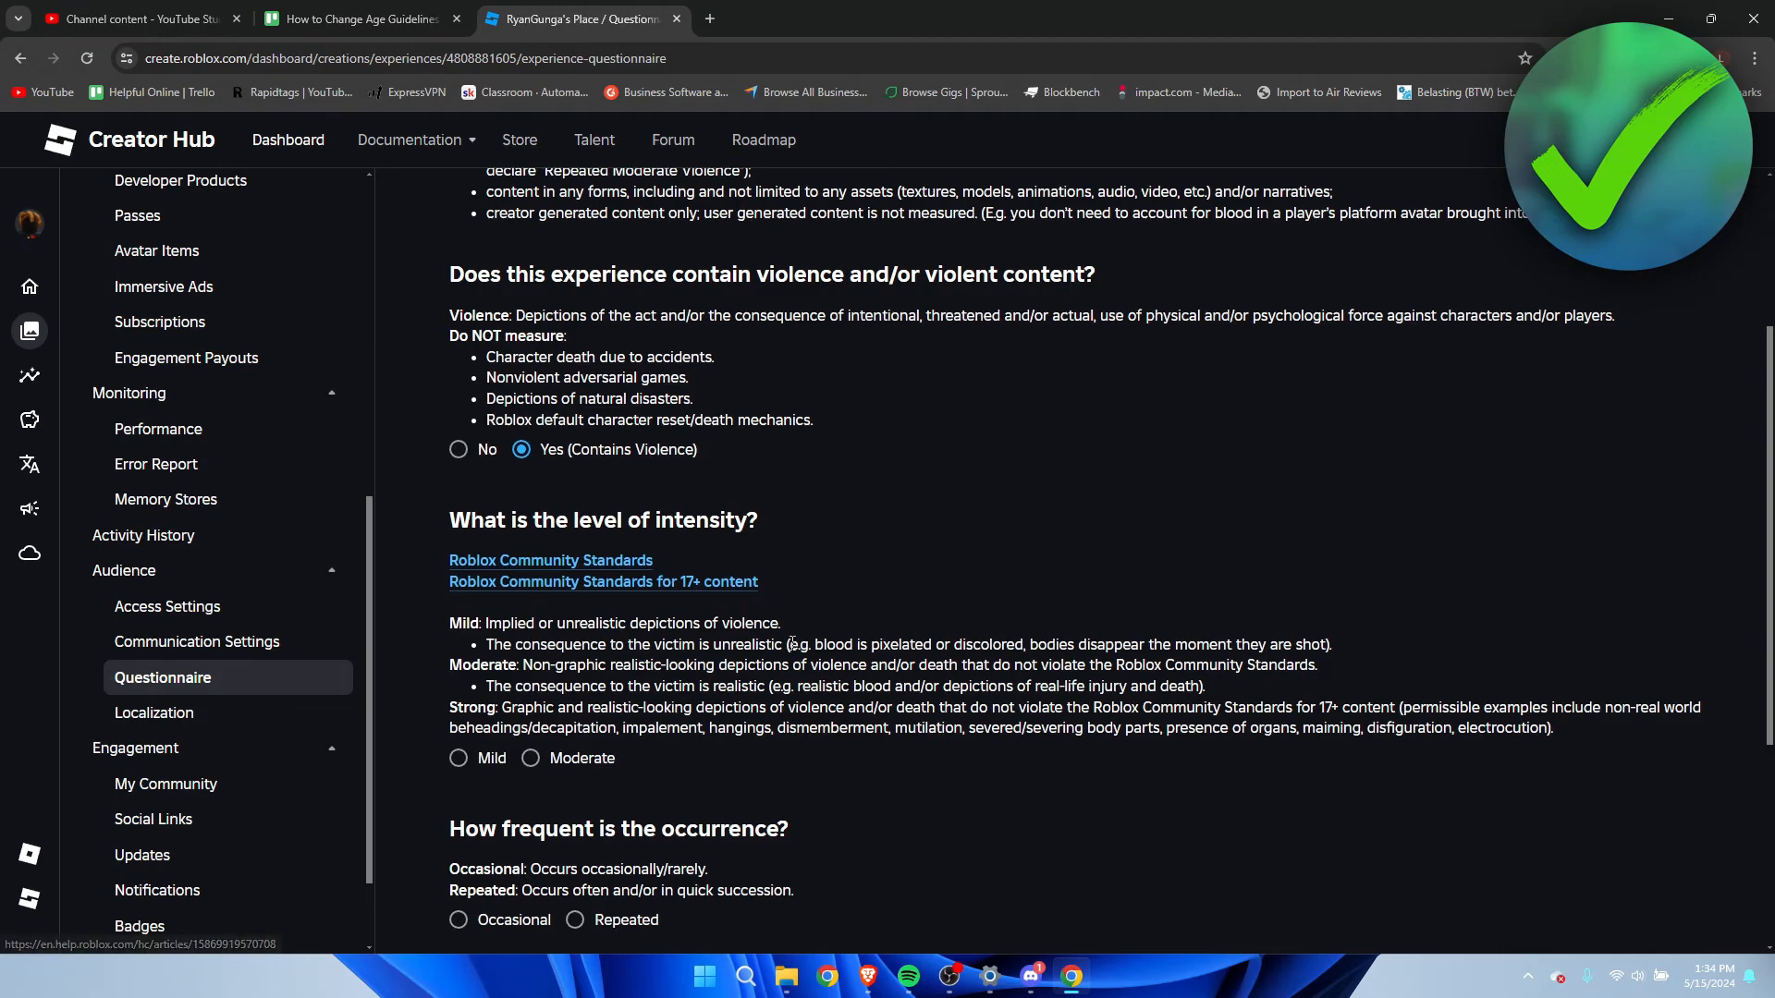
click(459, 668)
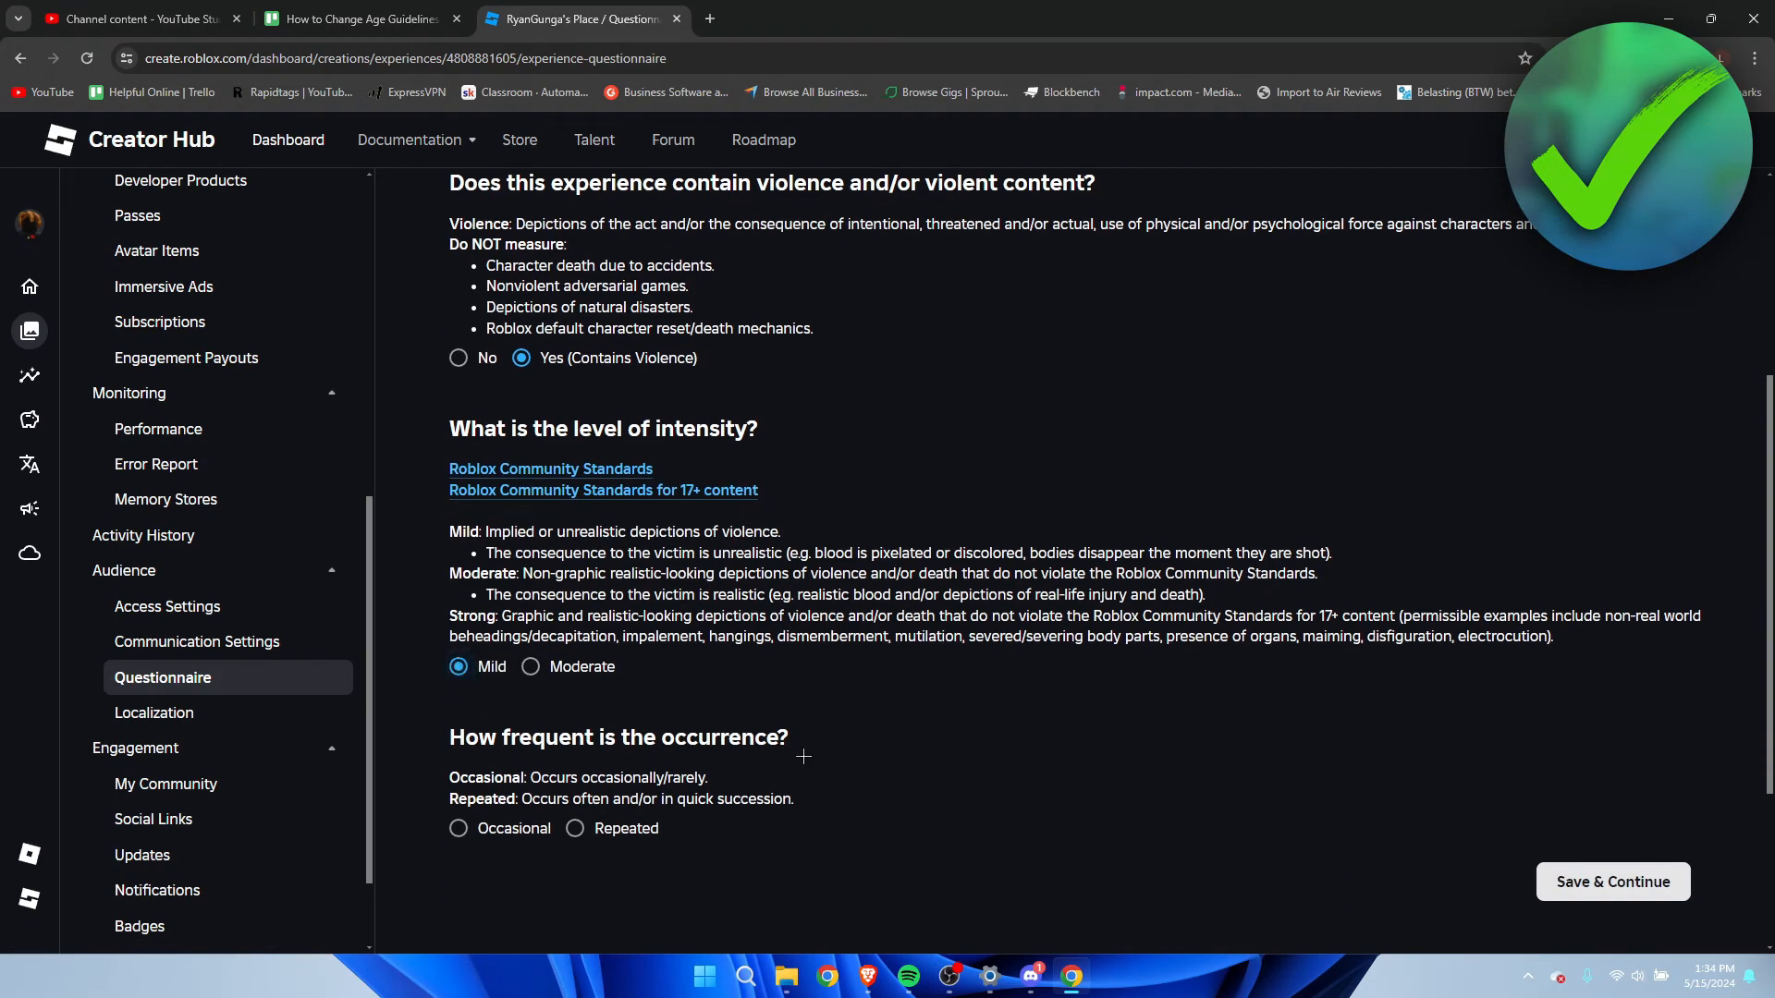
scroll(down, 3)
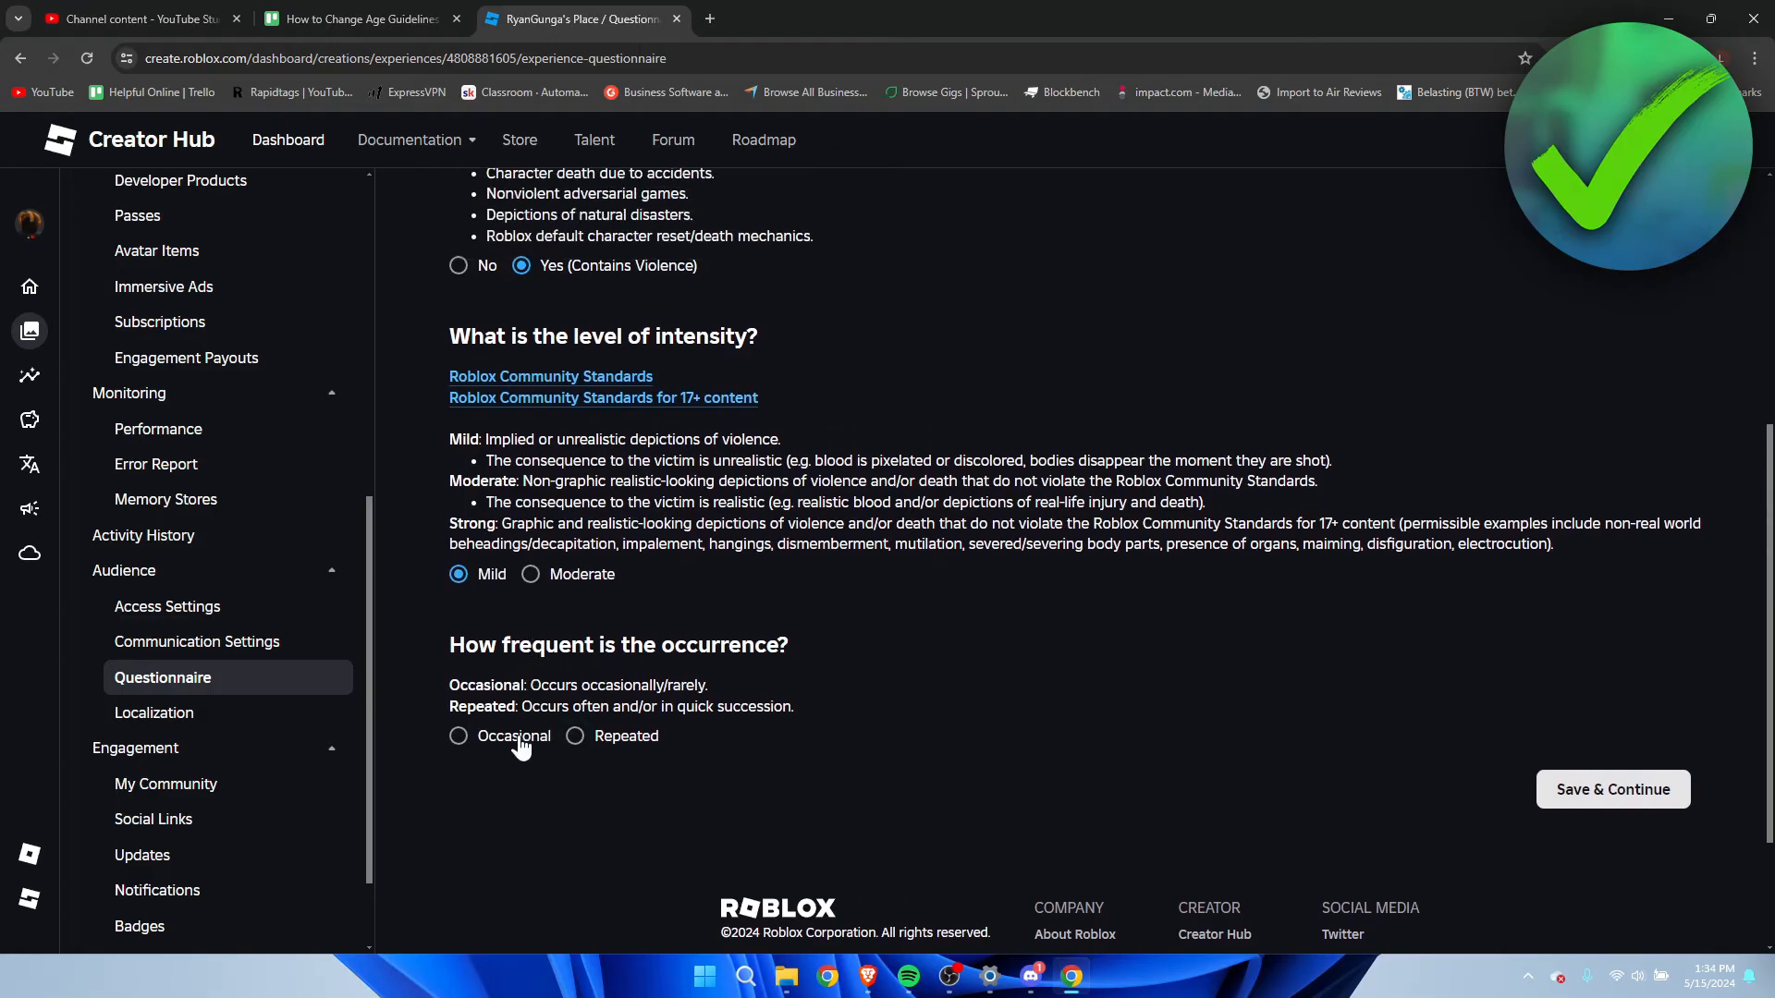
click(575, 735)
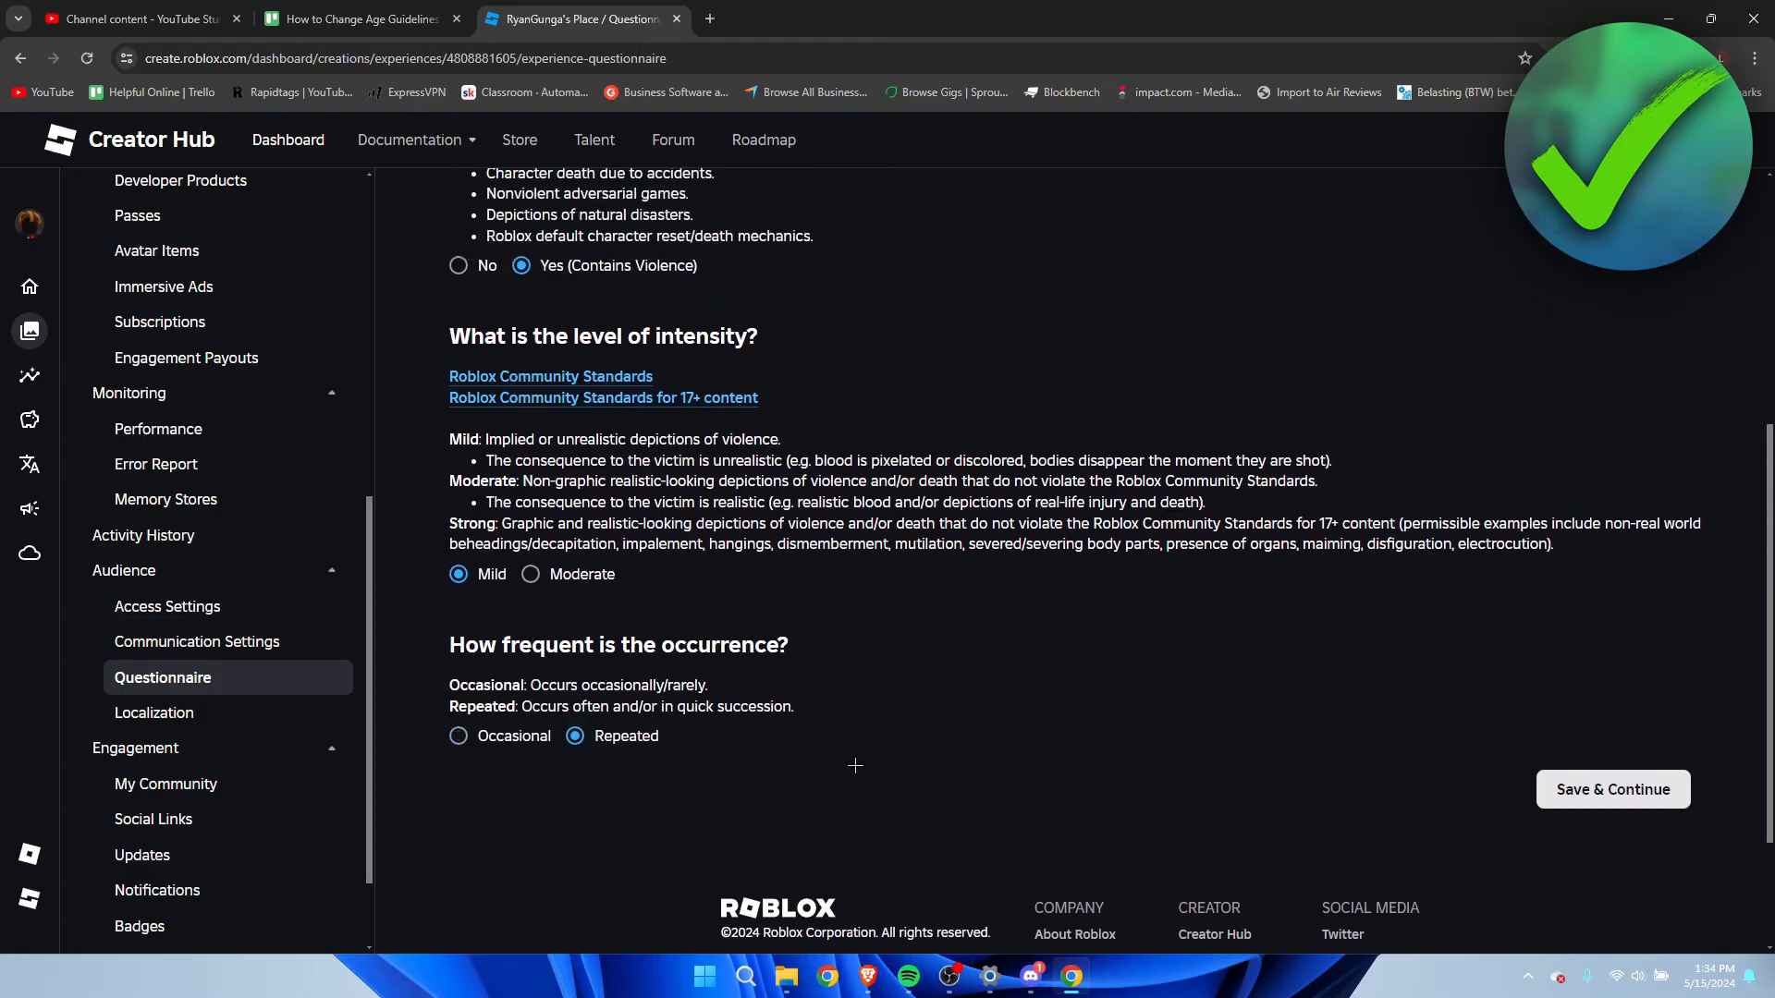
mouse_move(538, 699)
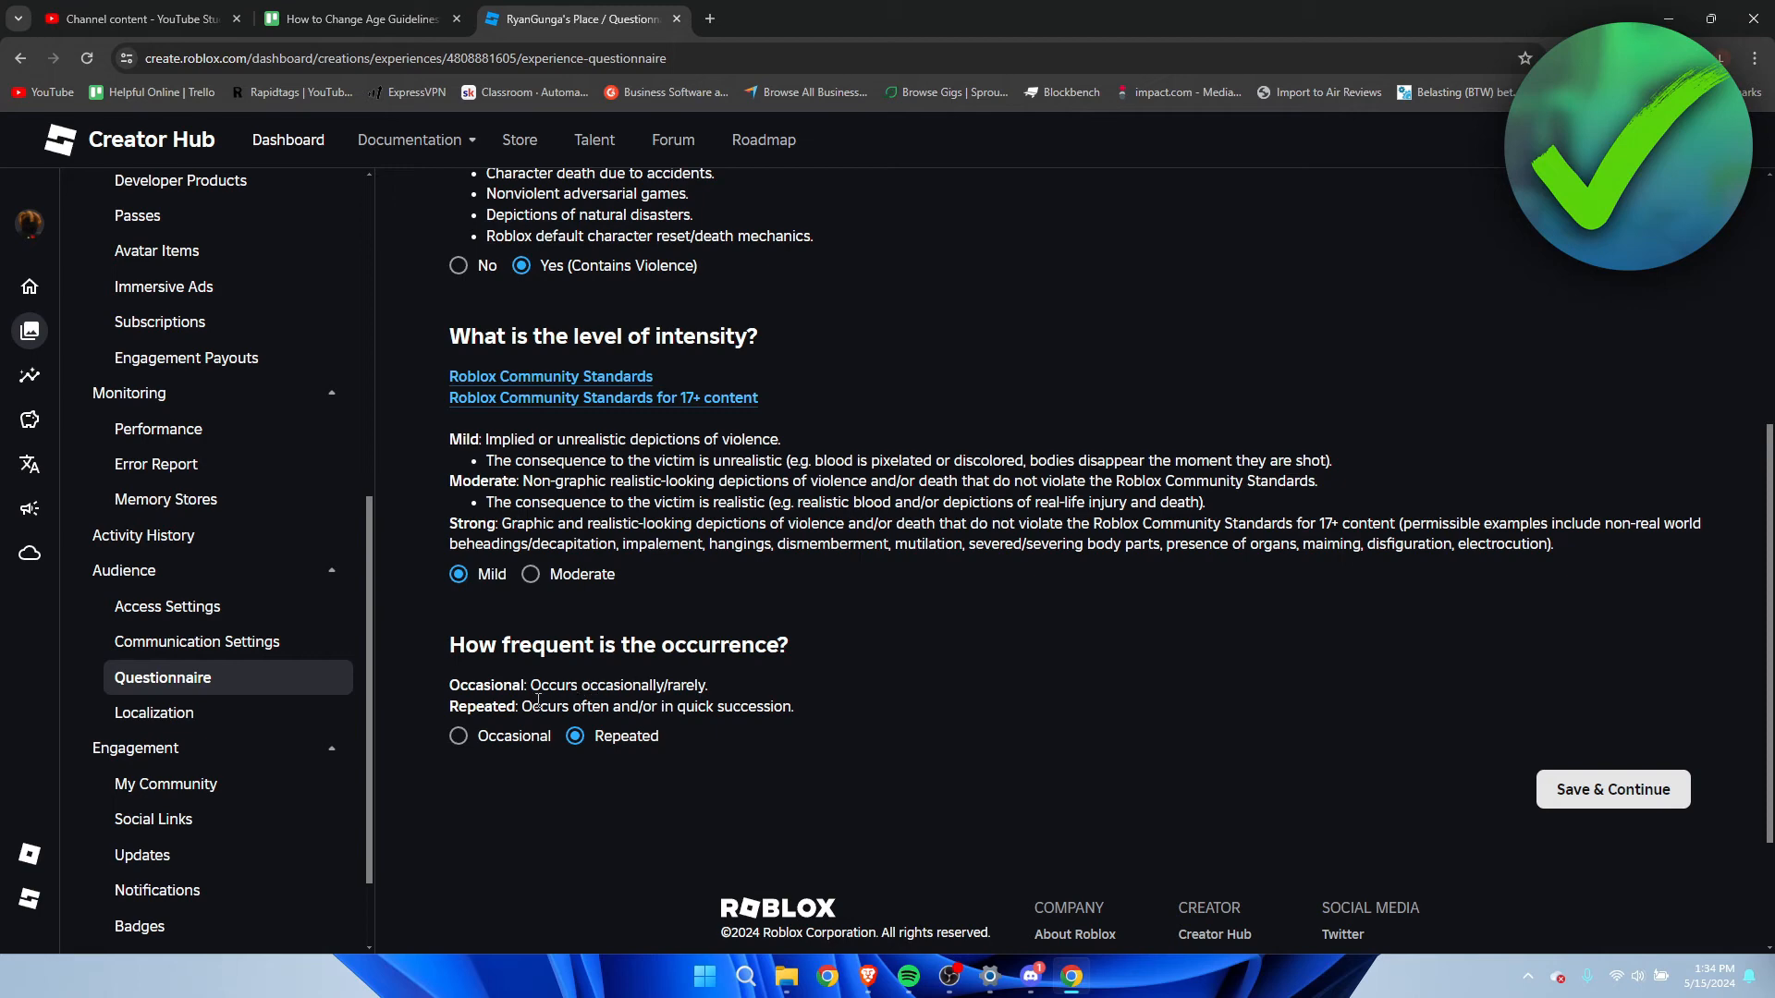
mouse_move(699, 723)
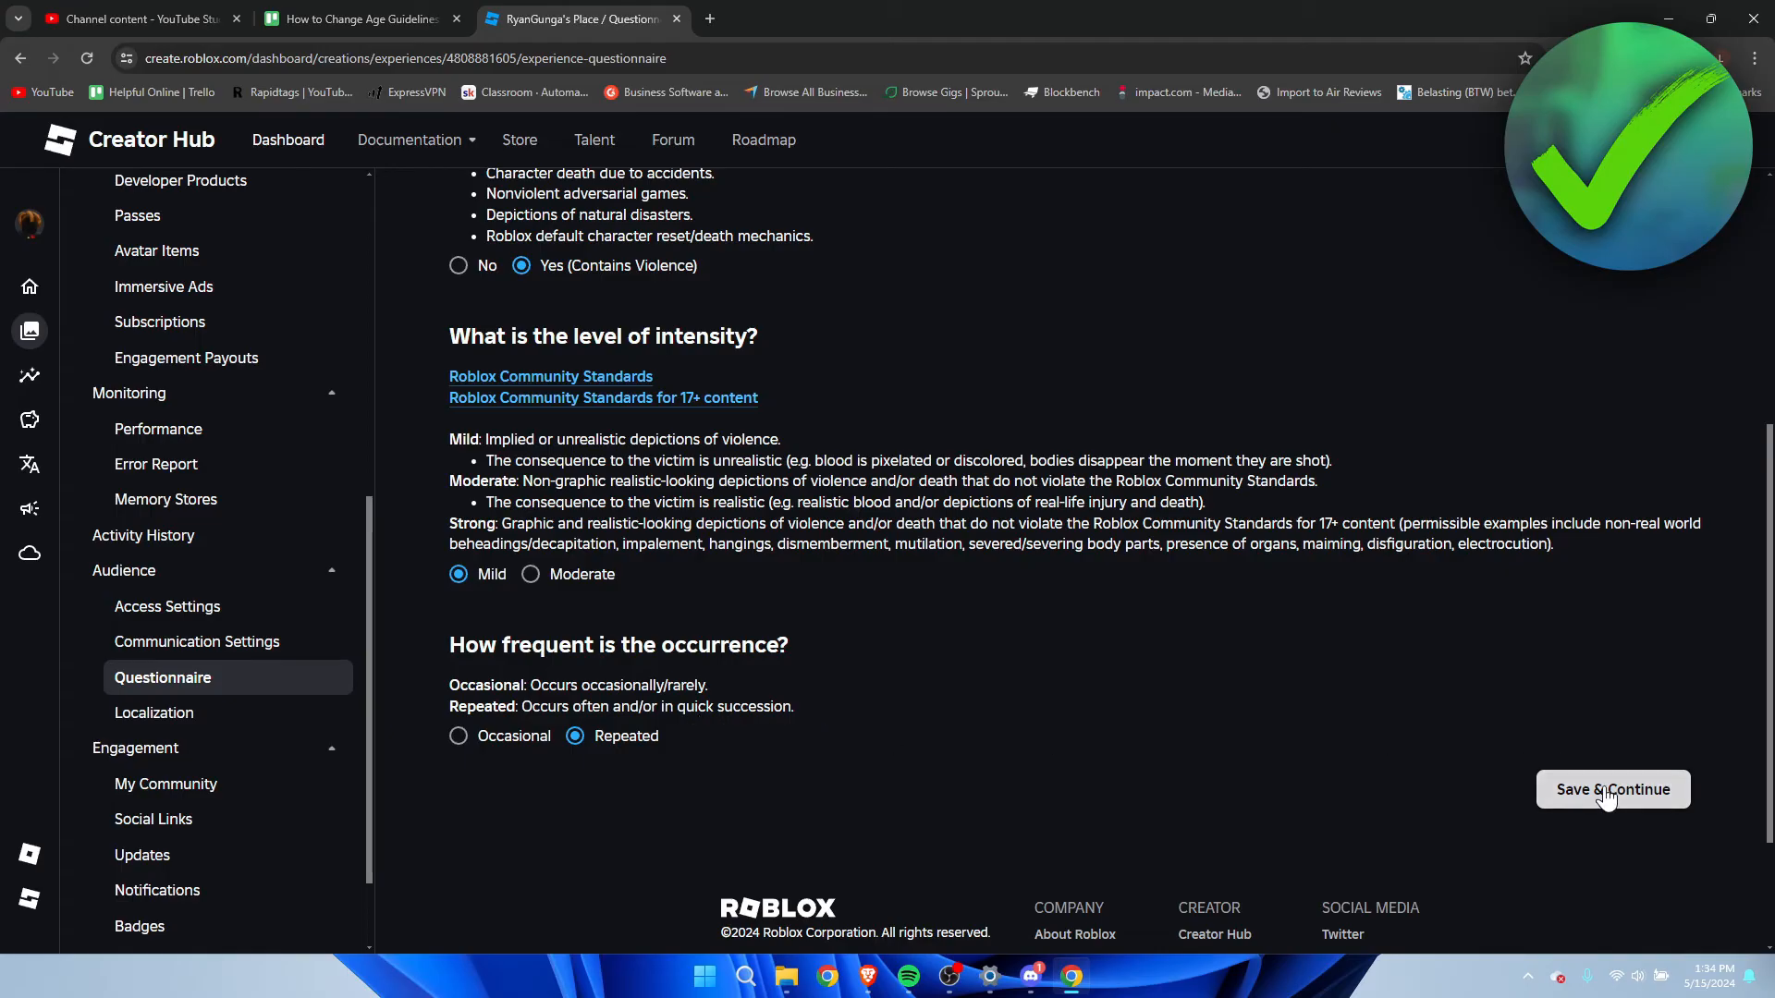
Save violence, then declare unrealistic blood that is not infrequent or fleeting and save it.
click(1612, 790)
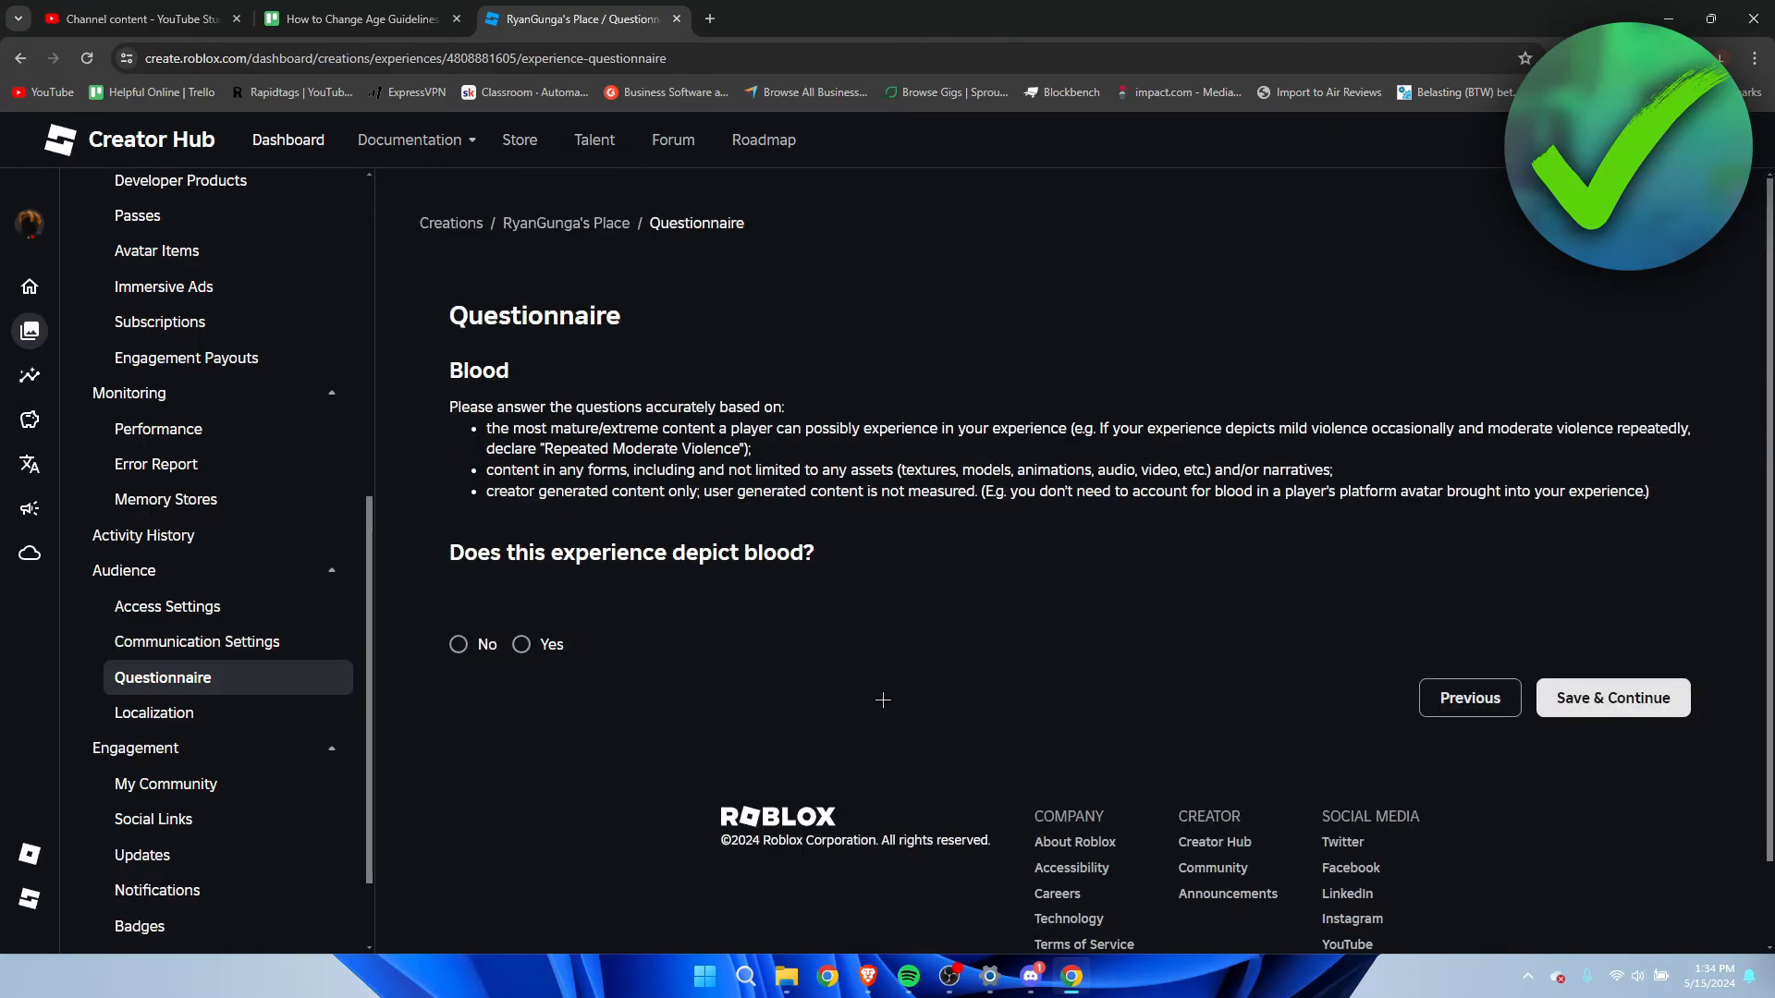
mouse_move(658, 617)
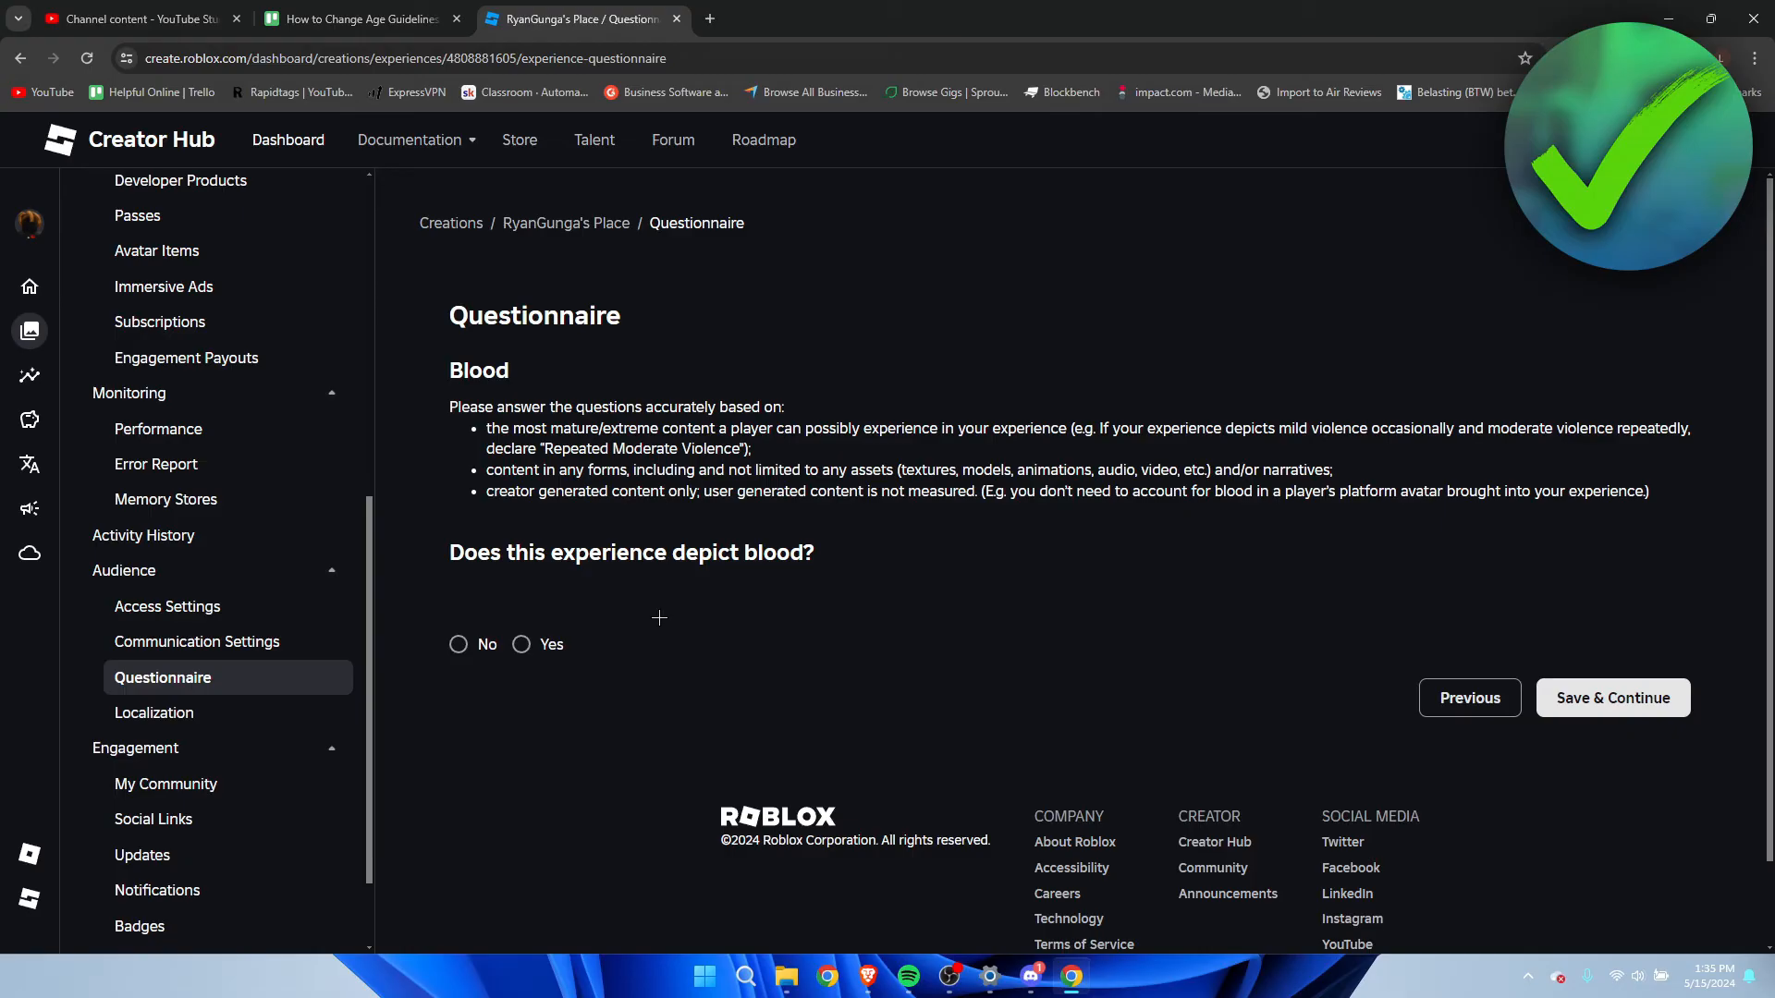
click(521, 644)
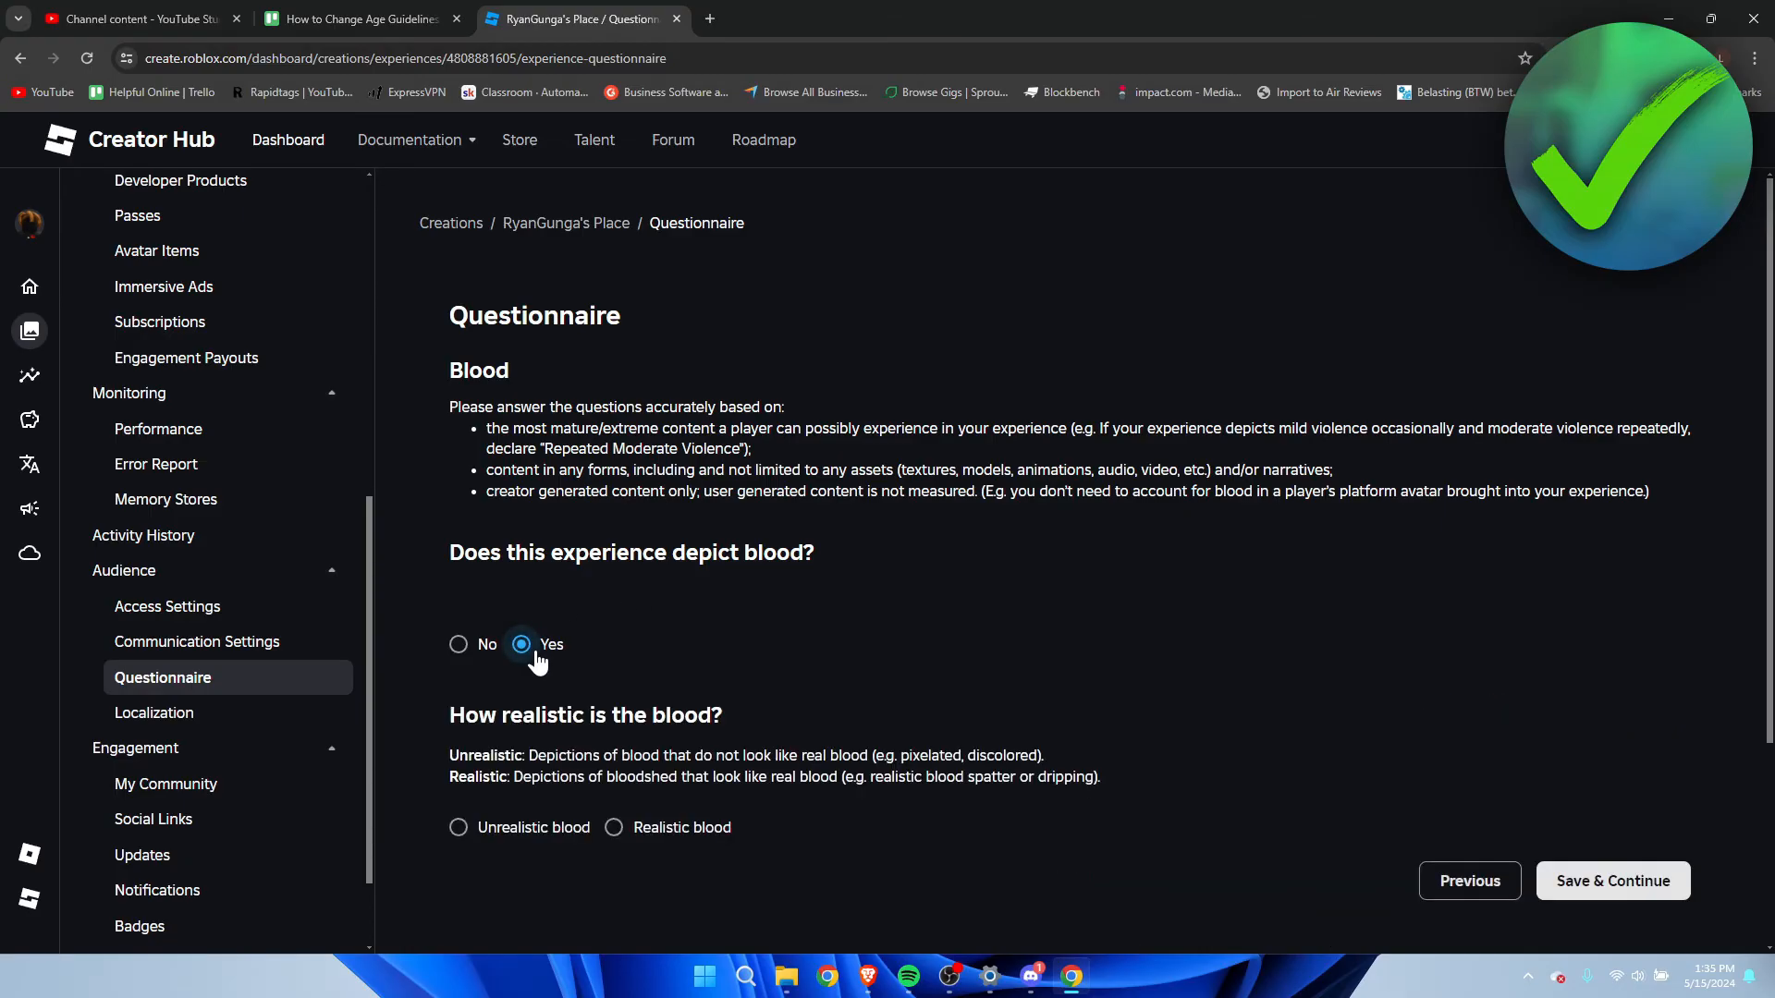
scroll(down, 3)
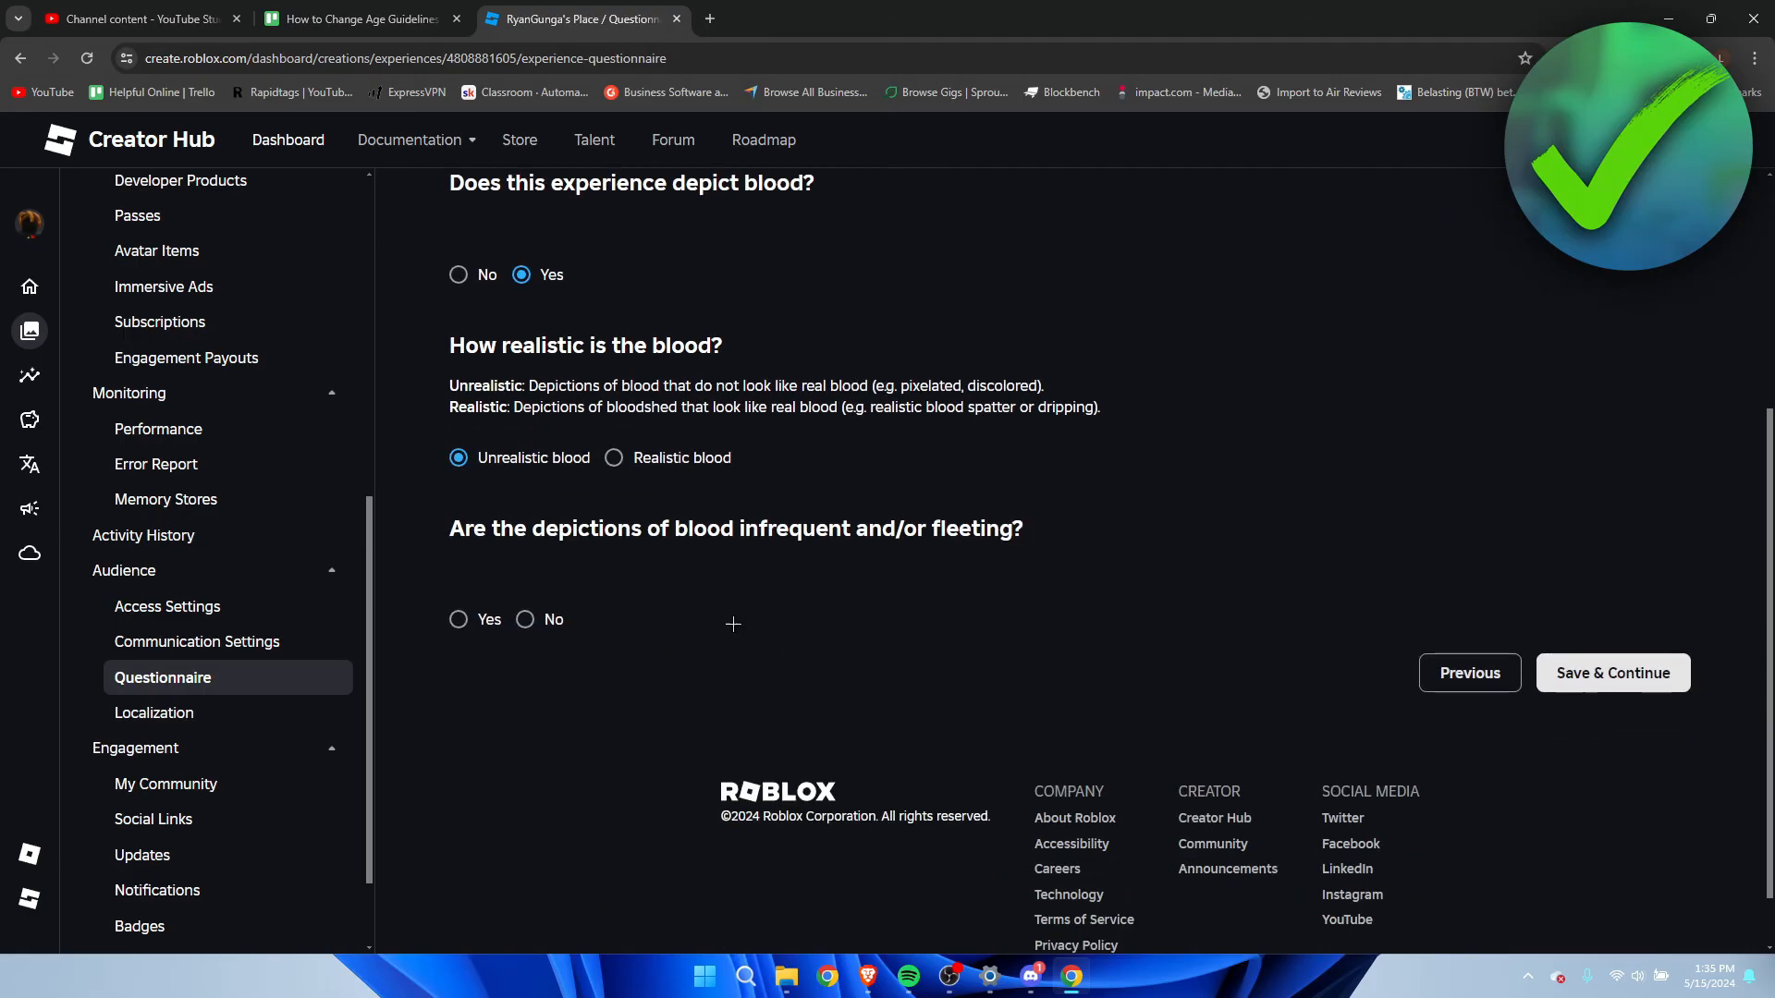
mouse_move(947, 547)
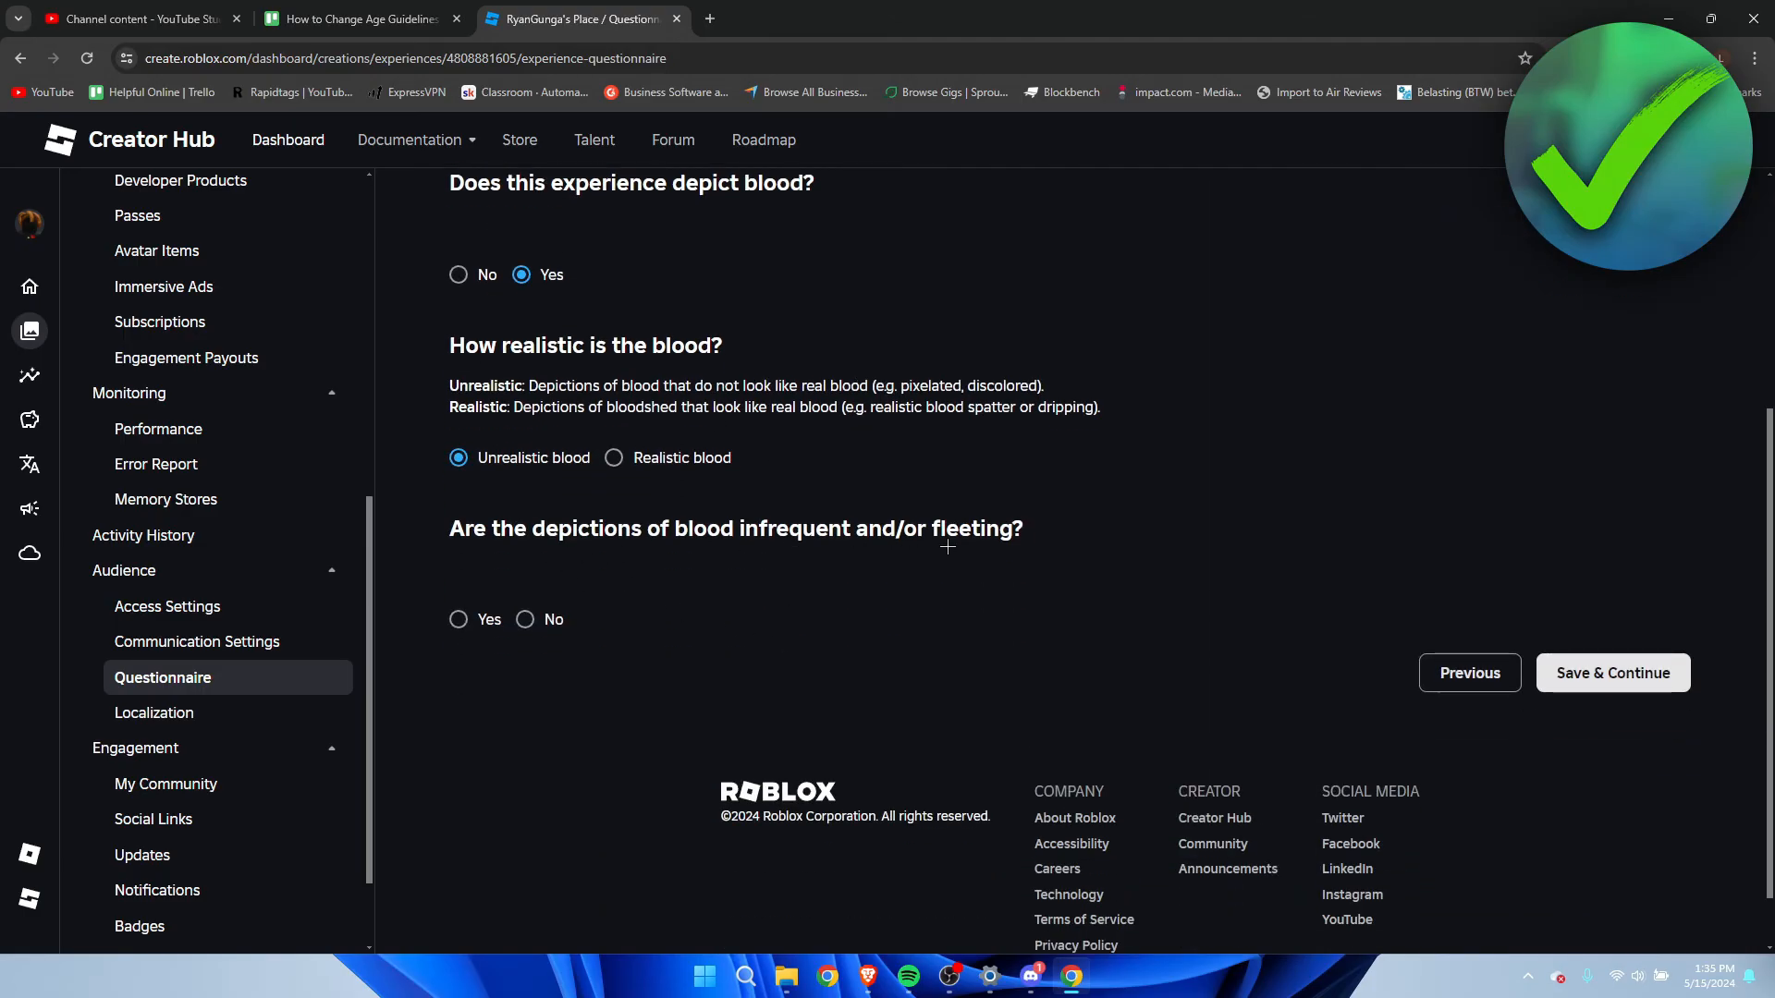
click(524, 620)
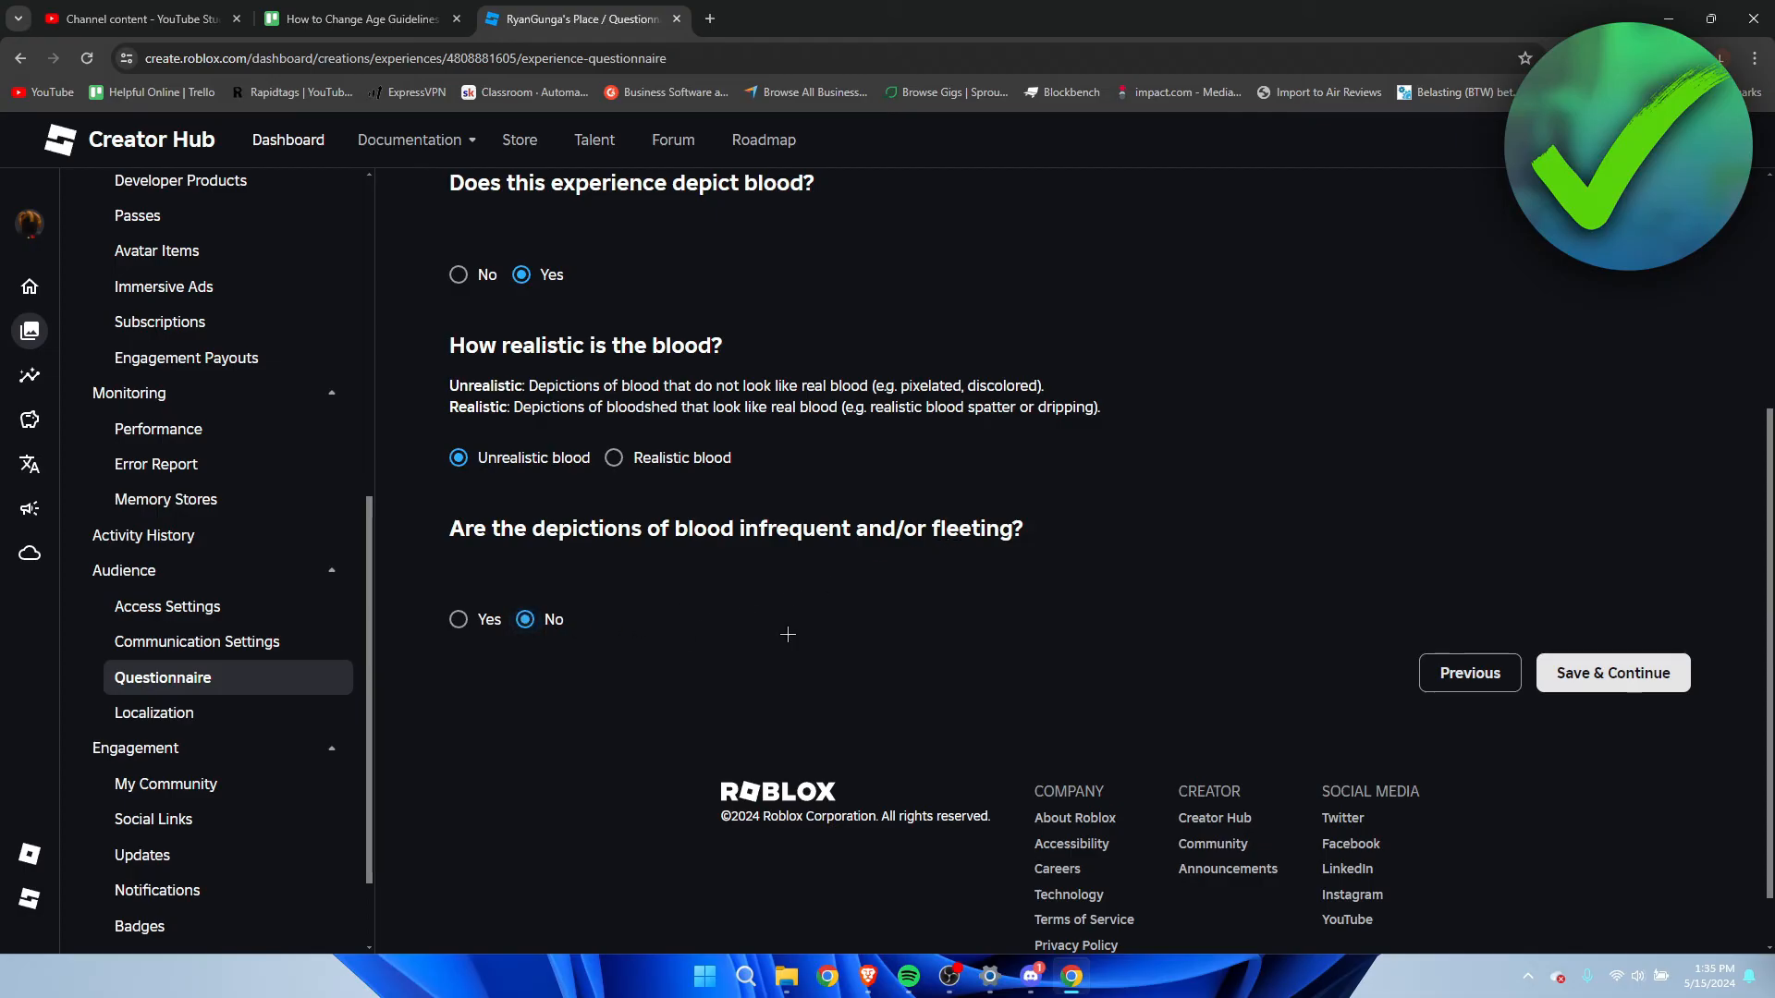
click(1612, 673)
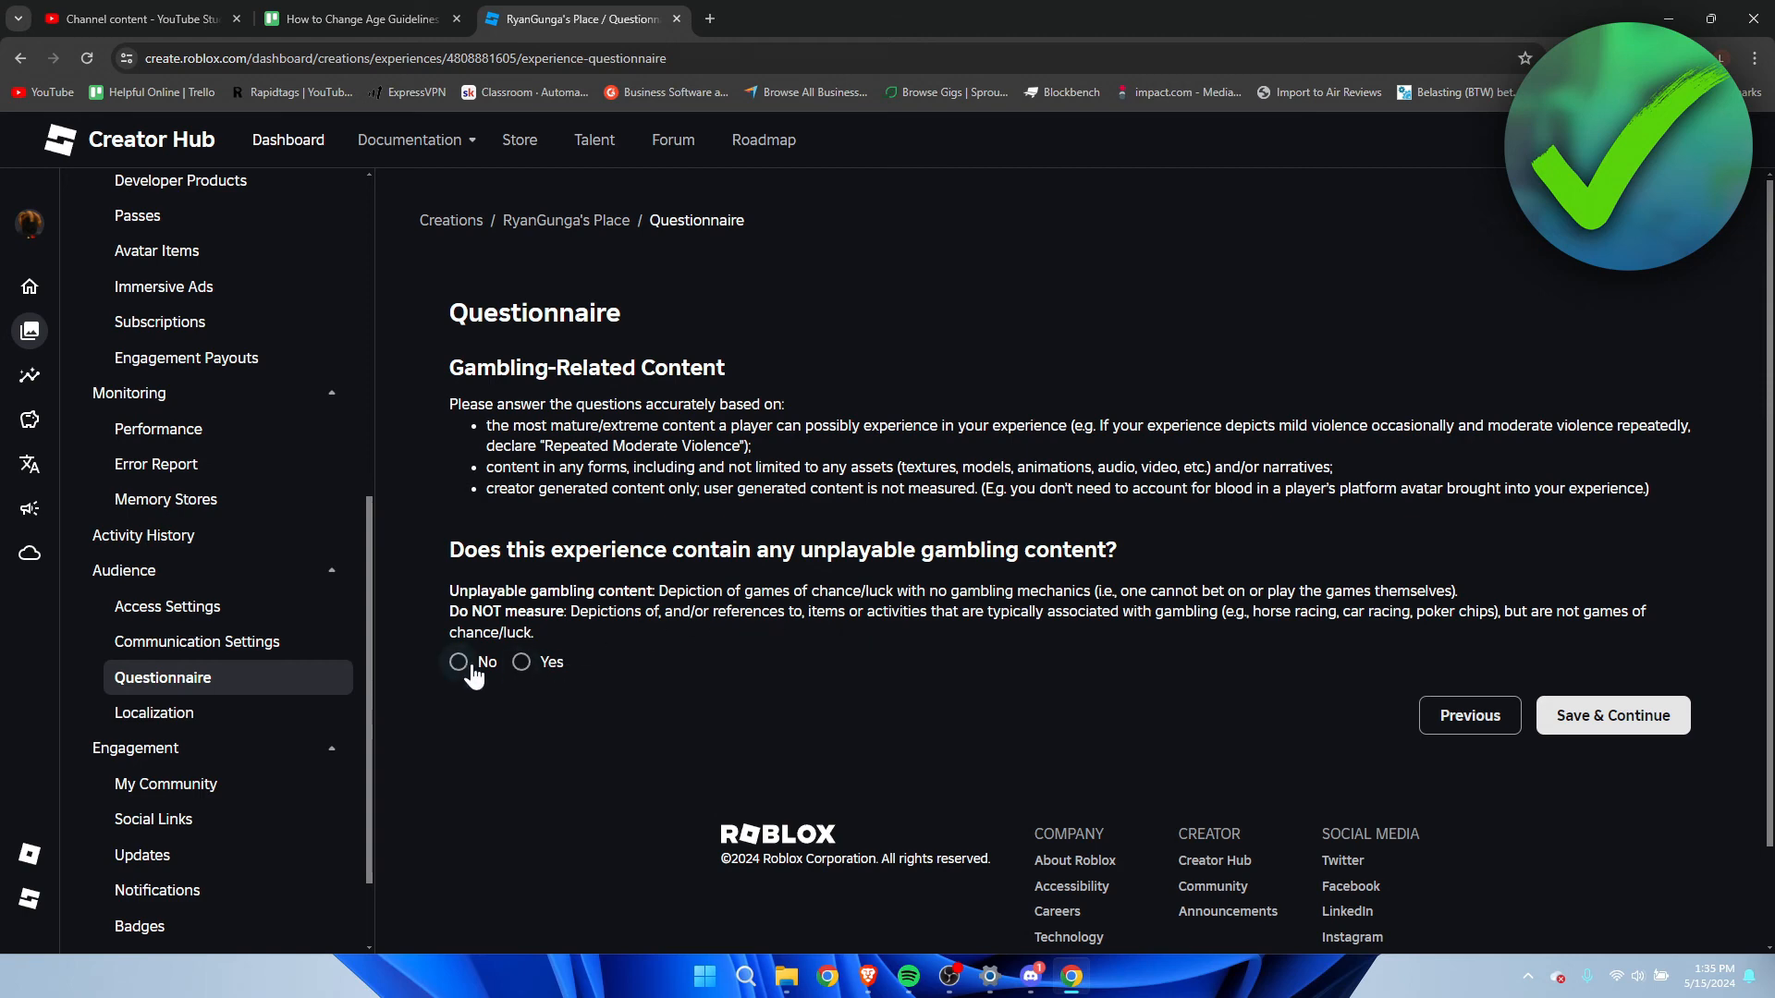
Answer No to unplayable gambling and No to strong language, saving each.
click(458, 662)
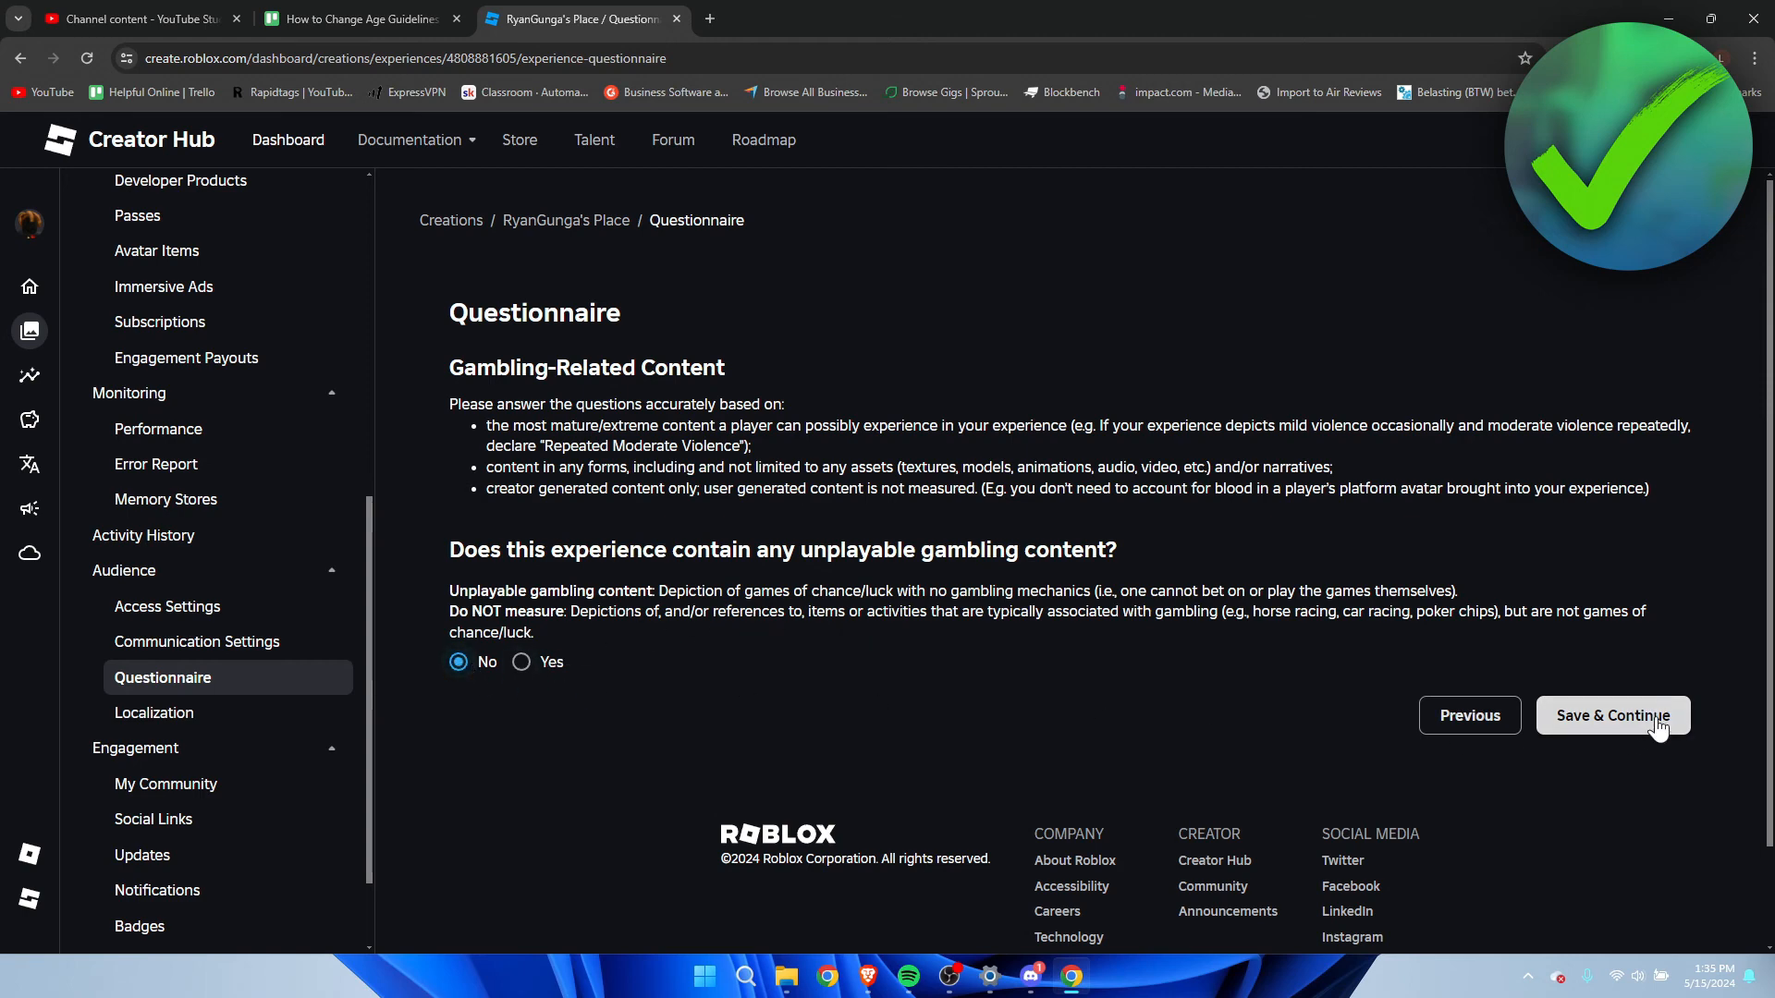
click(1611, 715)
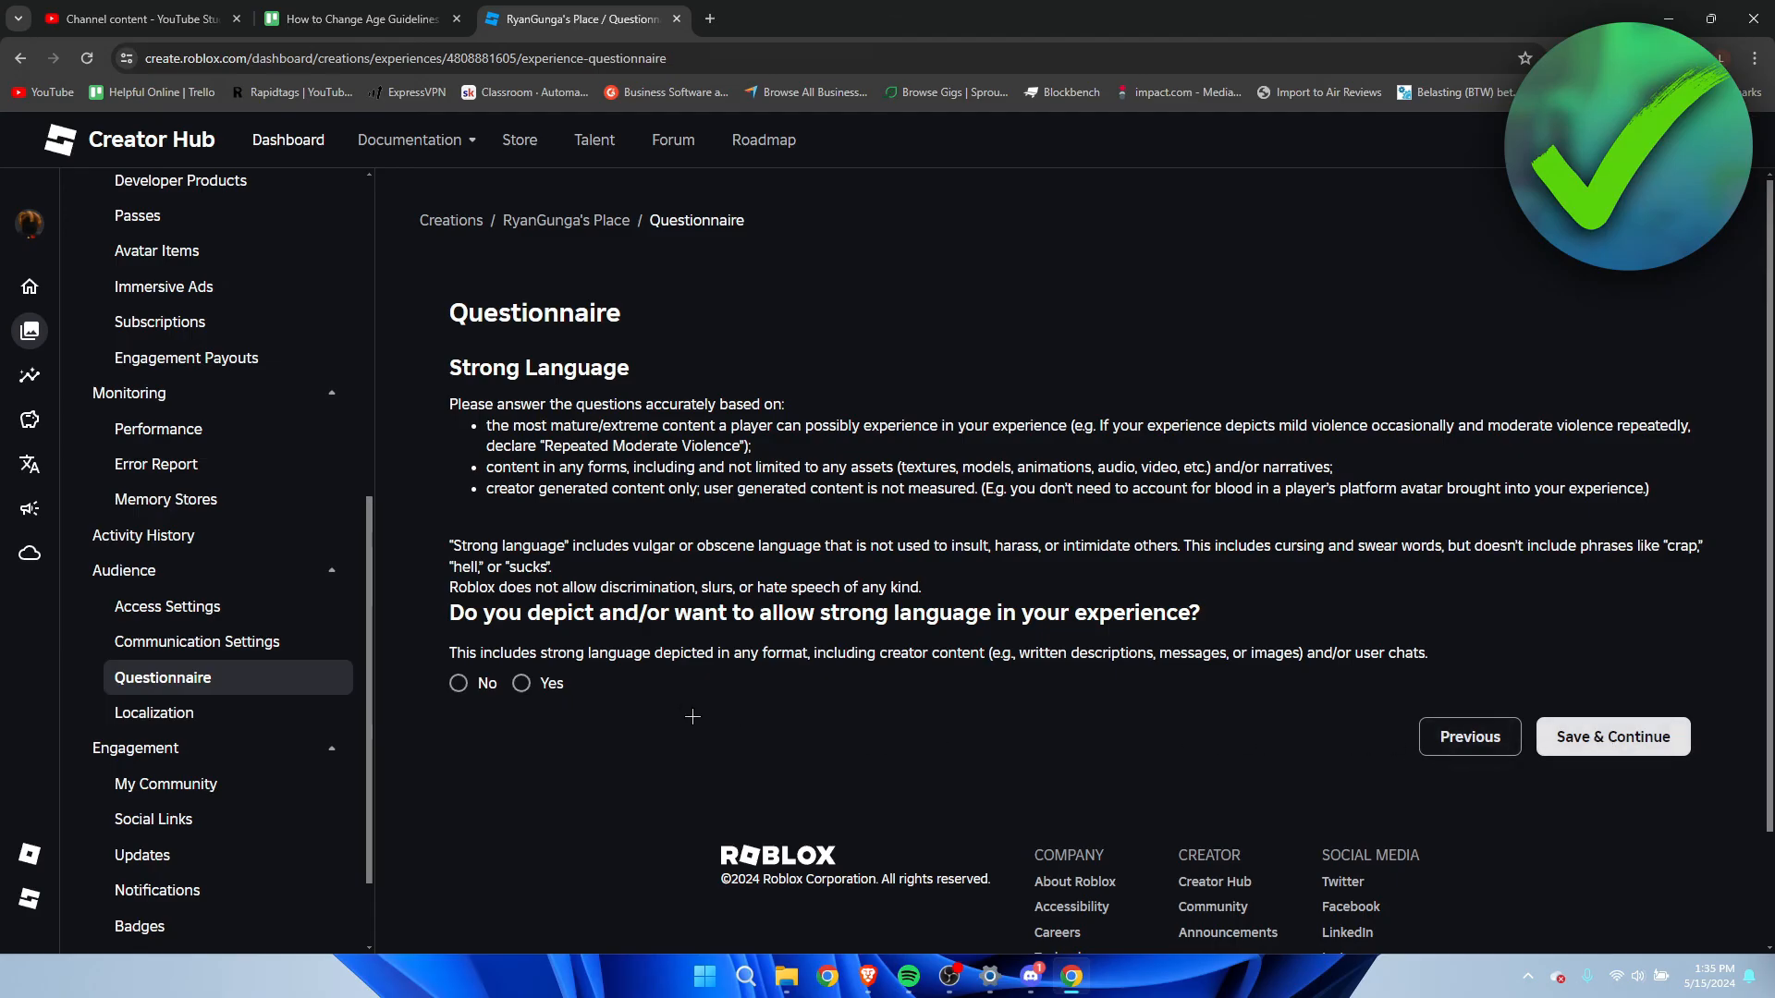
click(459, 682)
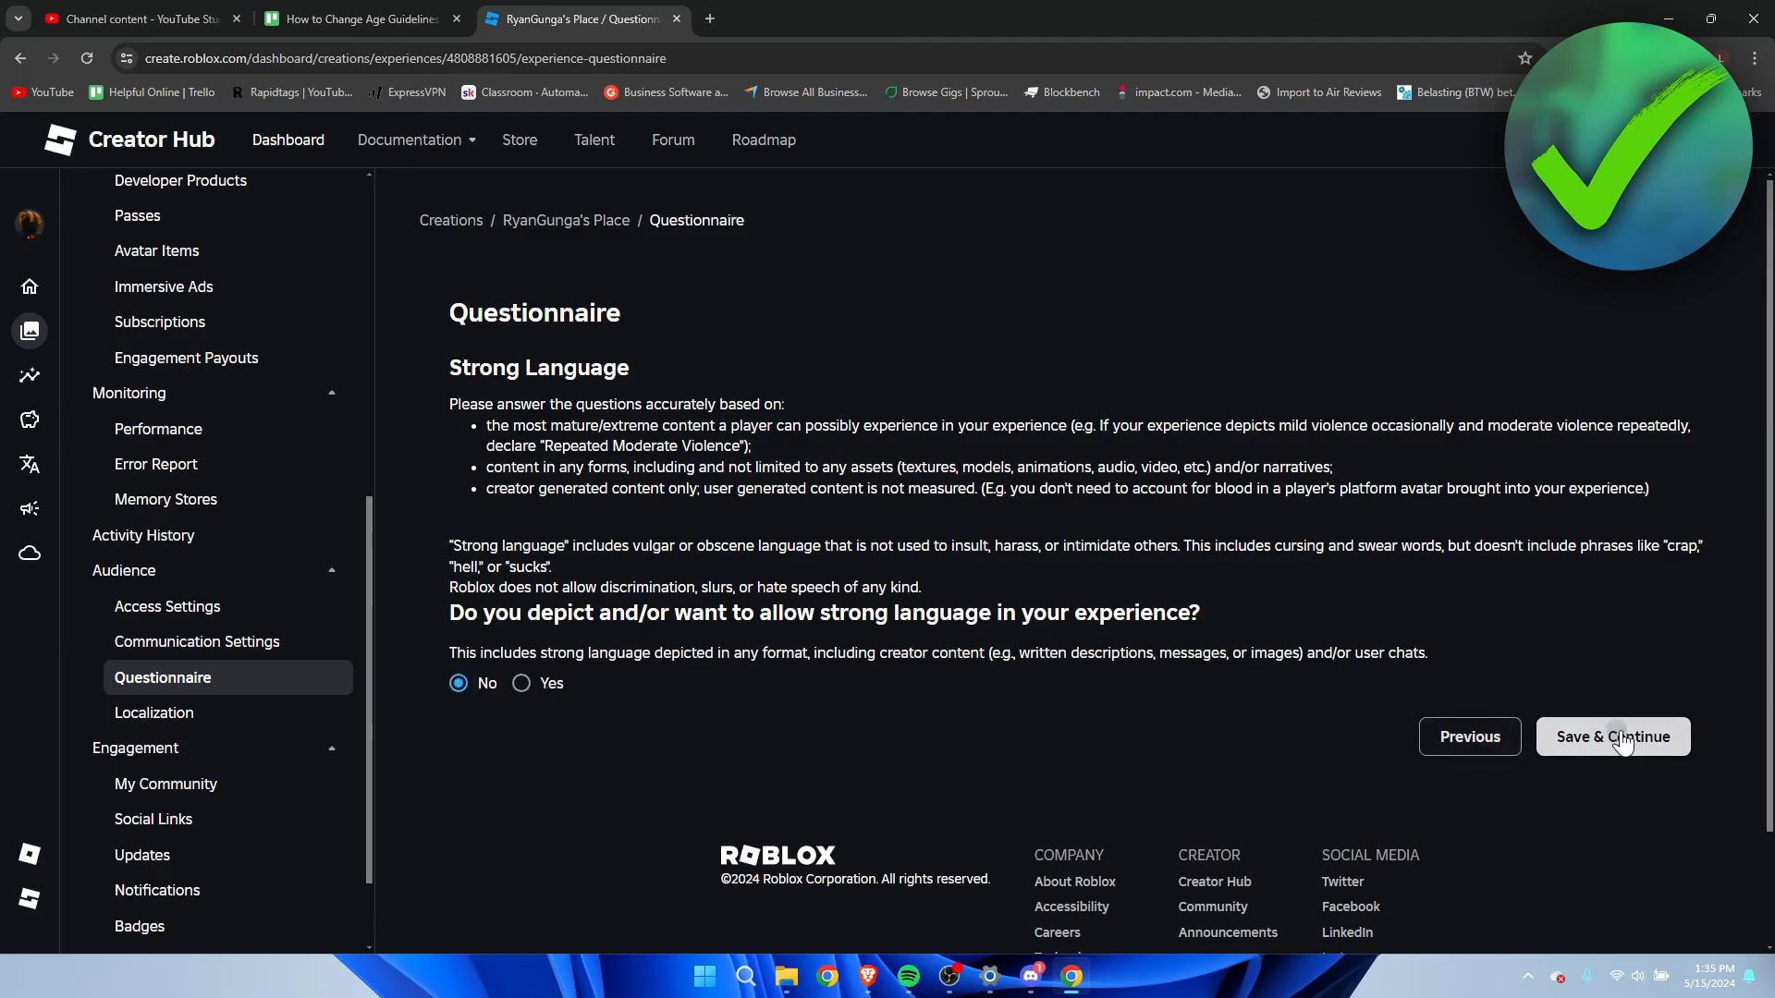
click(1612, 736)
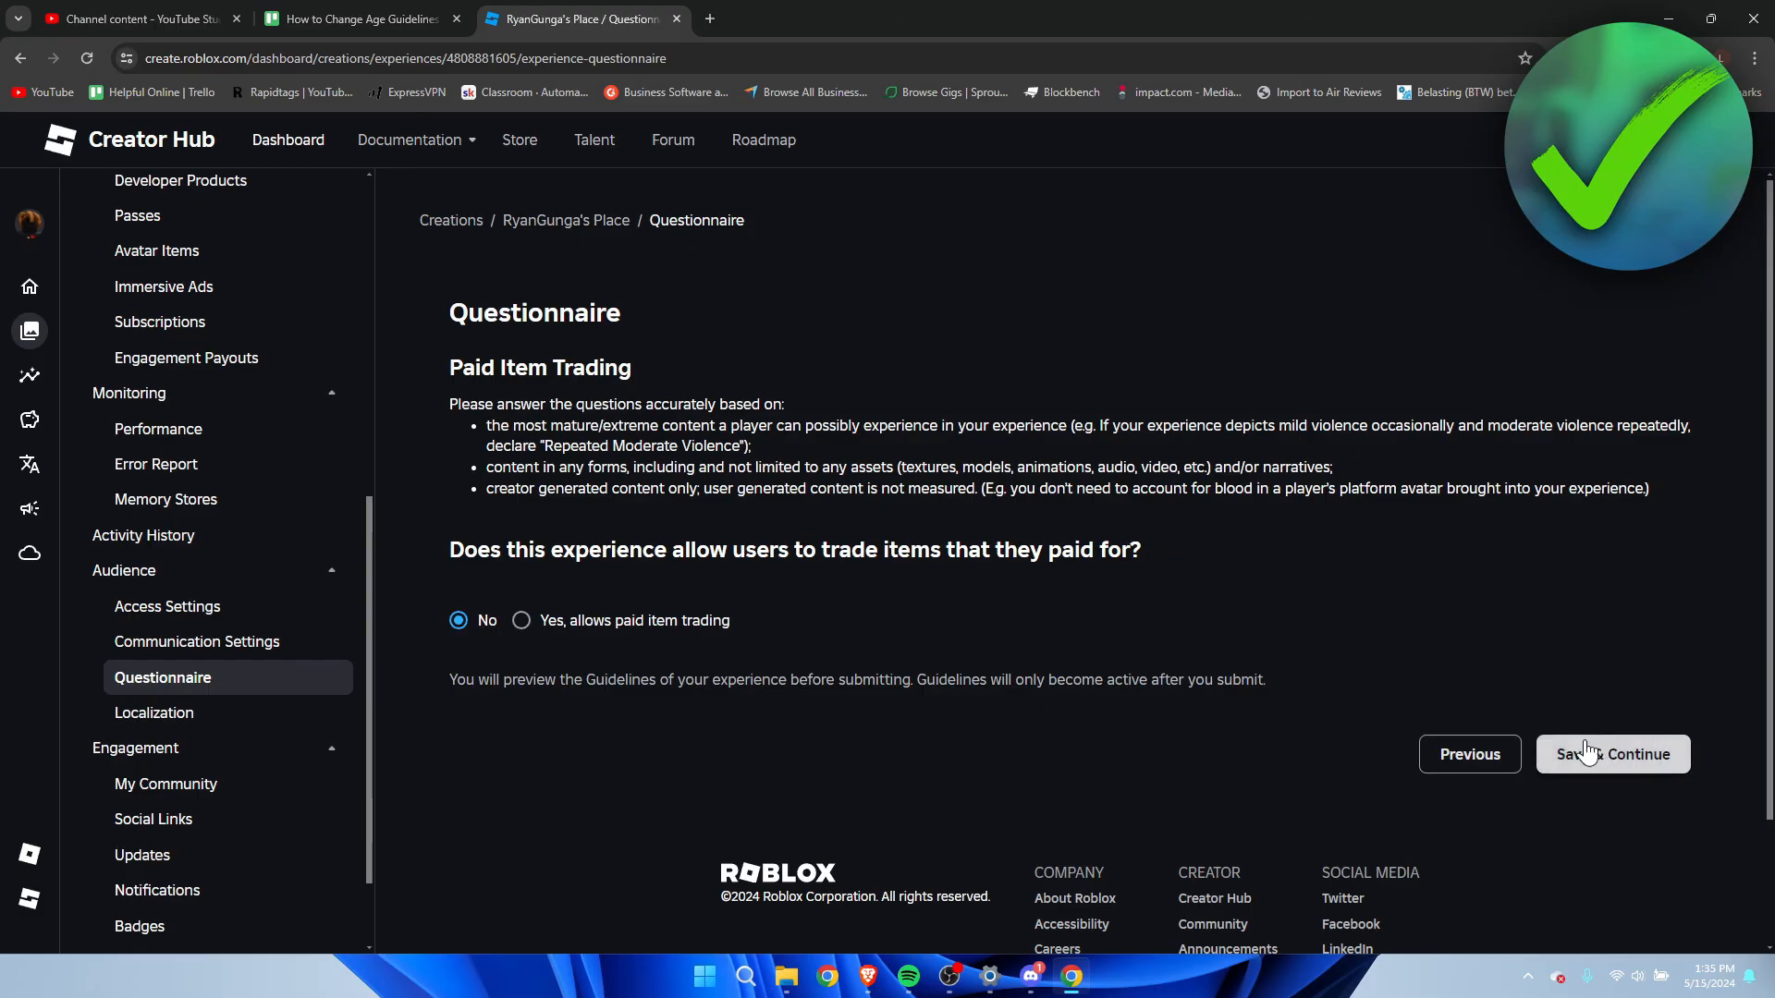
Save paid item trading as No and review the preview listing Ages 9+ with blood and violence.
click(1612, 754)
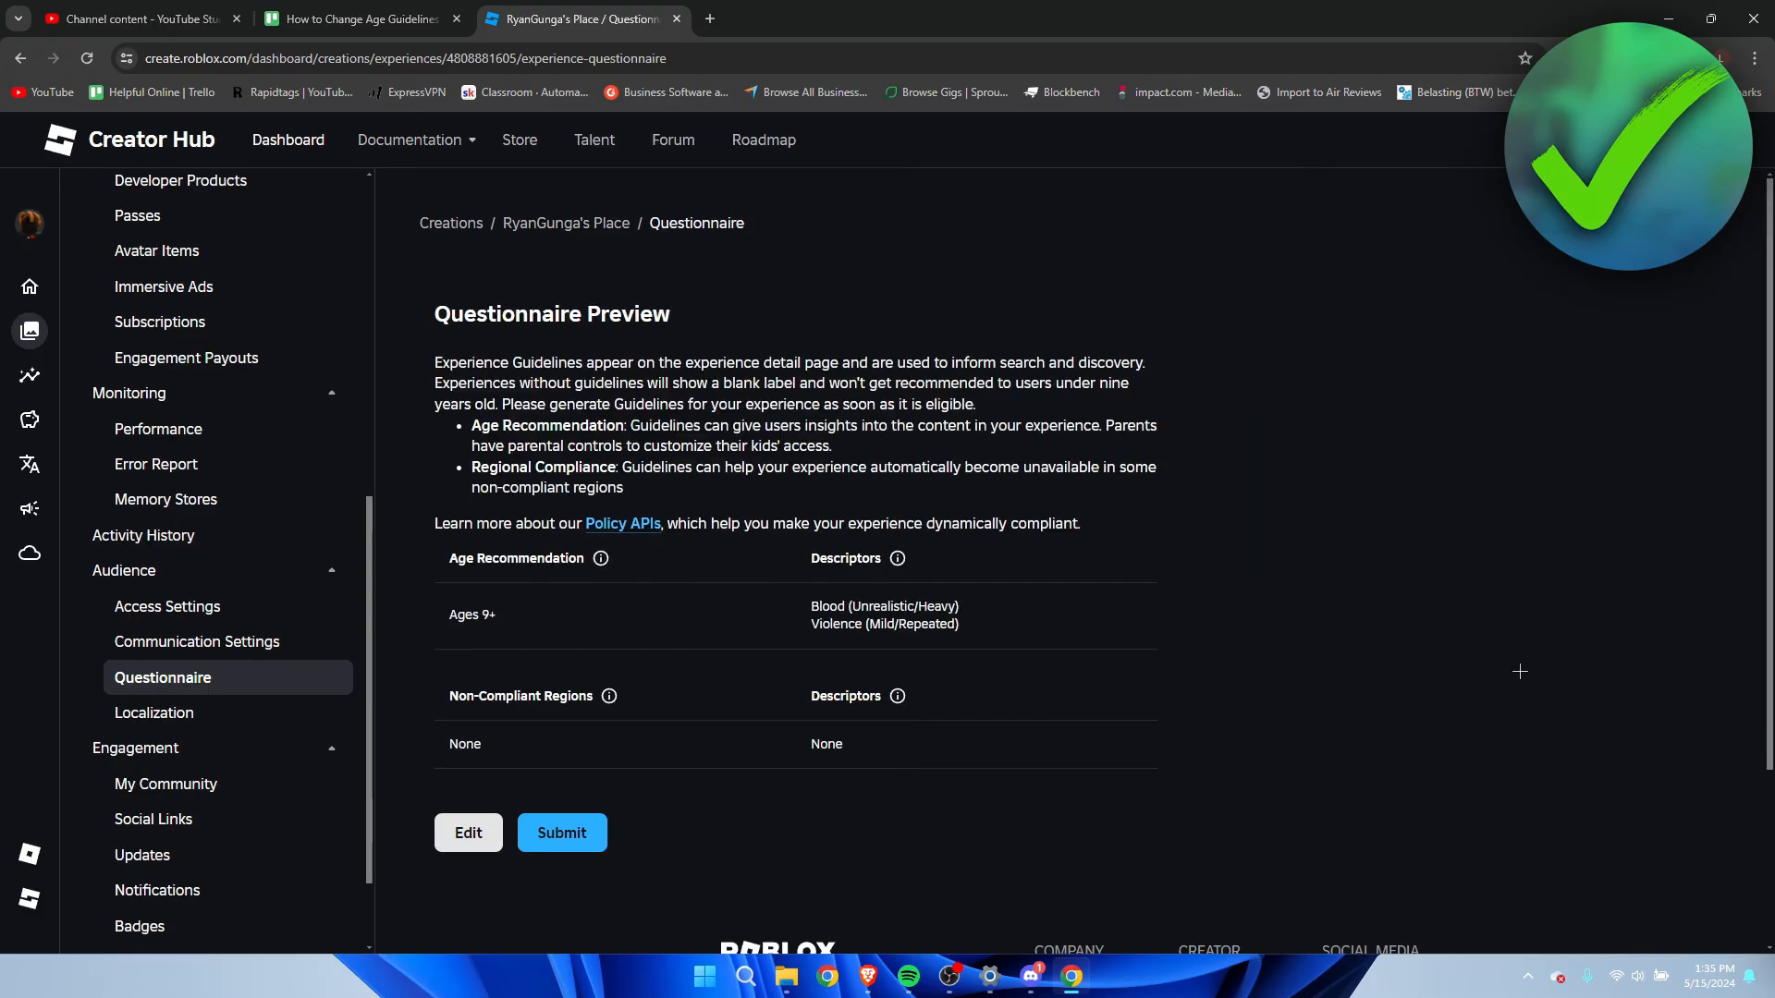
scroll(down, 3)
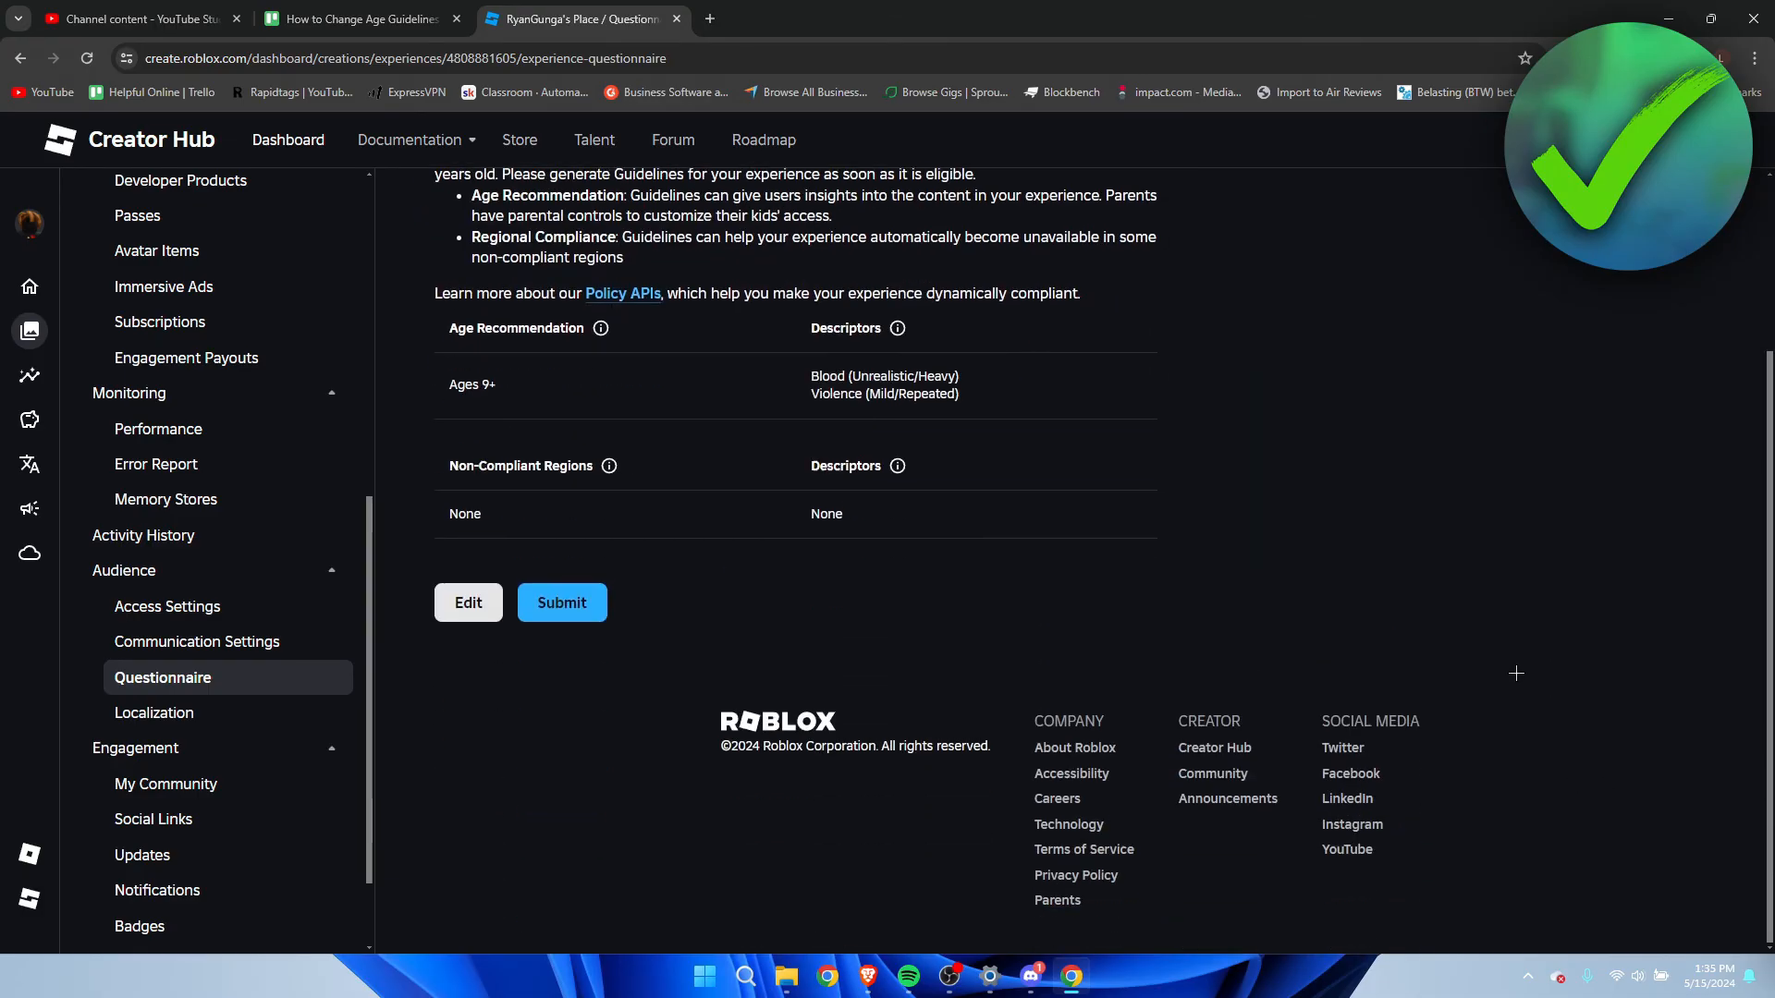
scroll(up, 3)
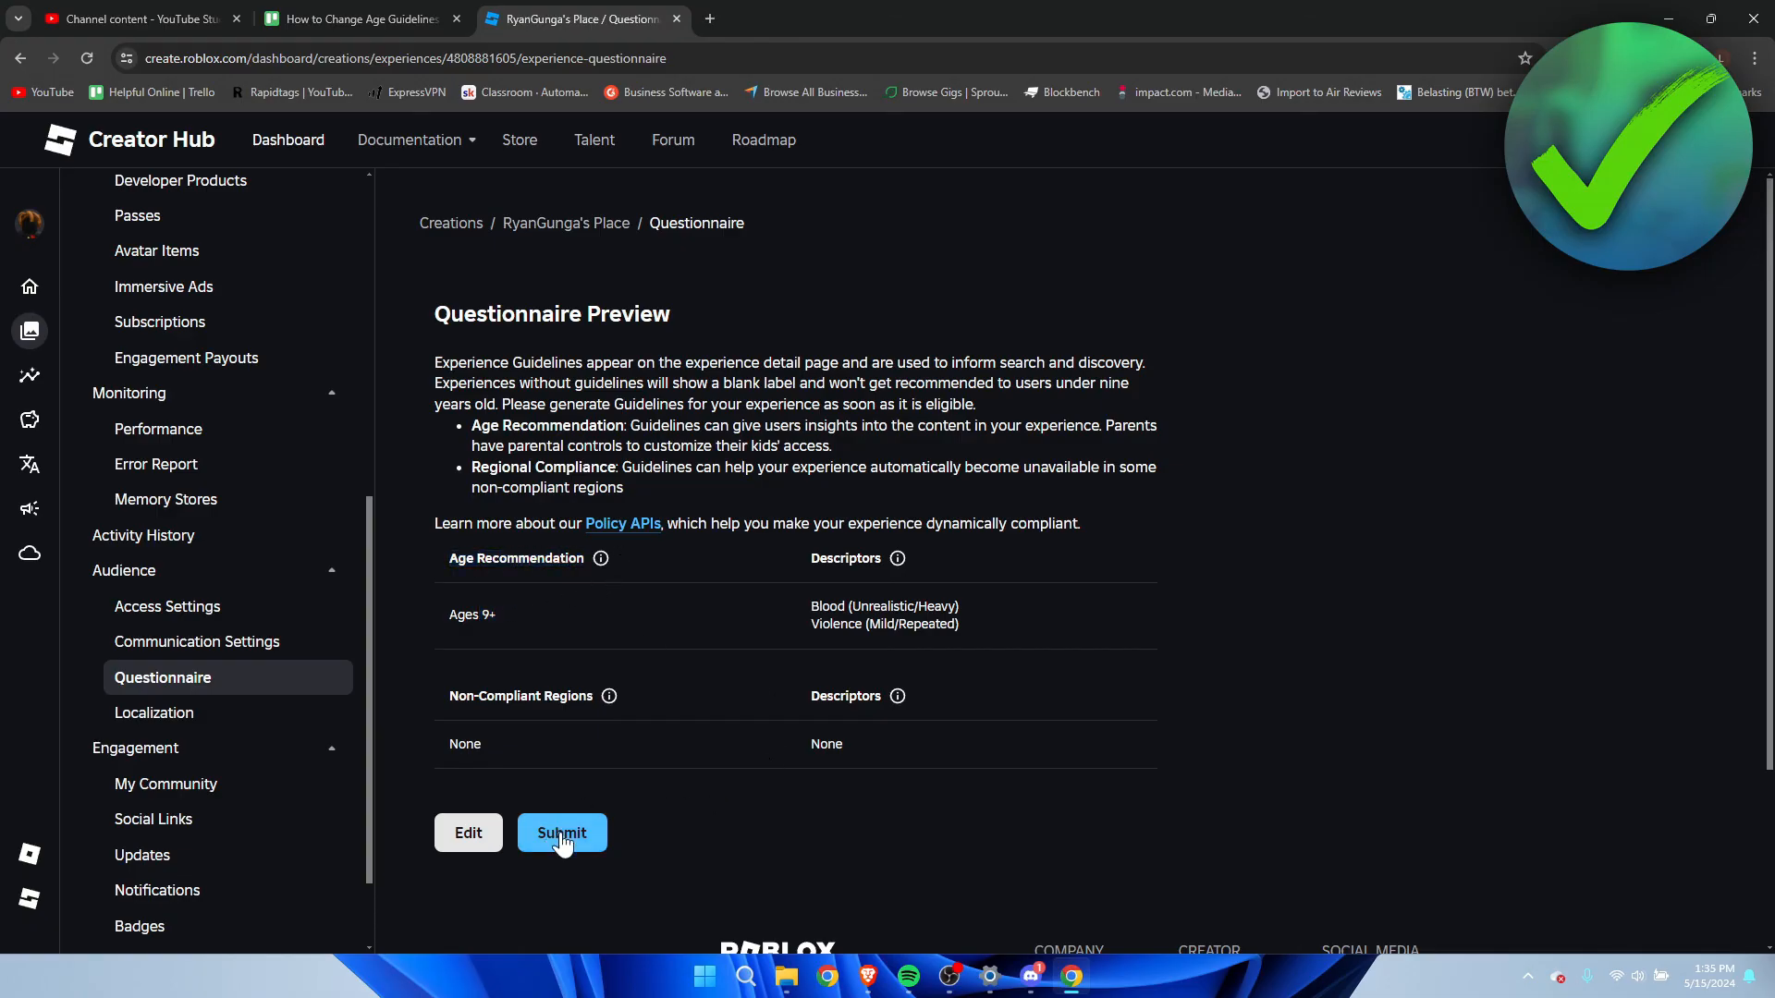
mouse_move(995, 815)
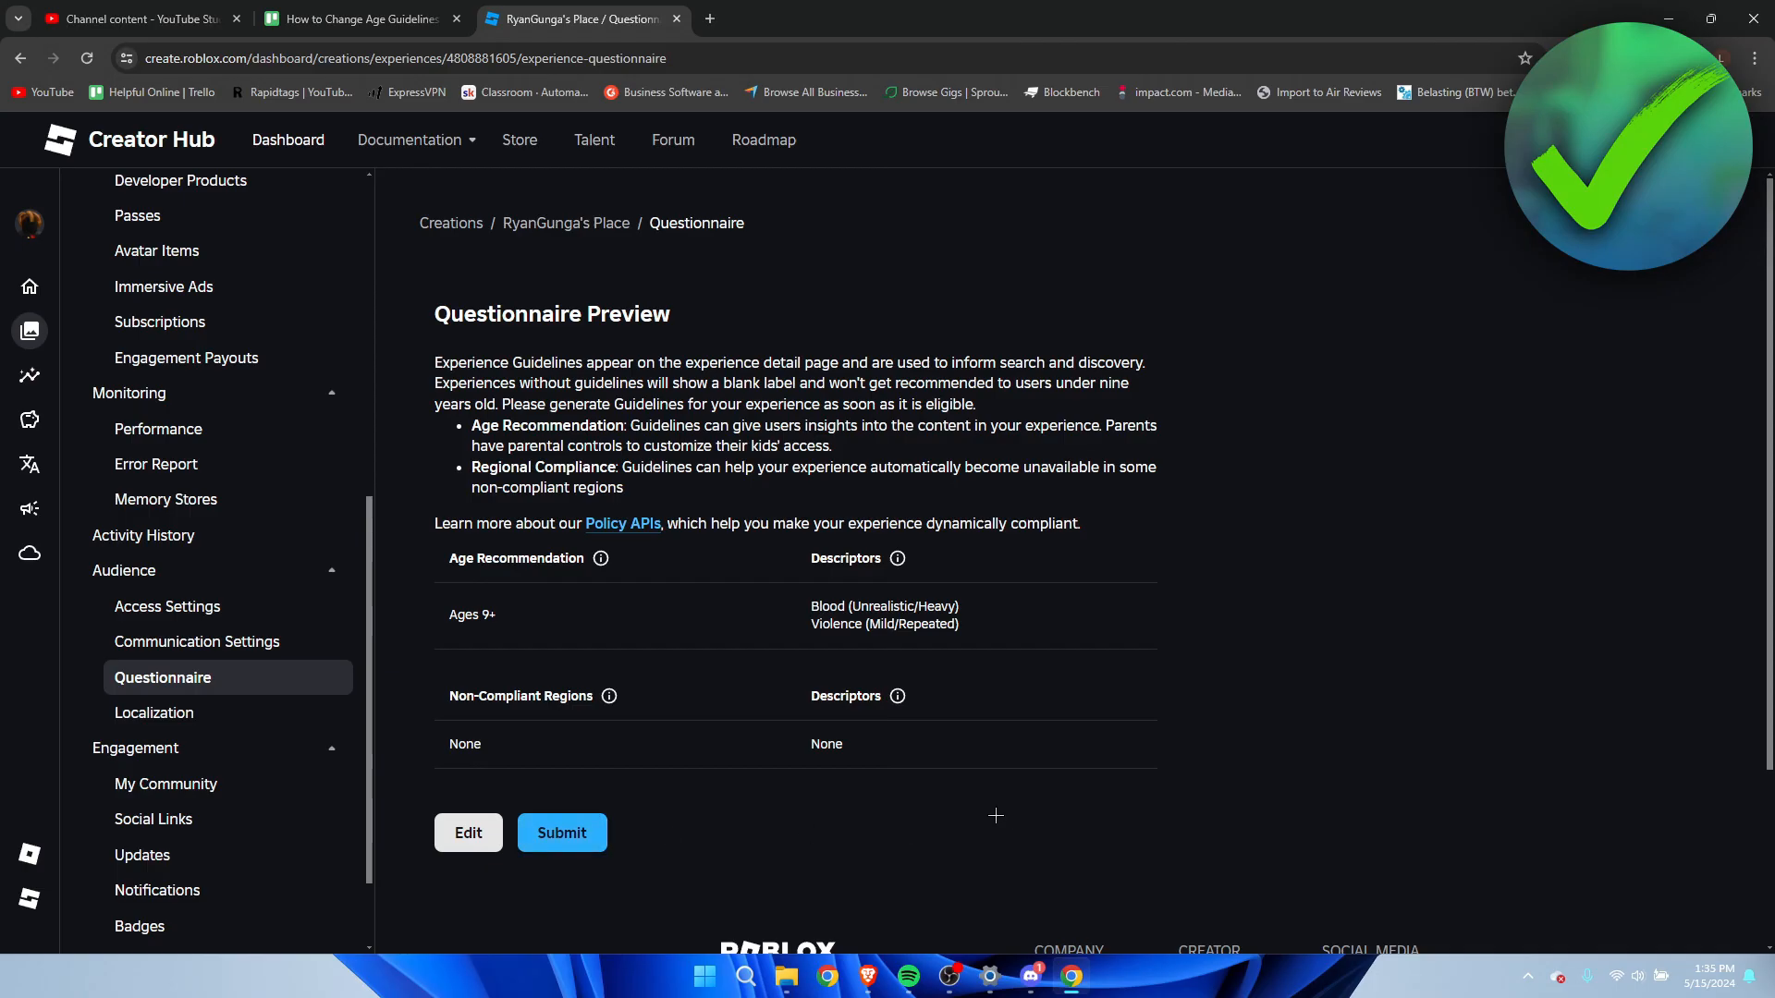
scroll(down, 3)
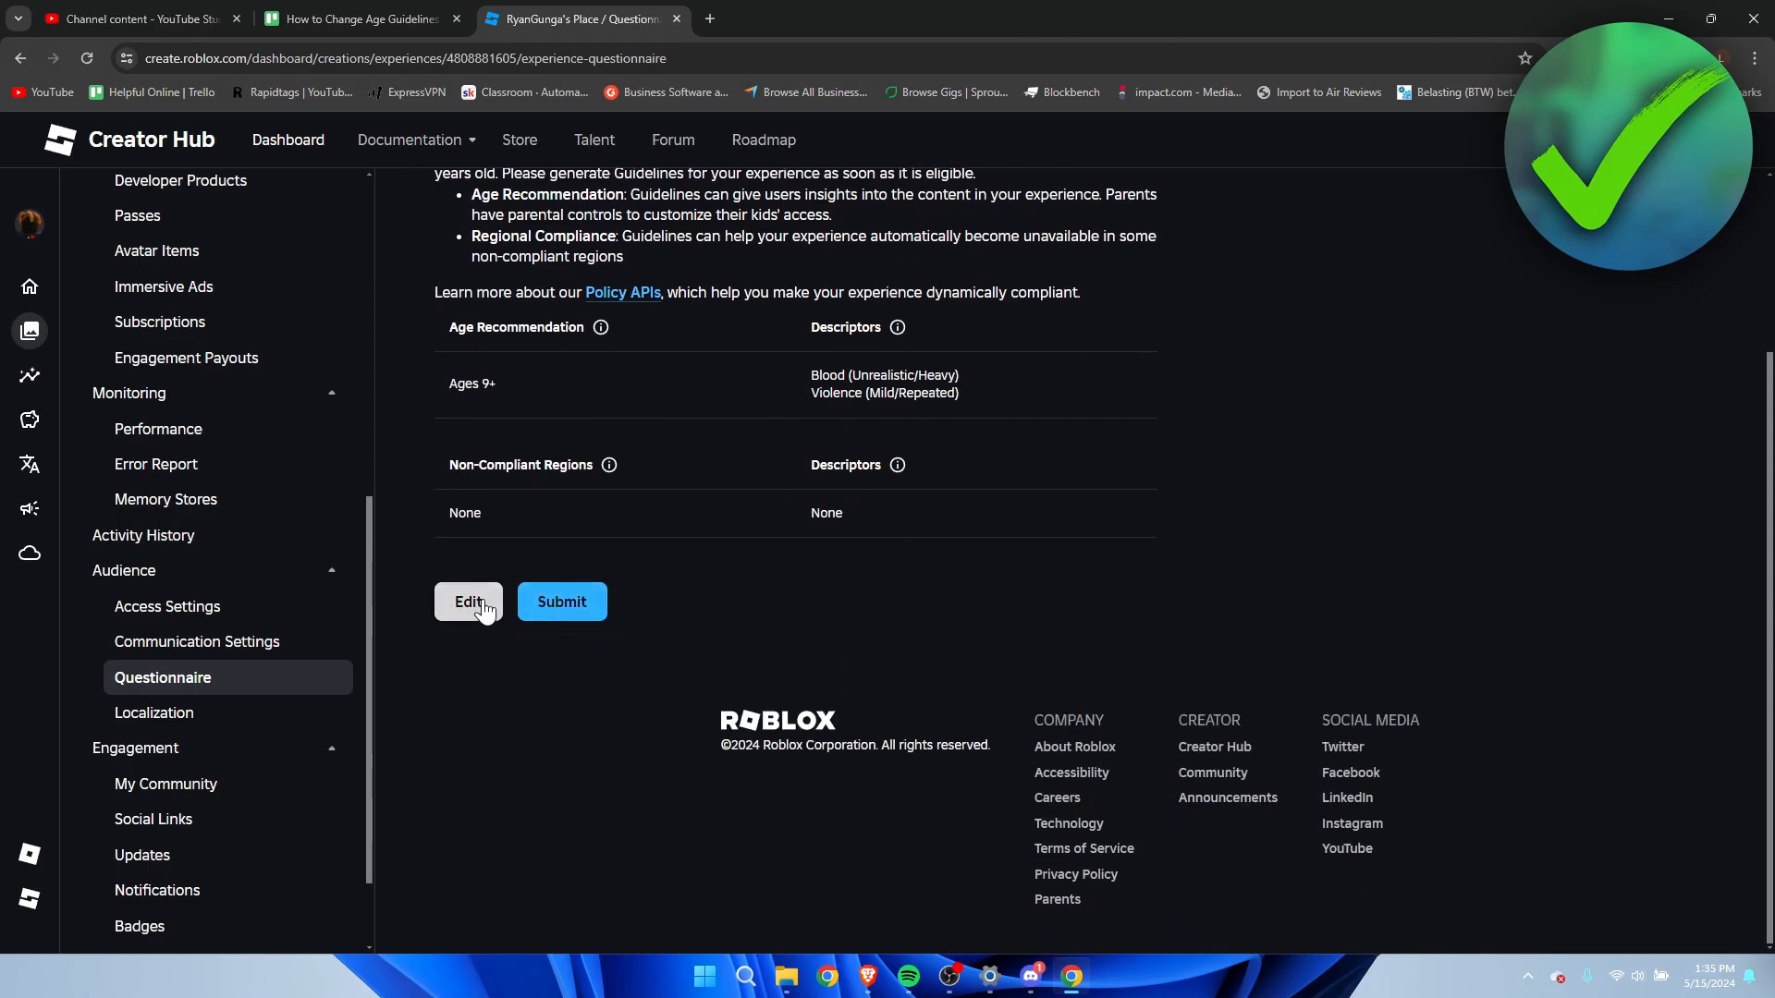
Submit the questionnaire, making the Ages 9+ blood and violence guidelines active.
click(562, 601)
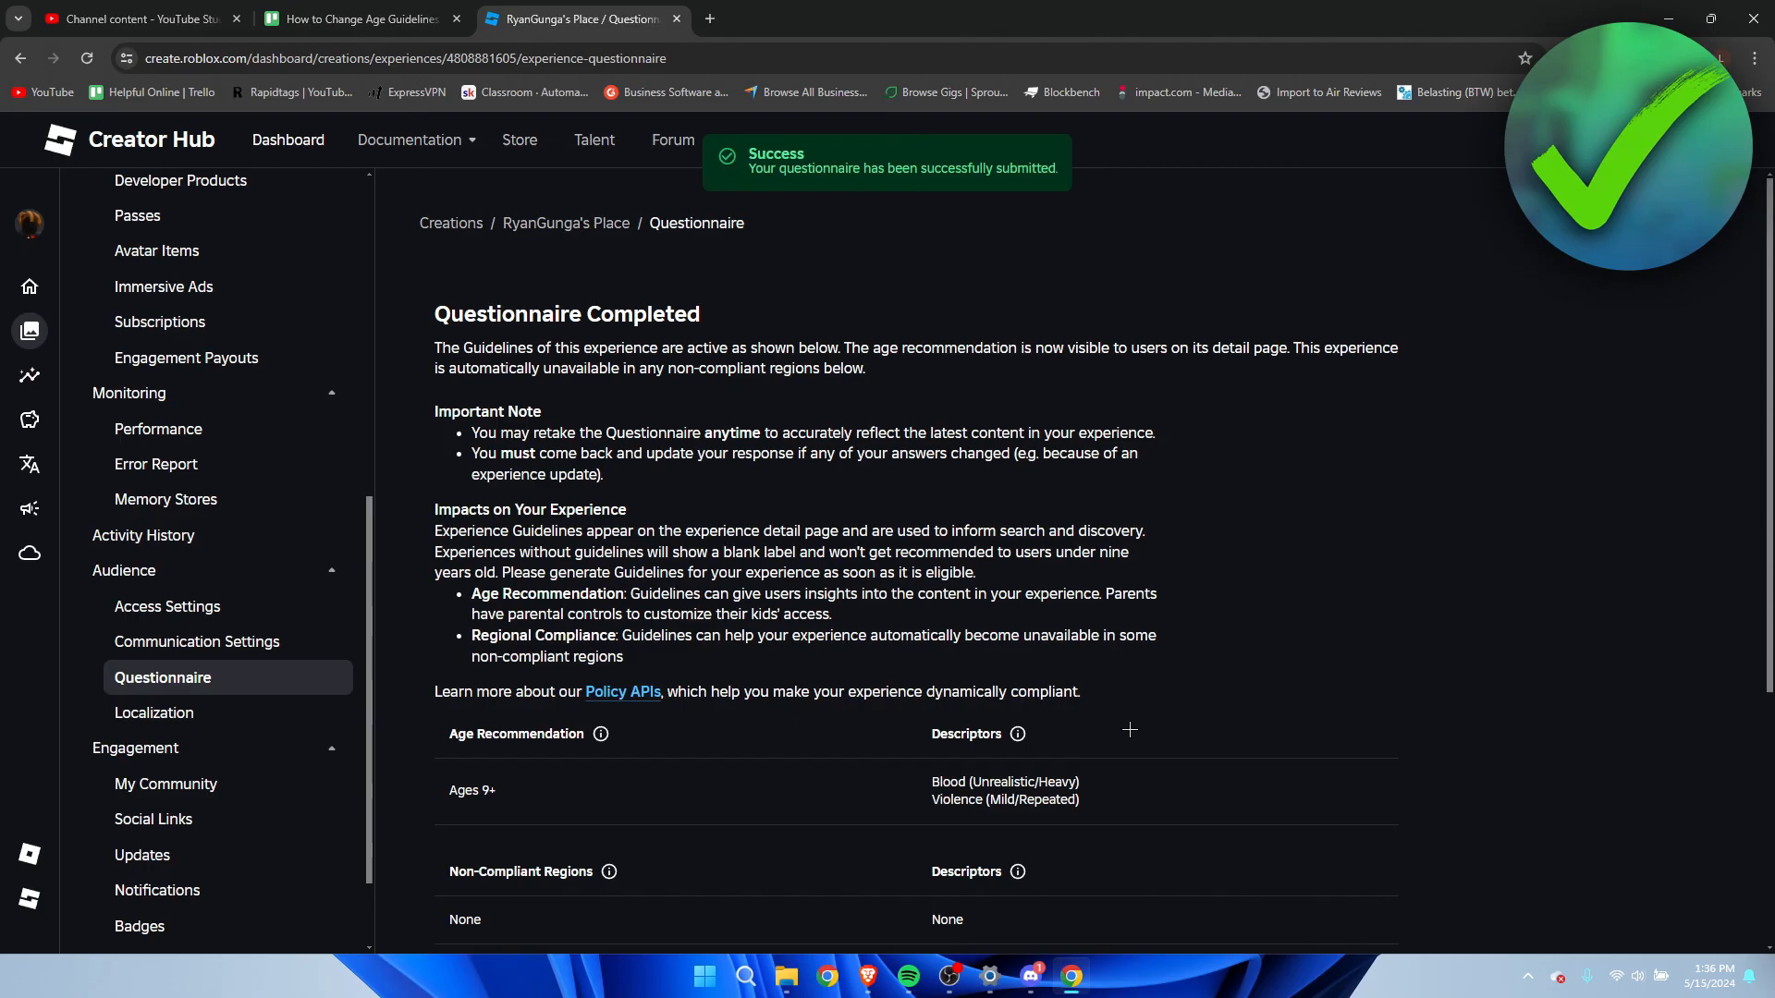
scroll(down, 3)
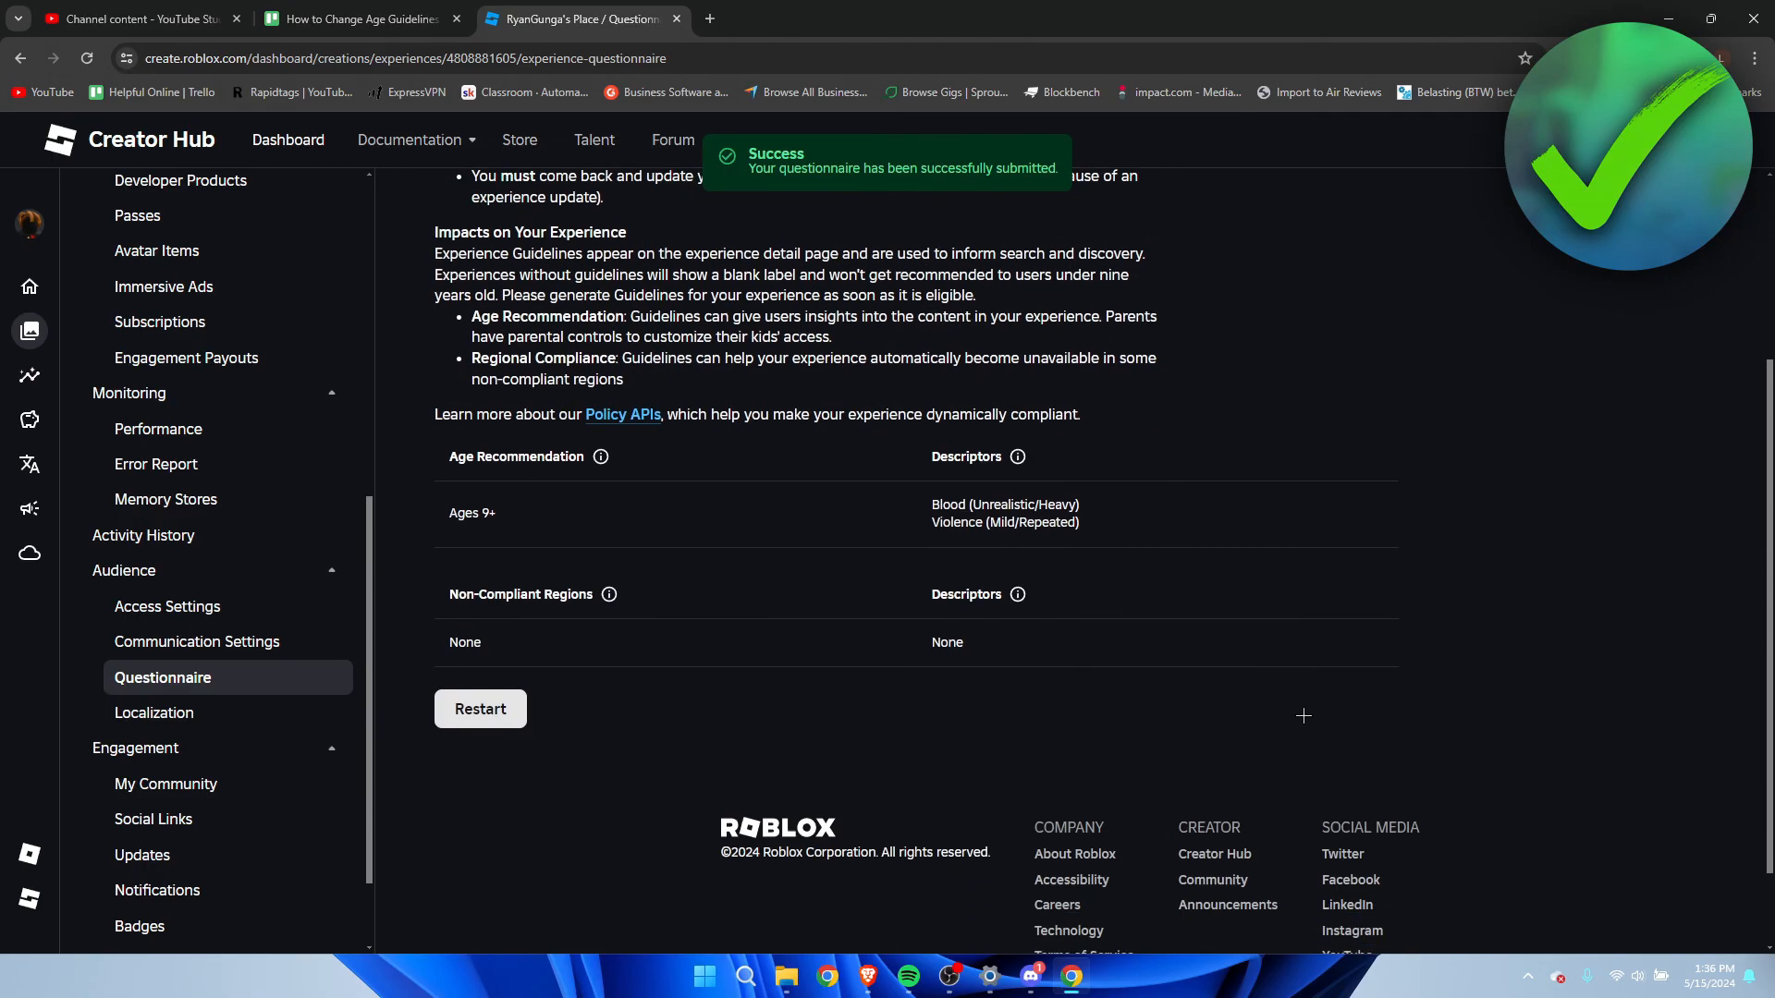